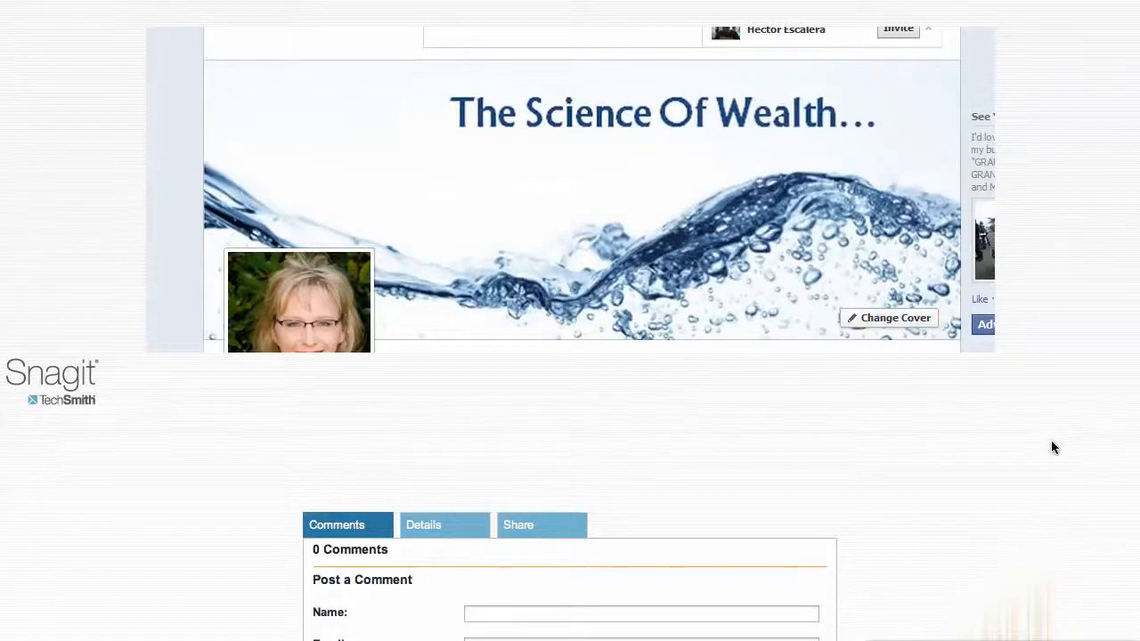
{"action": "mouse_move", "coordinate": [603, 273]}
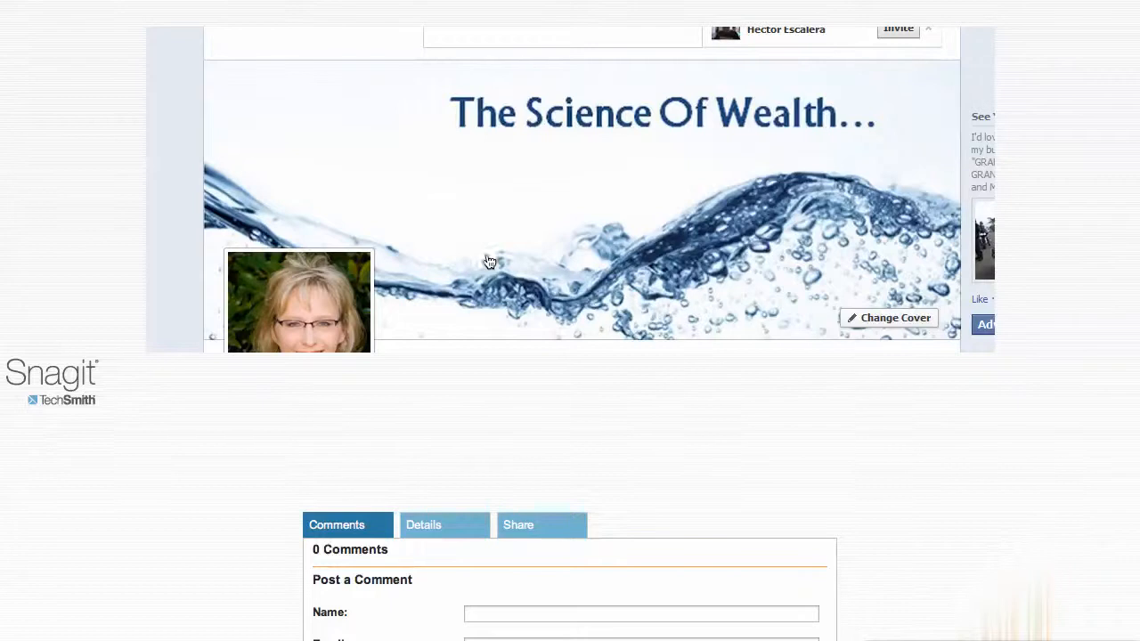
{"action": "mouse_move", "coordinate": [523, 272]}
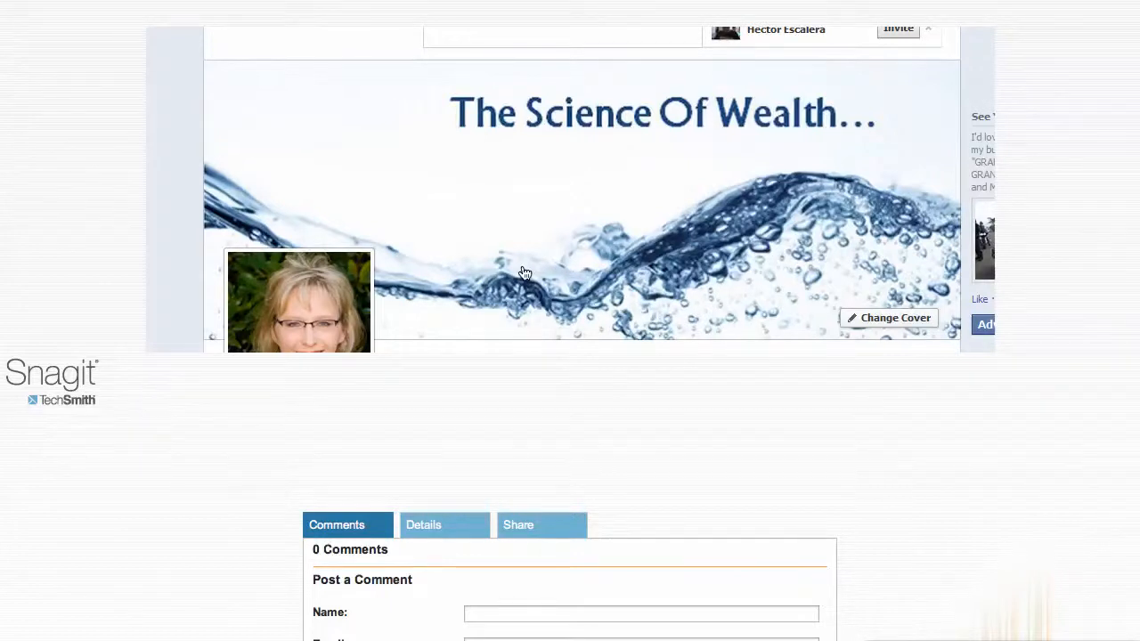
{"action": "mouse_move", "coordinate": [659, 260]}
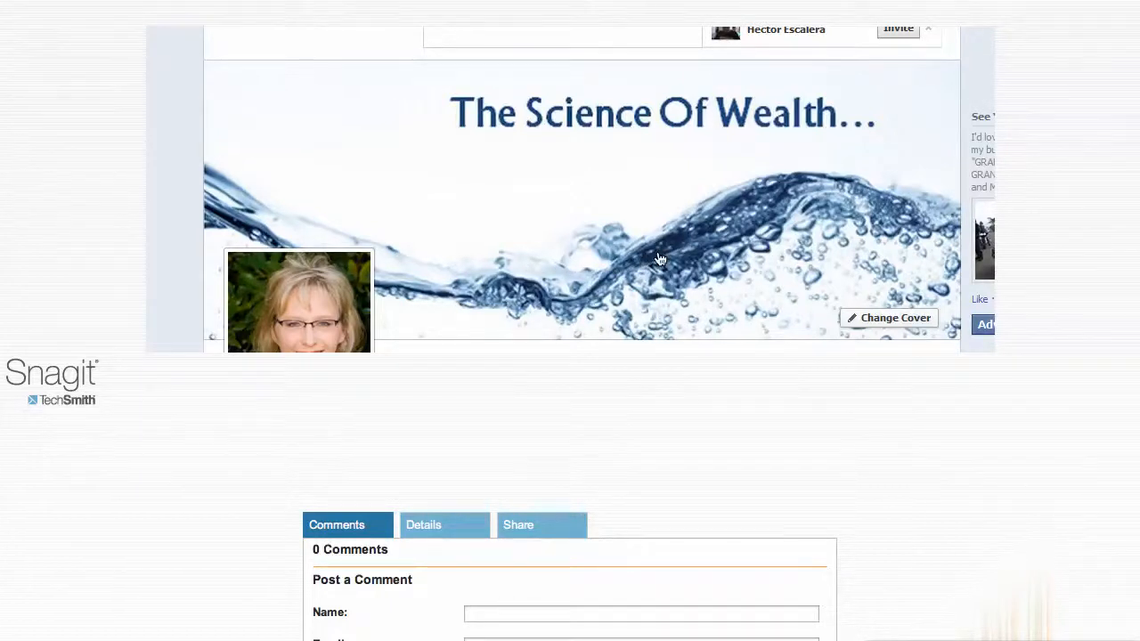
{"action": "mouse_move", "coordinate": [527, 210]}
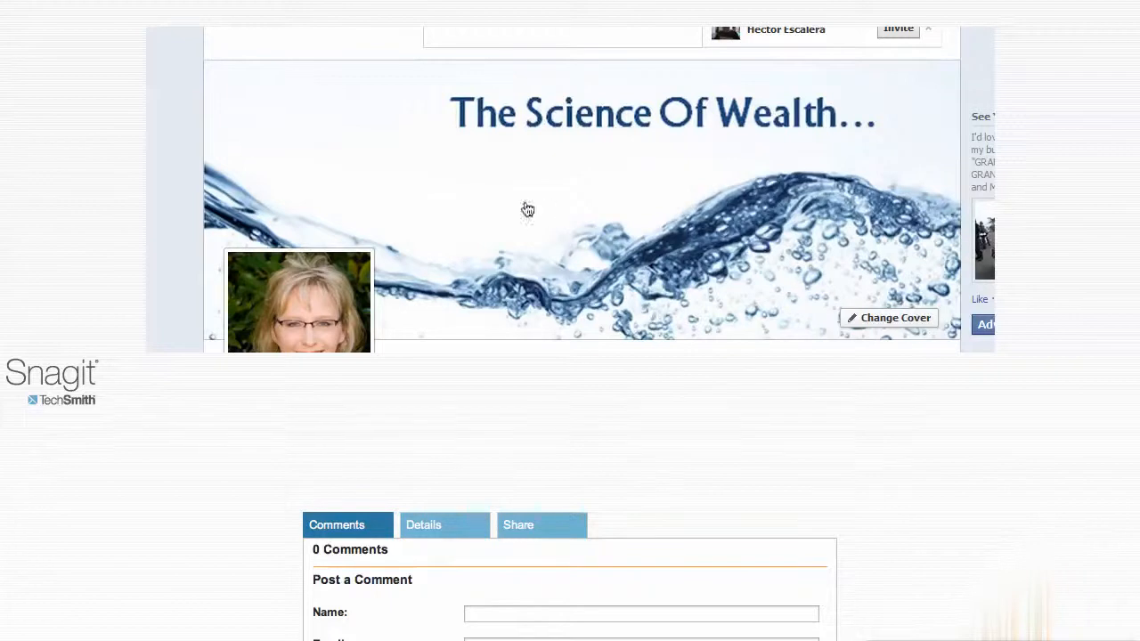
{"action": "mouse_move", "coordinate": [652, 227]}
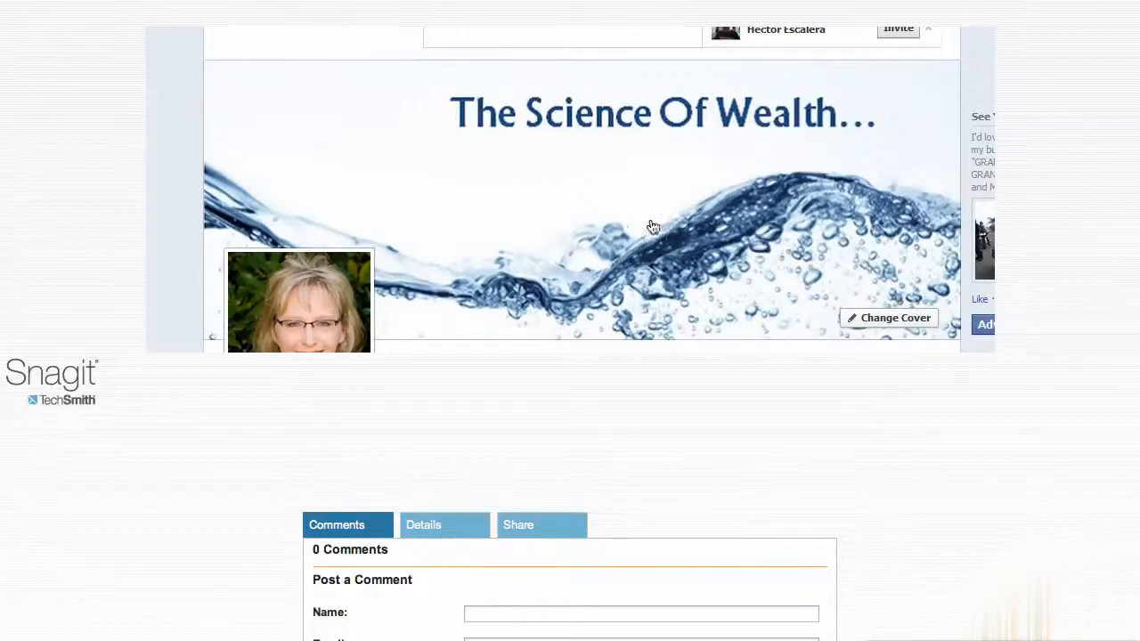
{"action": "mouse_move", "coordinate": [485, 217]}
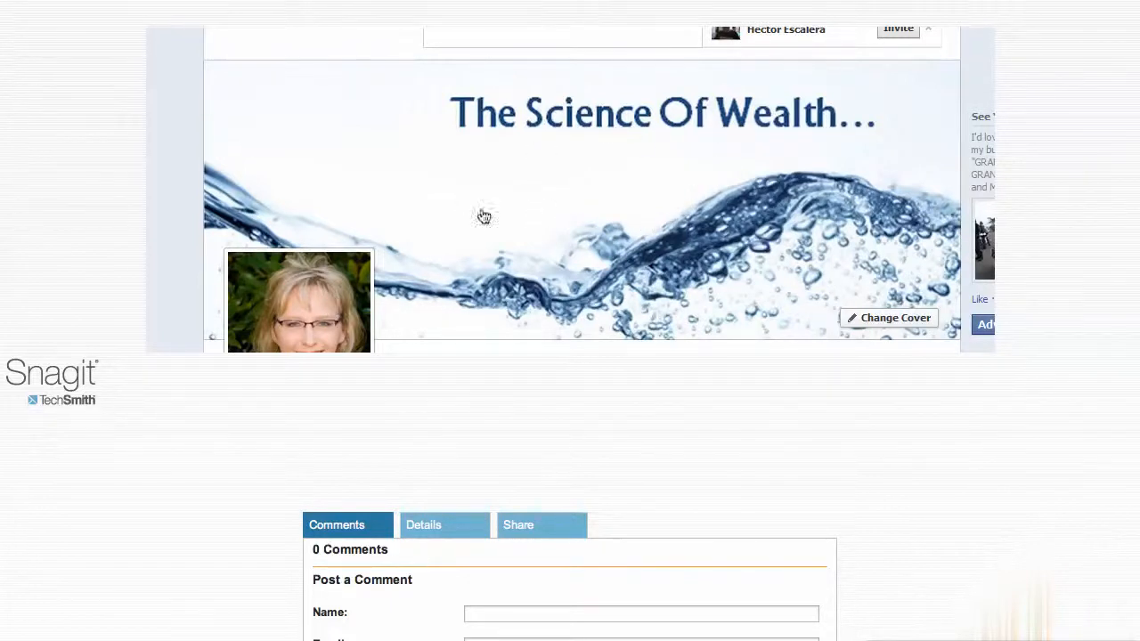
{"action": "mouse_move", "coordinate": [668, 132]}
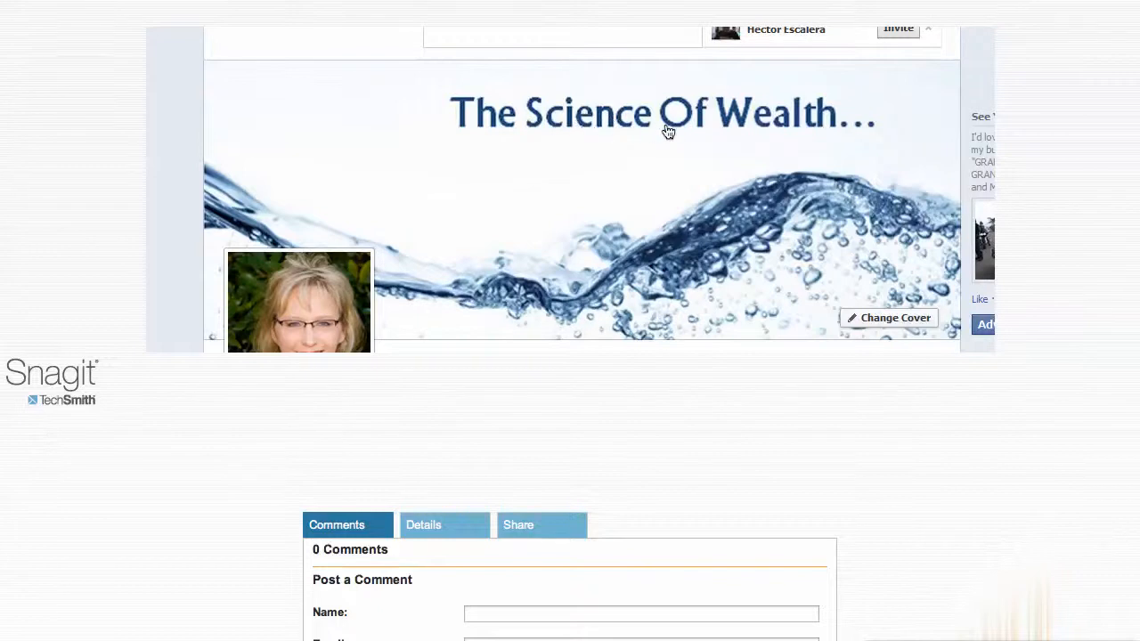
{"action": "mouse_move", "coordinate": [713, 135]}
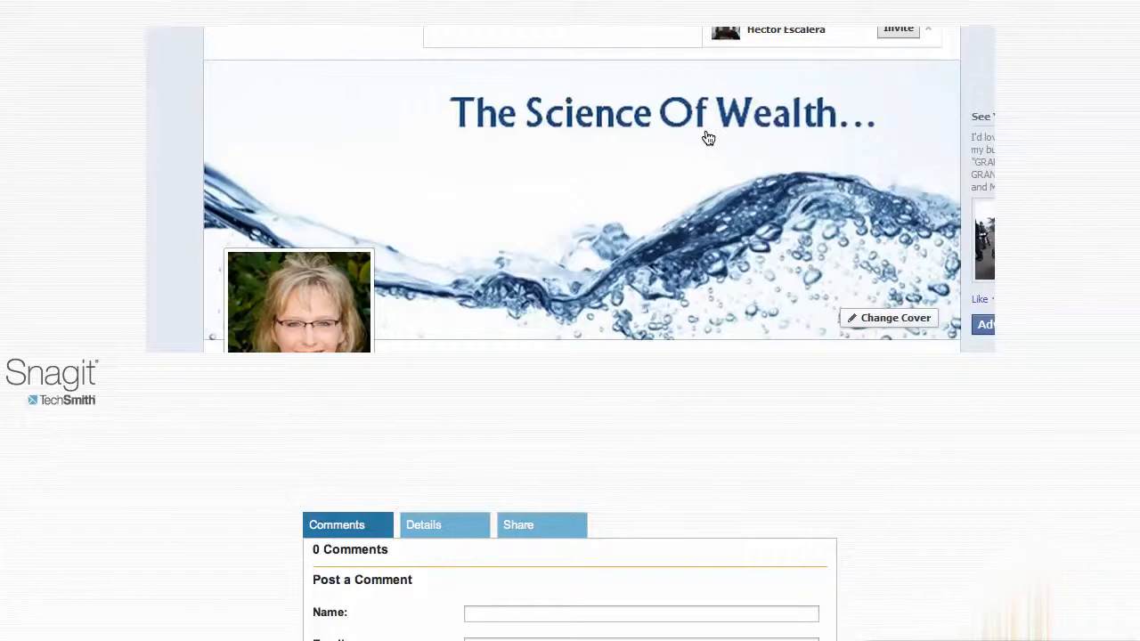
{"action": "mouse_move", "coordinate": [541, 131]}
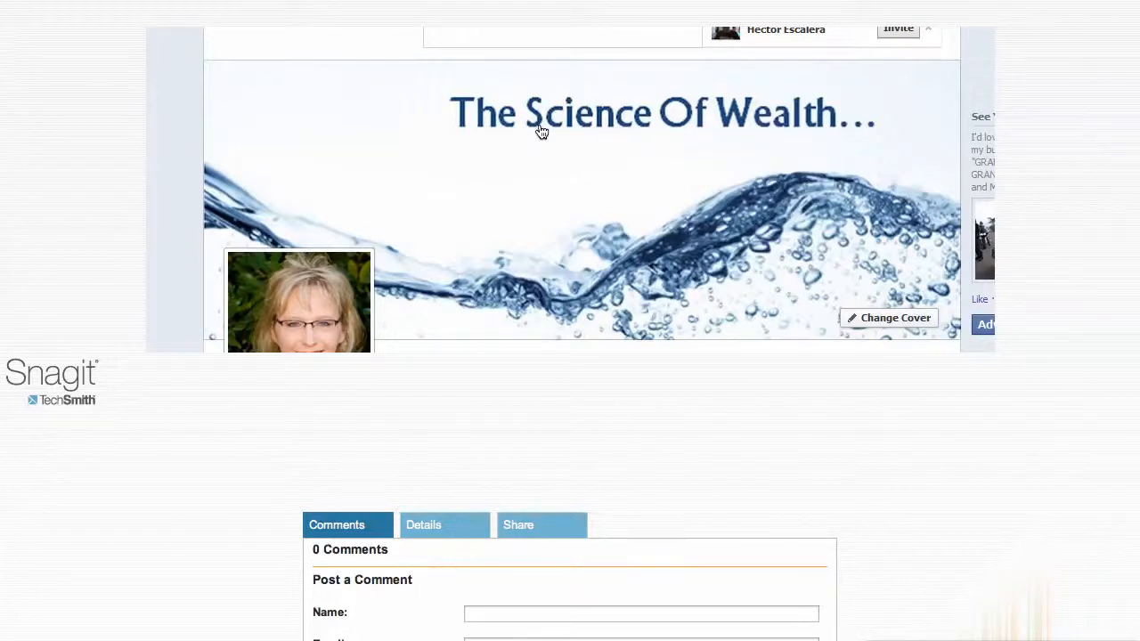
{"action": "mouse_move", "coordinate": [733, 125]}
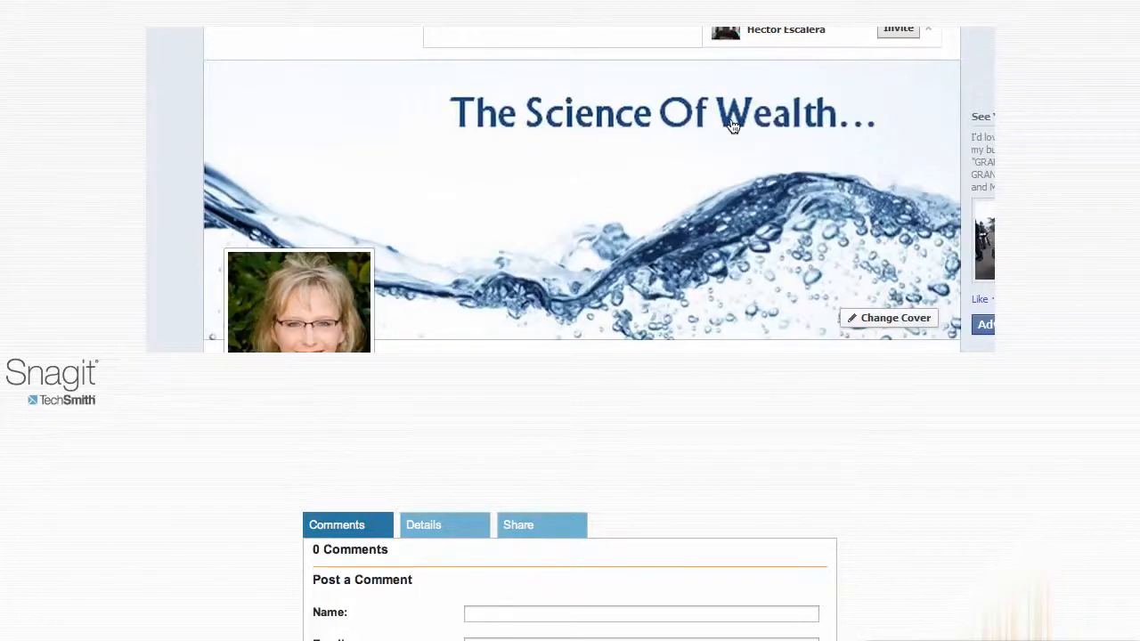
{"action": "mouse_move", "coordinate": [721, 129]}
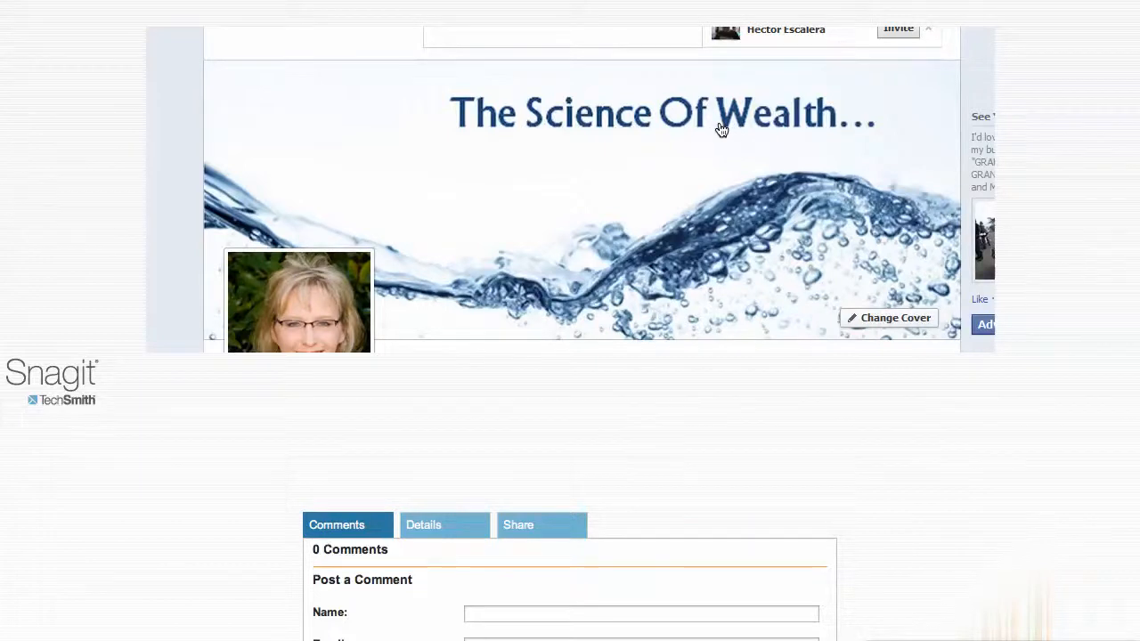
{"action": "mouse_move", "coordinate": [748, 137]}
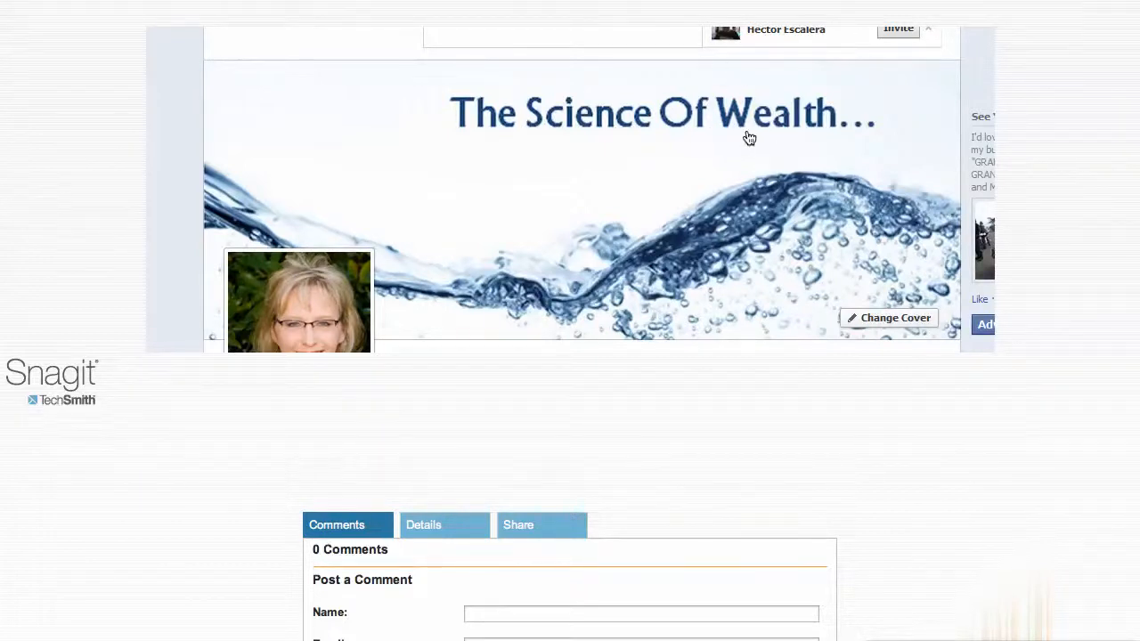
{"action": "mouse_move", "coordinate": [646, 150]}
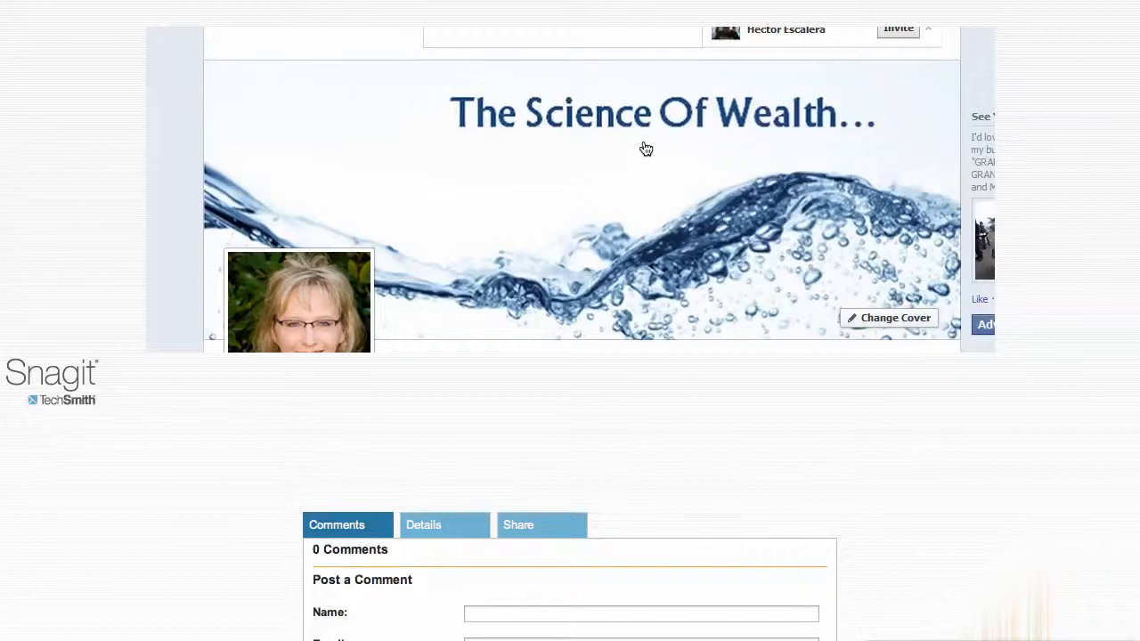
{"action": "mouse_move", "coordinate": [698, 110]}
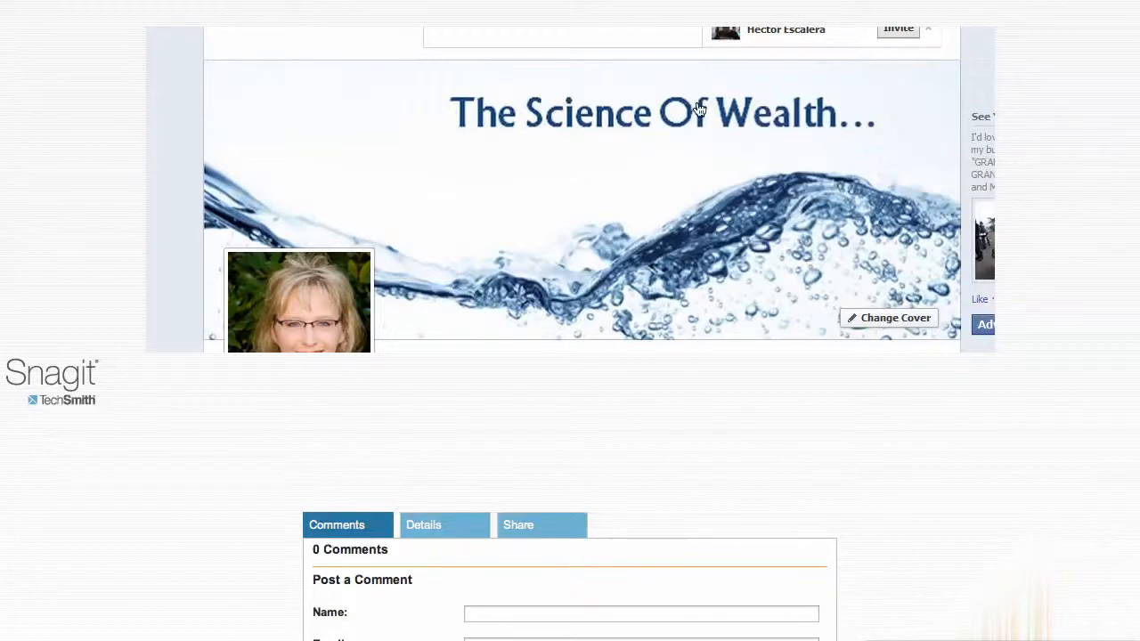
{"action": "mouse_move", "coordinate": [848, 36]}
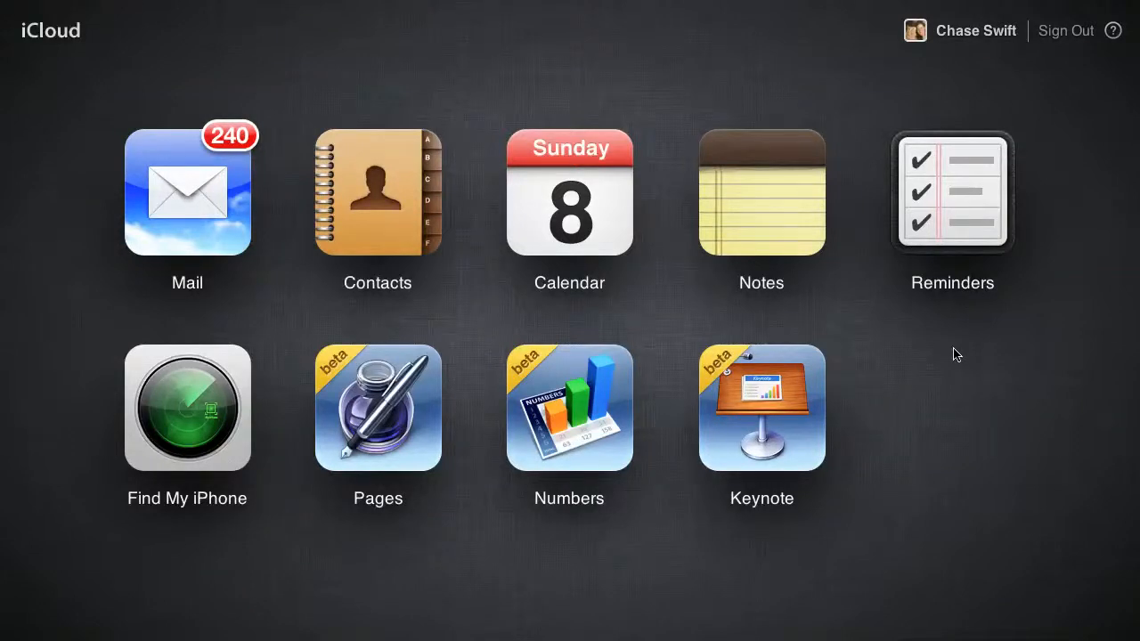
{"action": "mouse_move", "coordinate": [752, 388]}
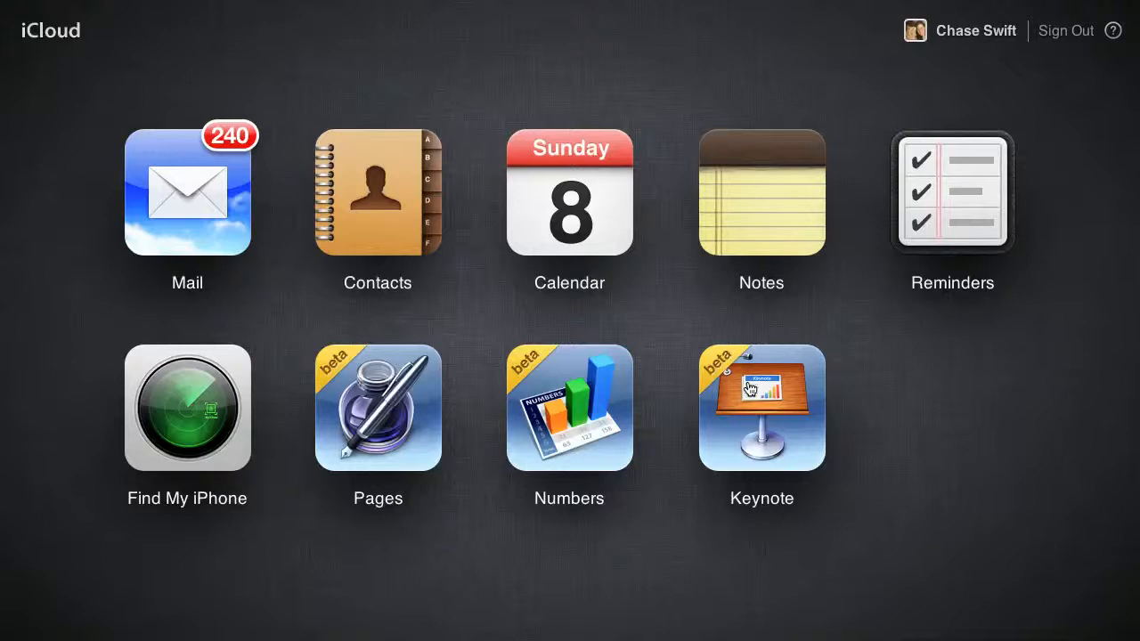
{"action": "mouse_move", "coordinate": [752, 391]}
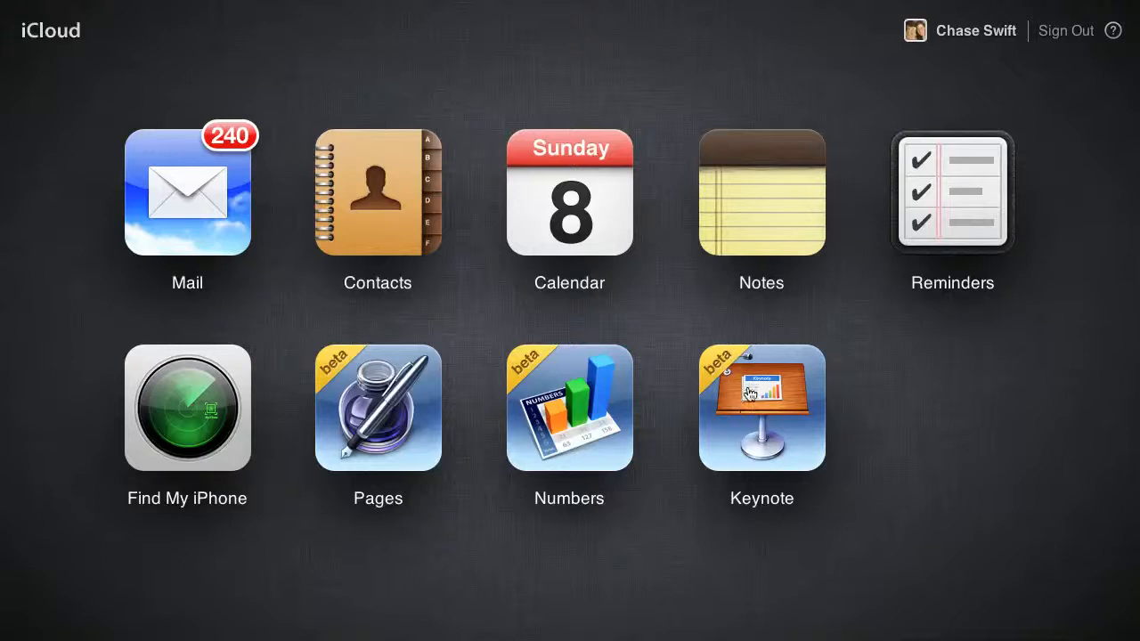
{"action": "mouse_move", "coordinate": [754, 396]}
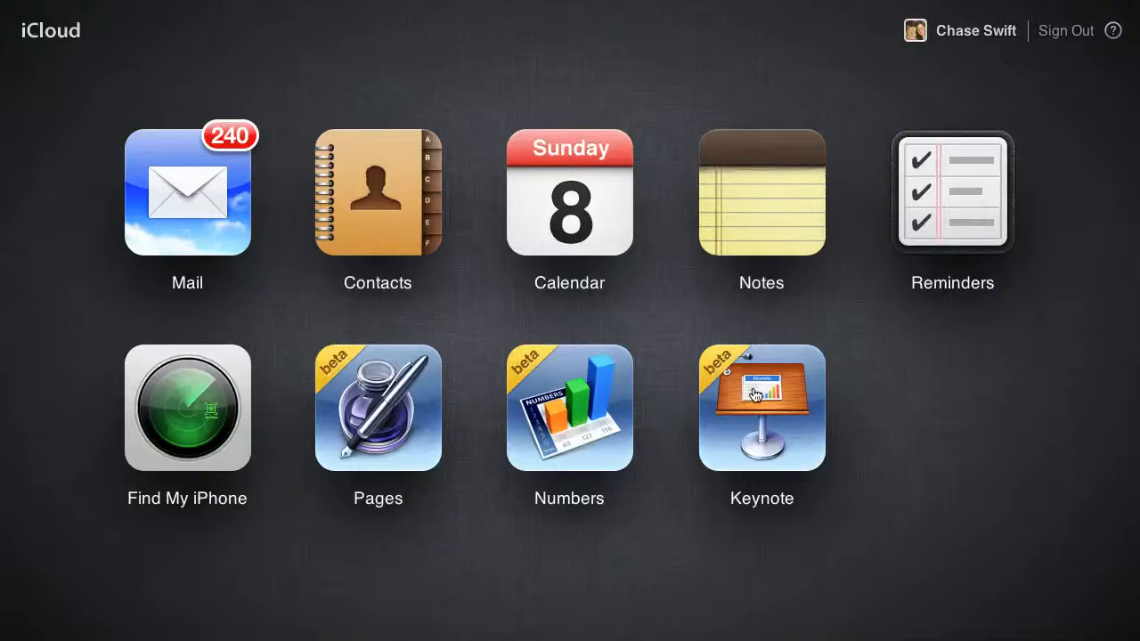
{"action": "mouse_move", "coordinate": [32, 61]}
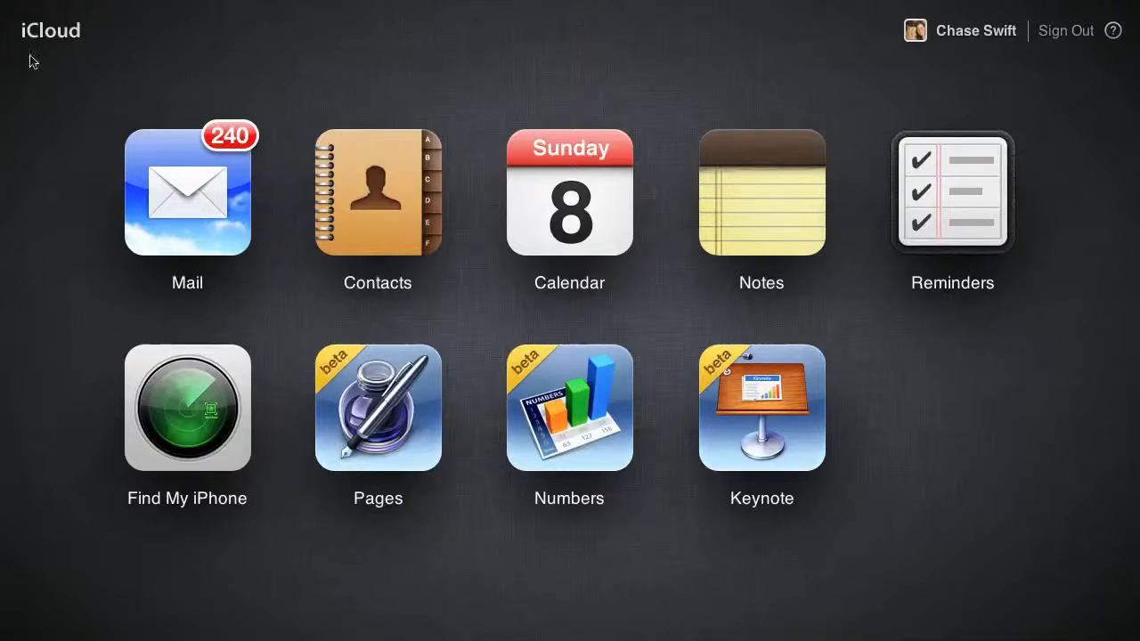
{"action": "mouse_move", "coordinate": [463, 64]}
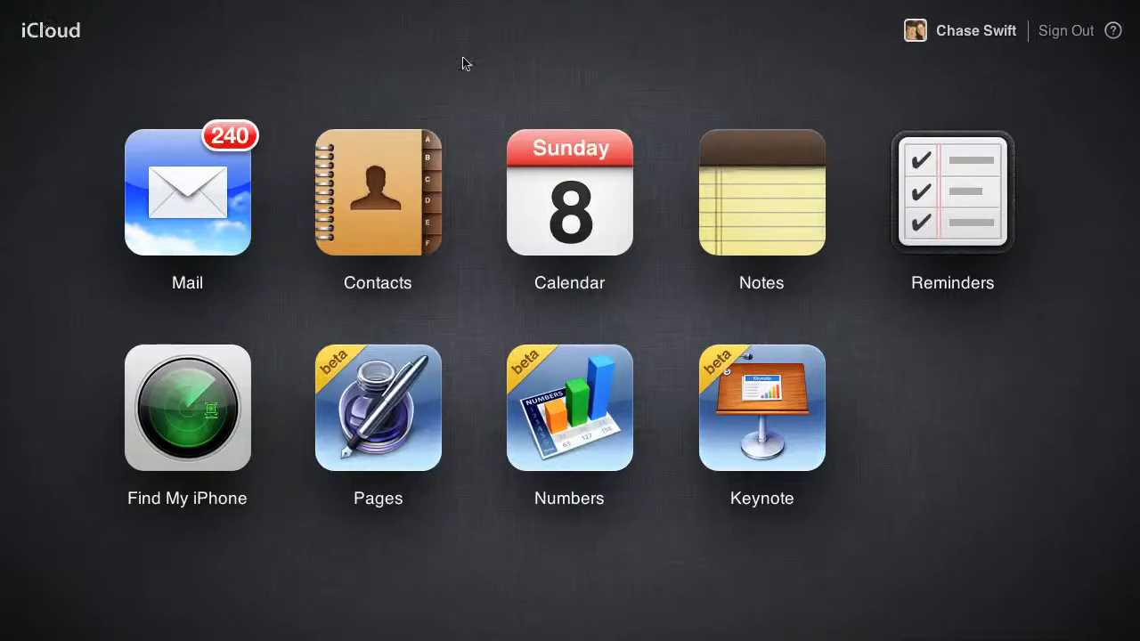
{"action": "mouse_move", "coordinate": [864, 294]}
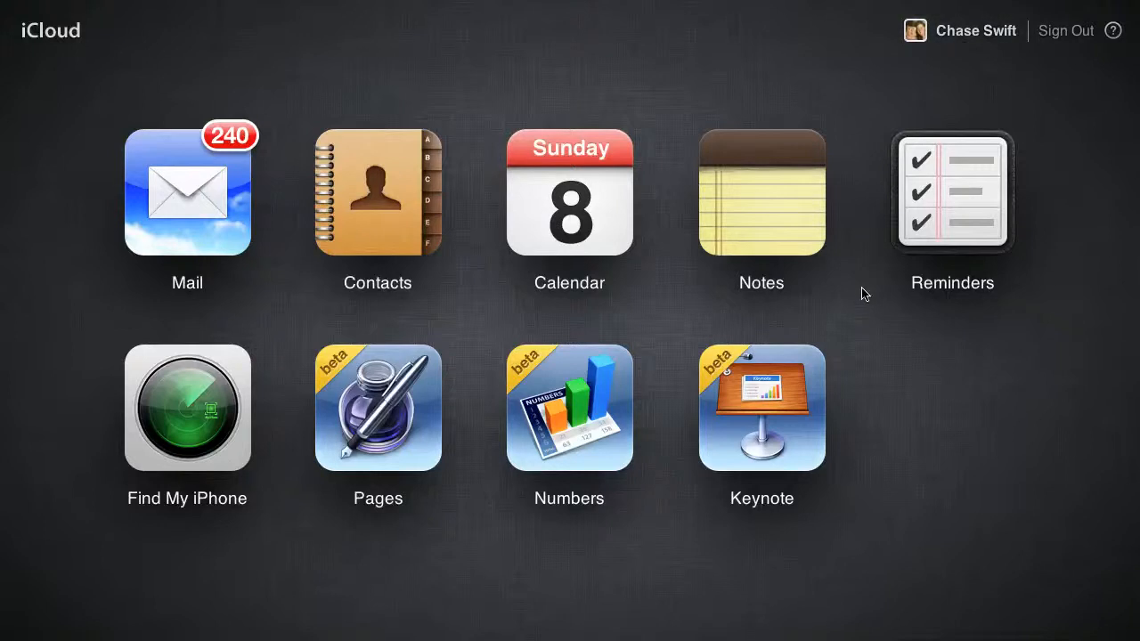
{"action": "mouse_move", "coordinate": [773, 418]}
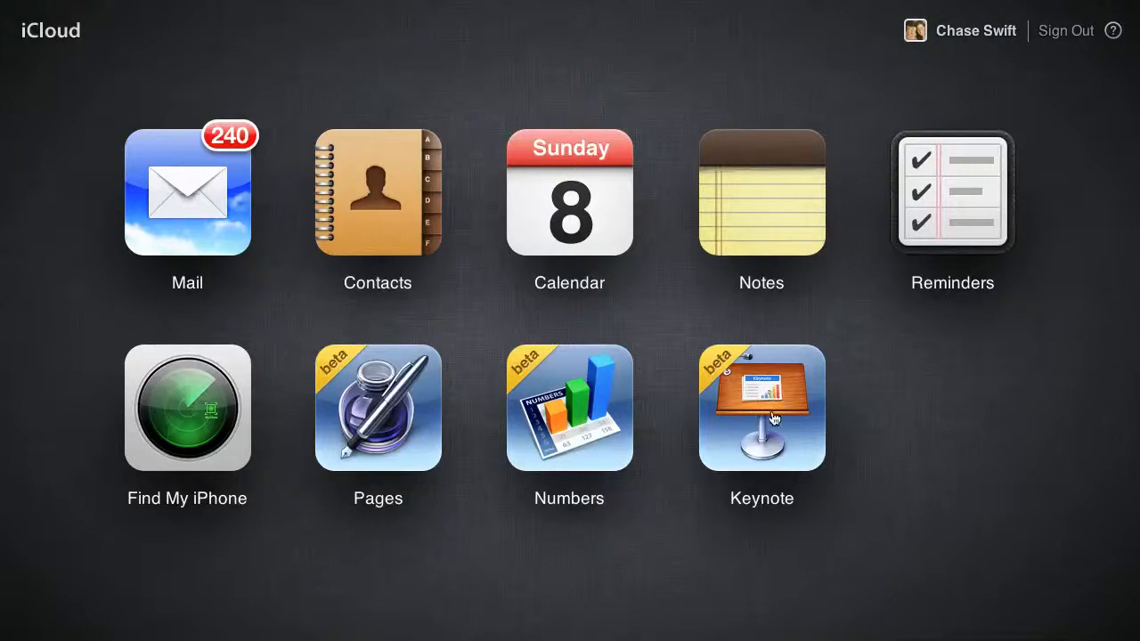
{"action": "mouse_move", "coordinate": [762, 427]}
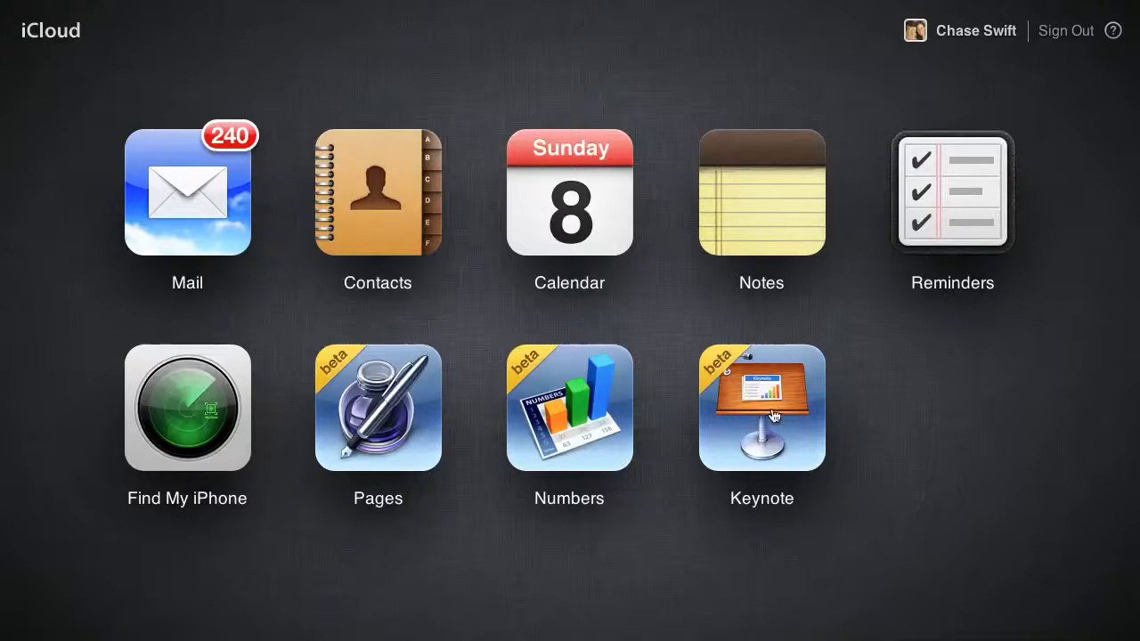
{"action": "mouse_move", "coordinate": [767, 412]}
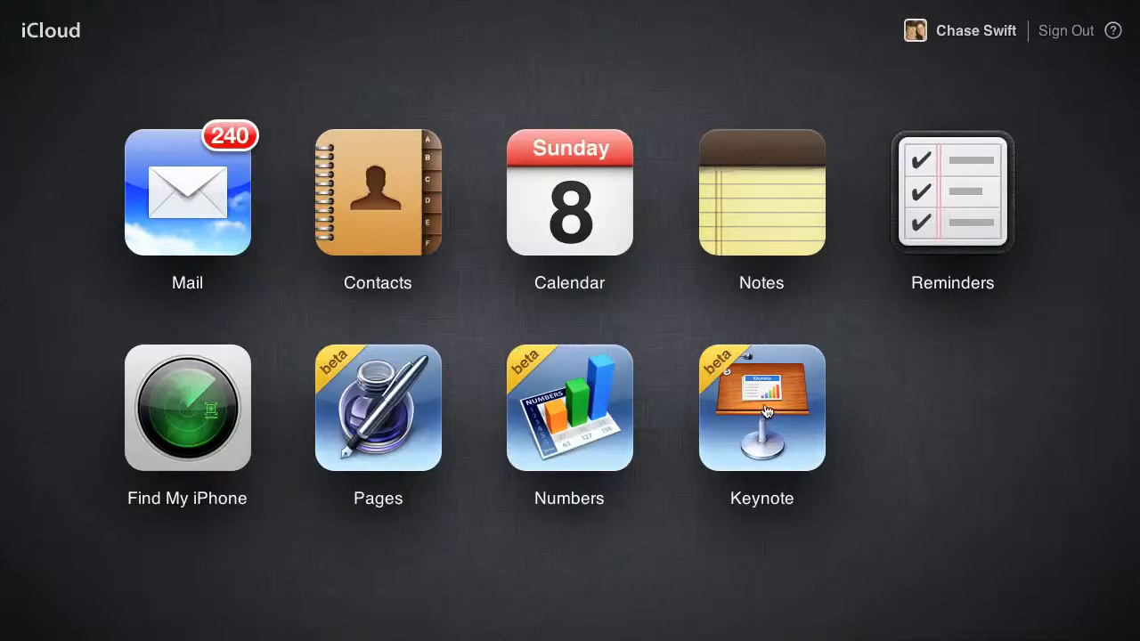
{"action": "mouse_move", "coordinate": [744, 419]}
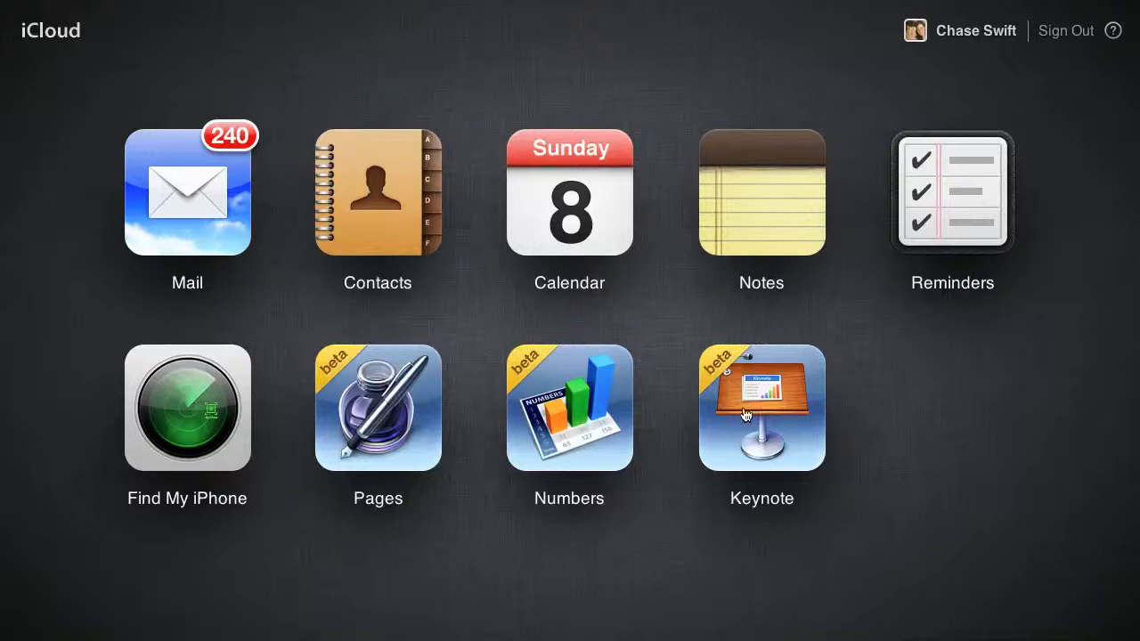
{"action": "mouse_move", "coordinate": [748, 419]}
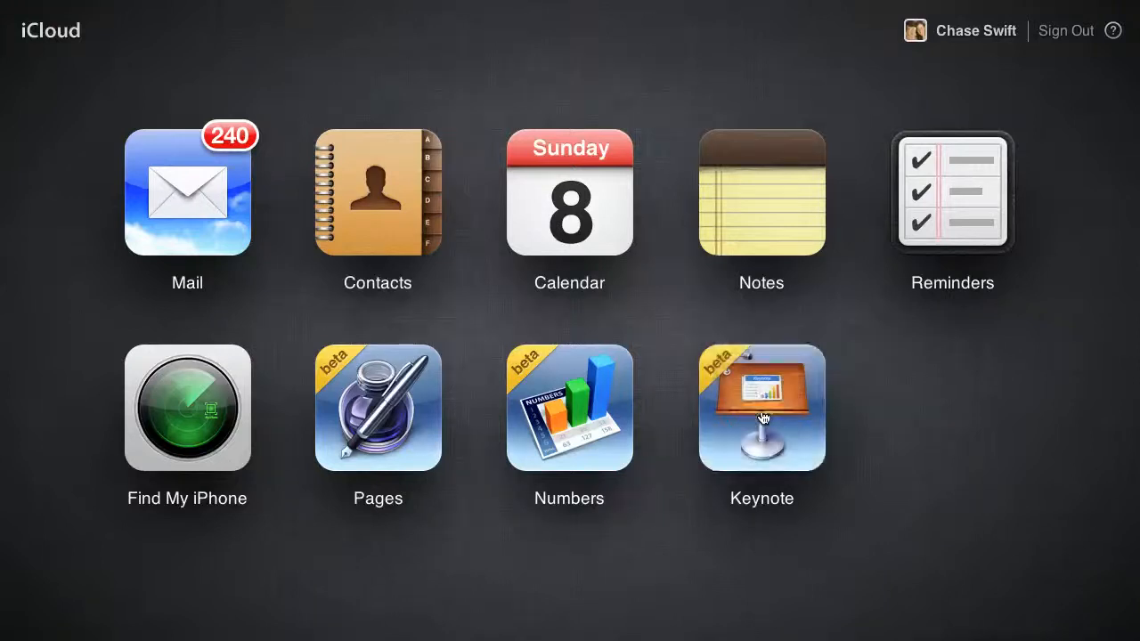
Step: Open Keynote from the iCloud home screen to reach the presentation gallery
{"action": "left_click", "coordinate": [762, 407]}
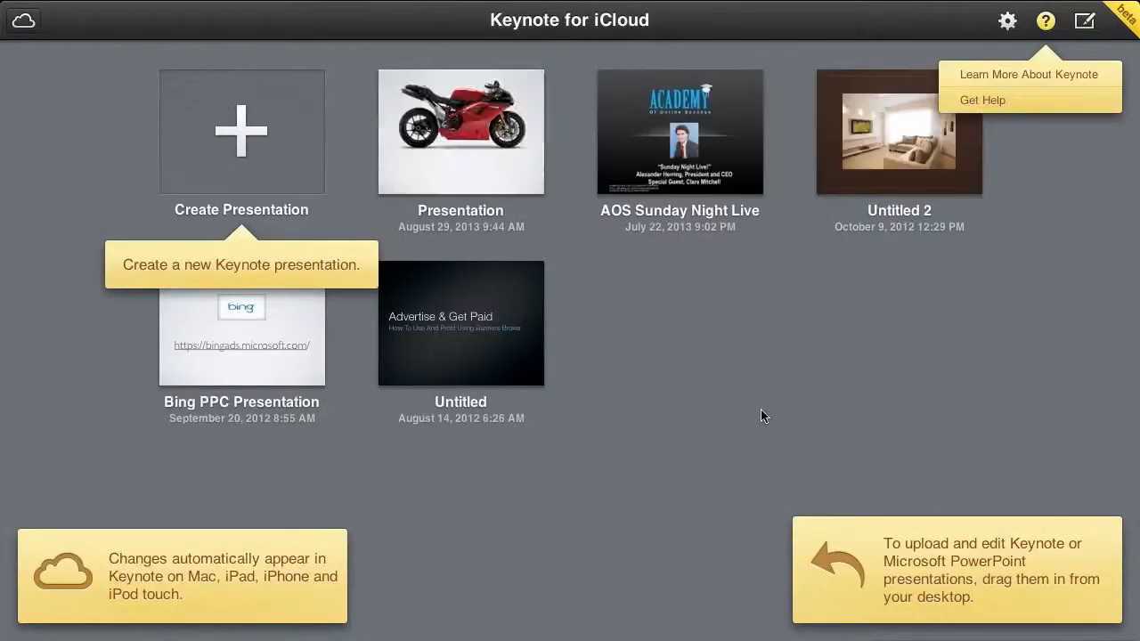
{"action": "mouse_move", "coordinate": [797, 258]}
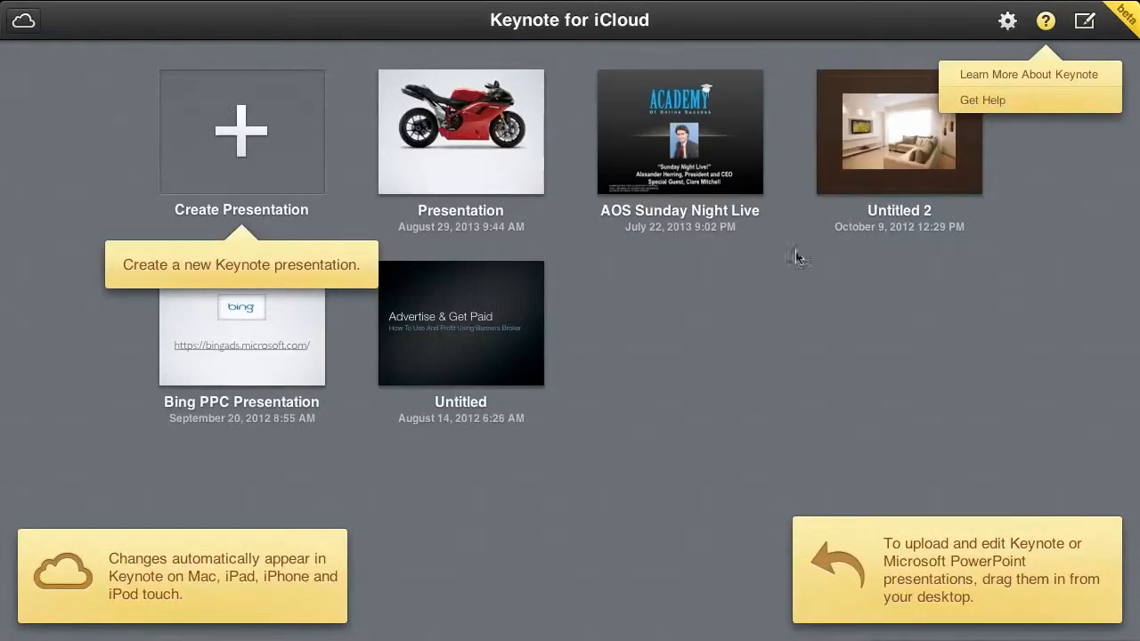
{"action": "mouse_move", "coordinate": [249, 139]}
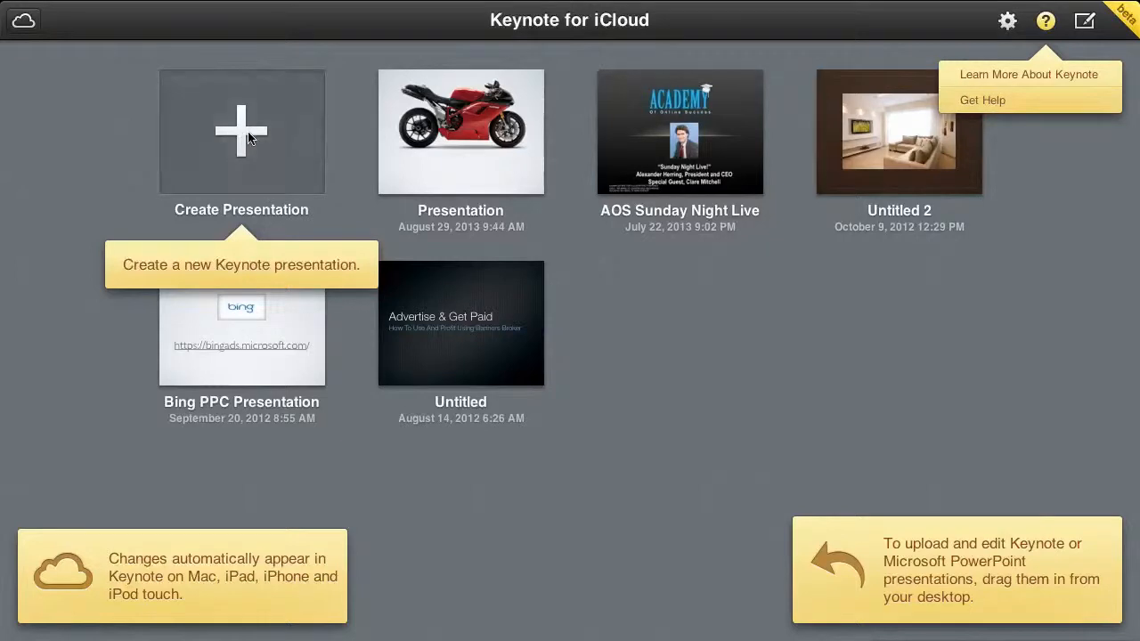
Step: Start a new presentation, bringing up the theme chooser
{"action": "left_click", "coordinate": [242, 132]}
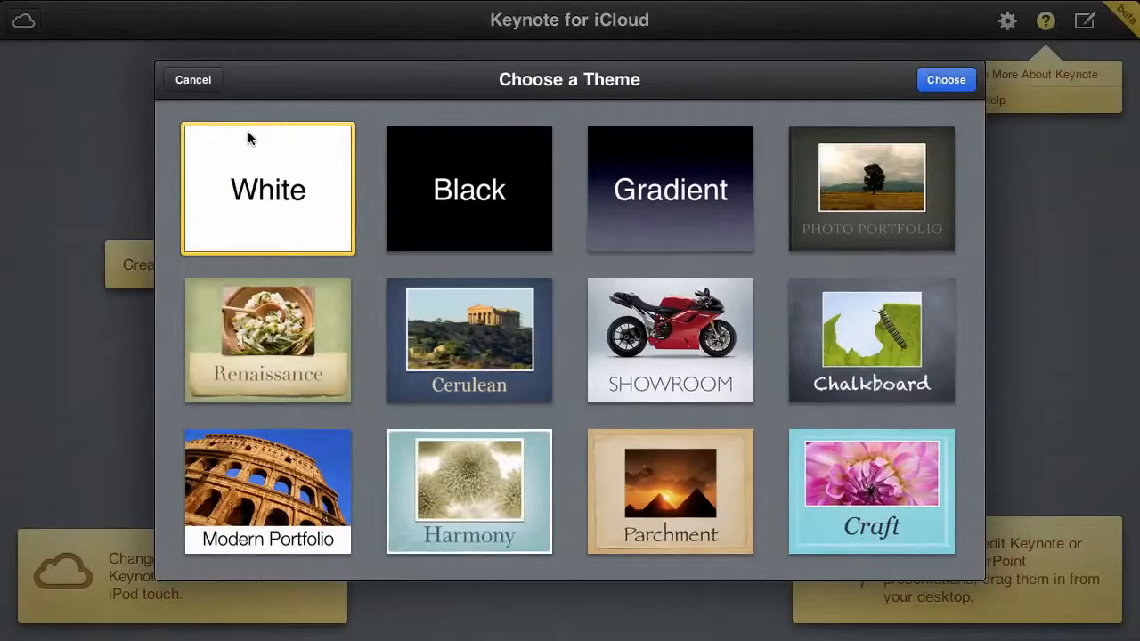
{"action": "mouse_move", "coordinate": [271, 196]}
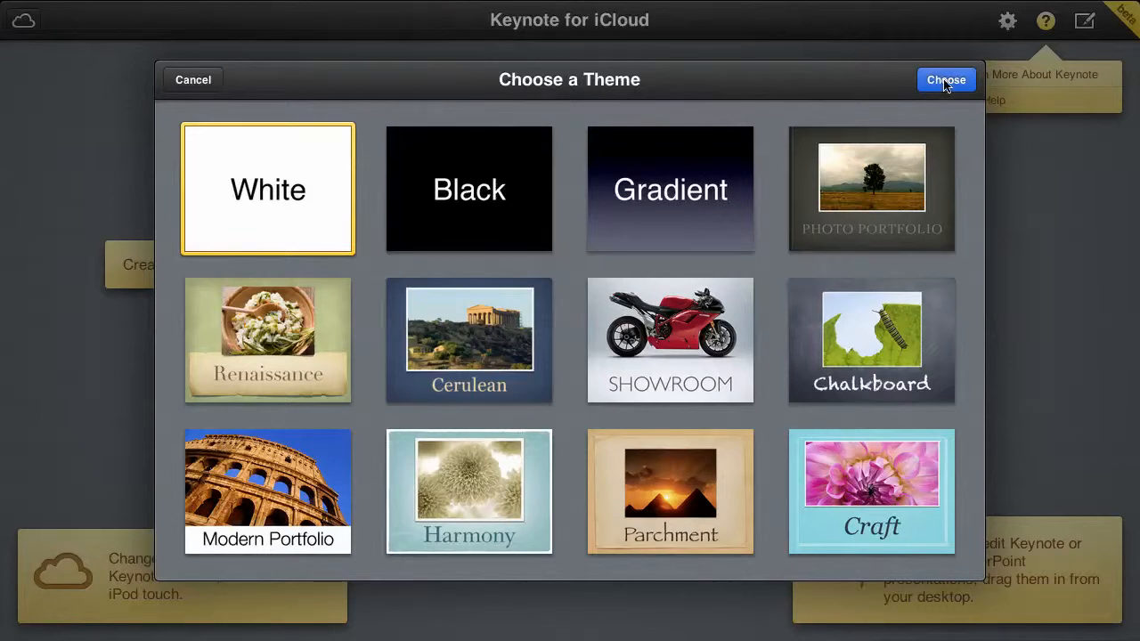
Step: Create the White-themed presentation and select the placeholder photo on its first slide
{"action": "left_click", "coordinate": [946, 79]}
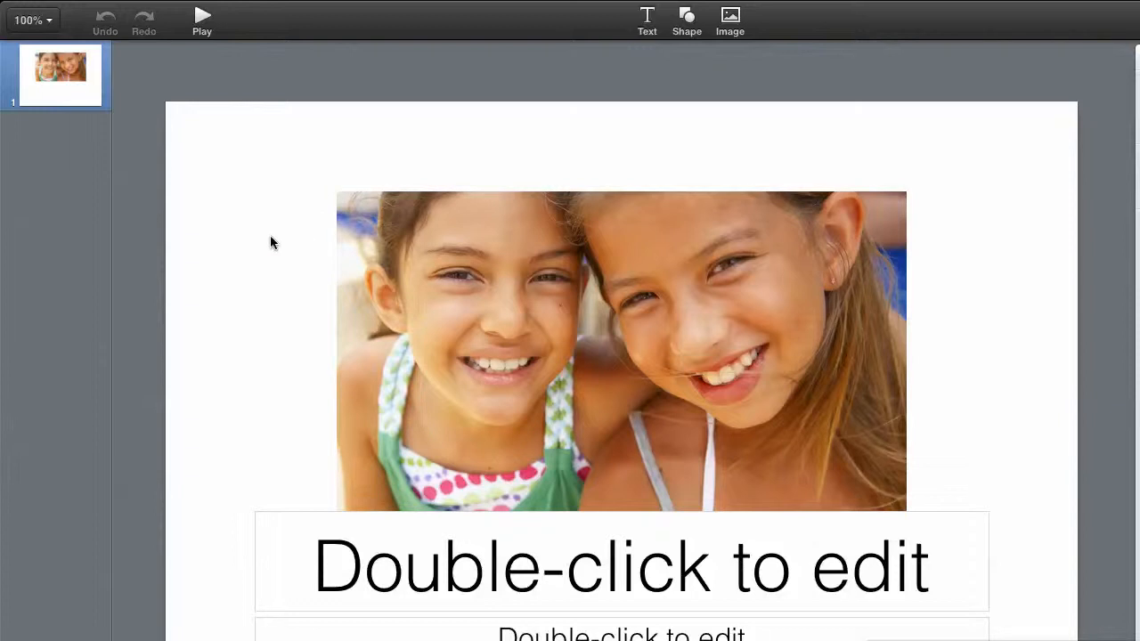
{"action": "left_click", "coordinate": [461, 285]}
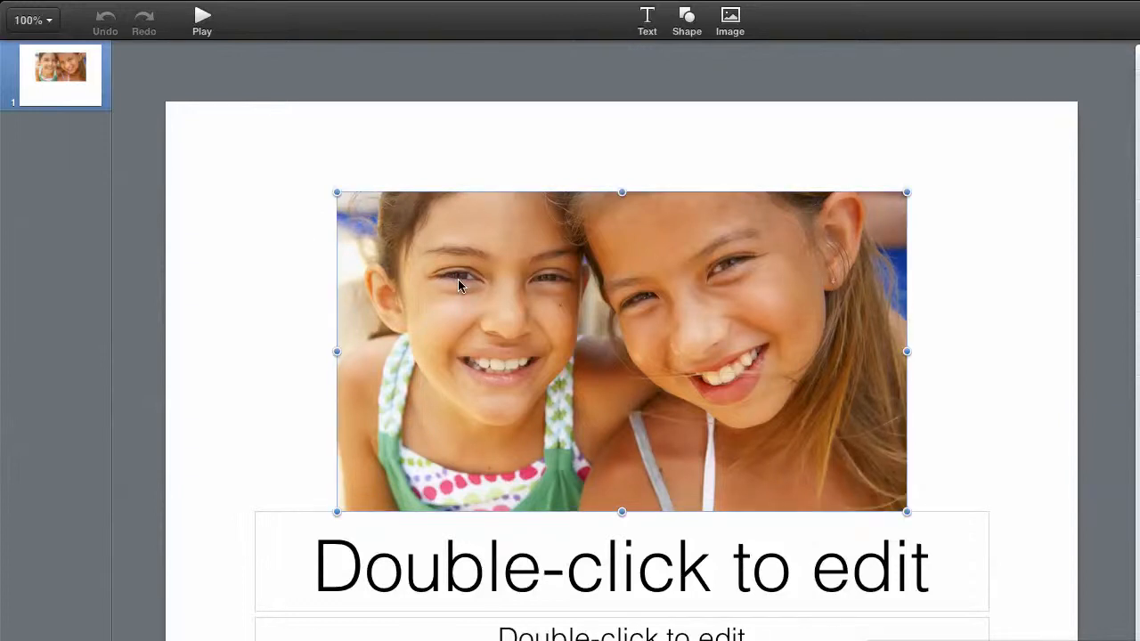
{"action": "mouse_move", "coordinate": [591, 327]}
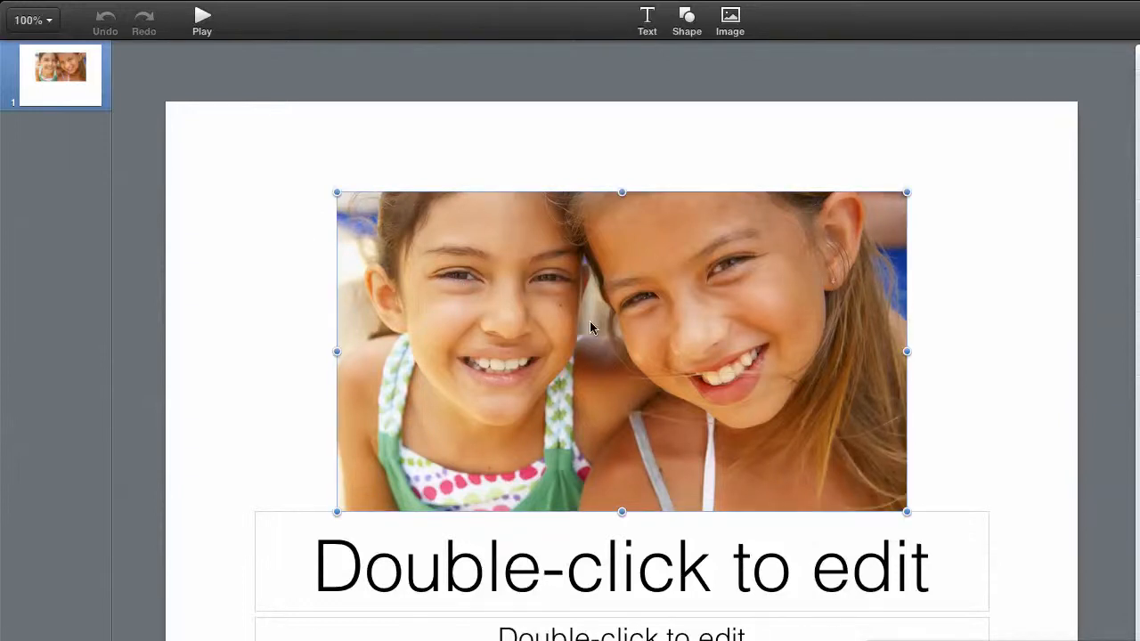
{"action": "mouse_move", "coordinate": [679, 317]}
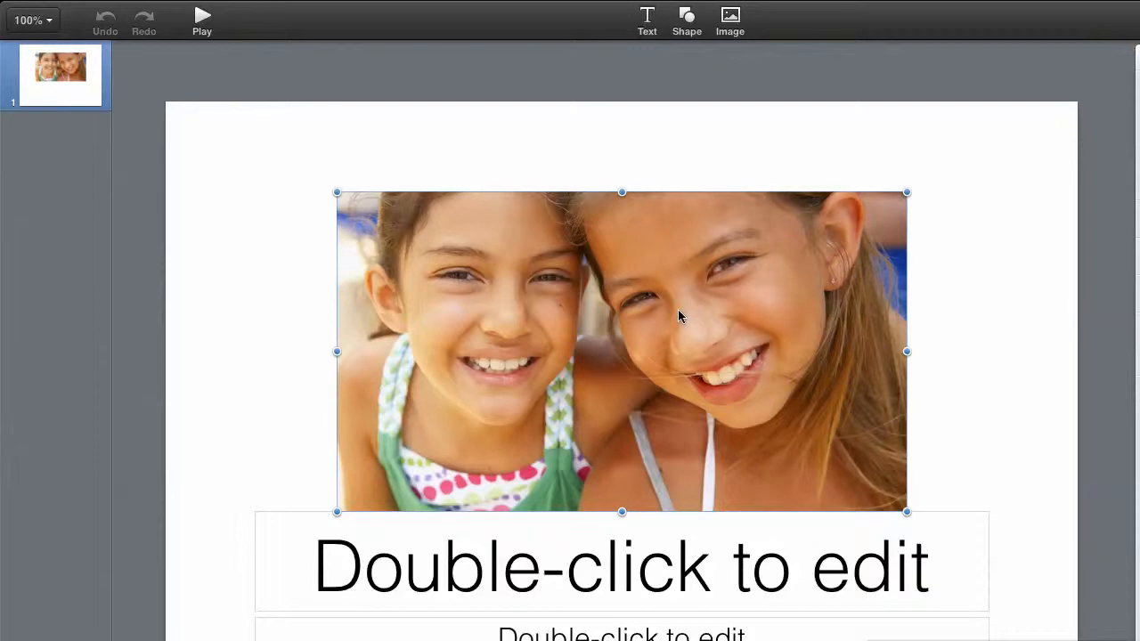
{"action": "mouse_move", "coordinate": [1095, 107]}
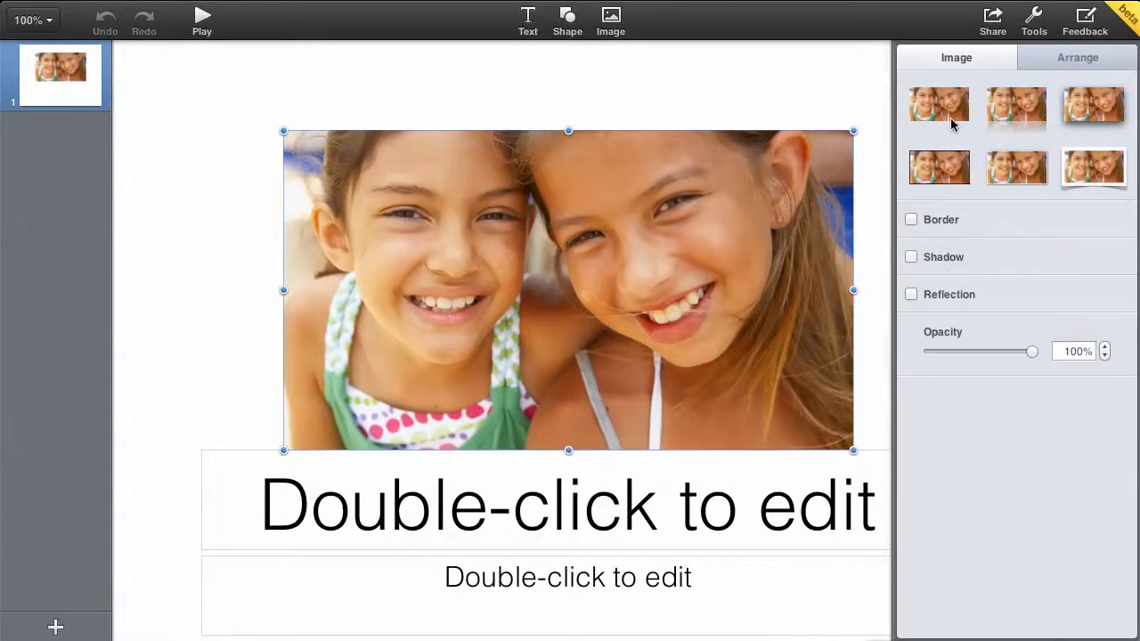
Step: Give the placeholder photo a Picture Frame border from the Image settings
{"action": "left_click", "coordinate": [910, 219]}
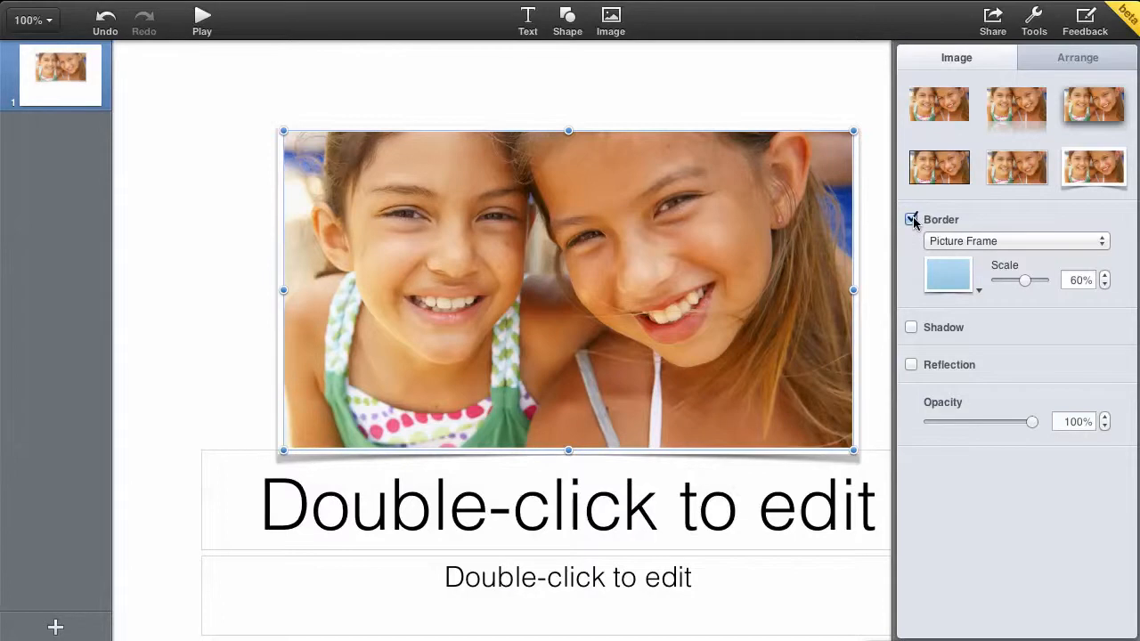
{"action": "left_click", "coordinate": [909, 219]}
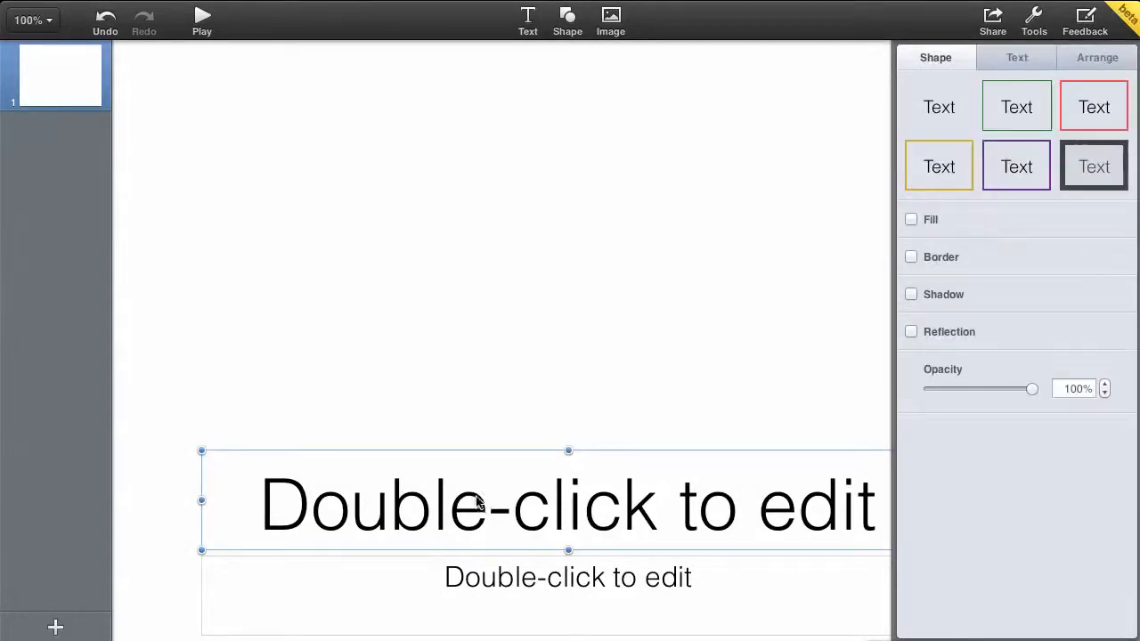
{"action": "mouse_move", "coordinate": [532, 502]}
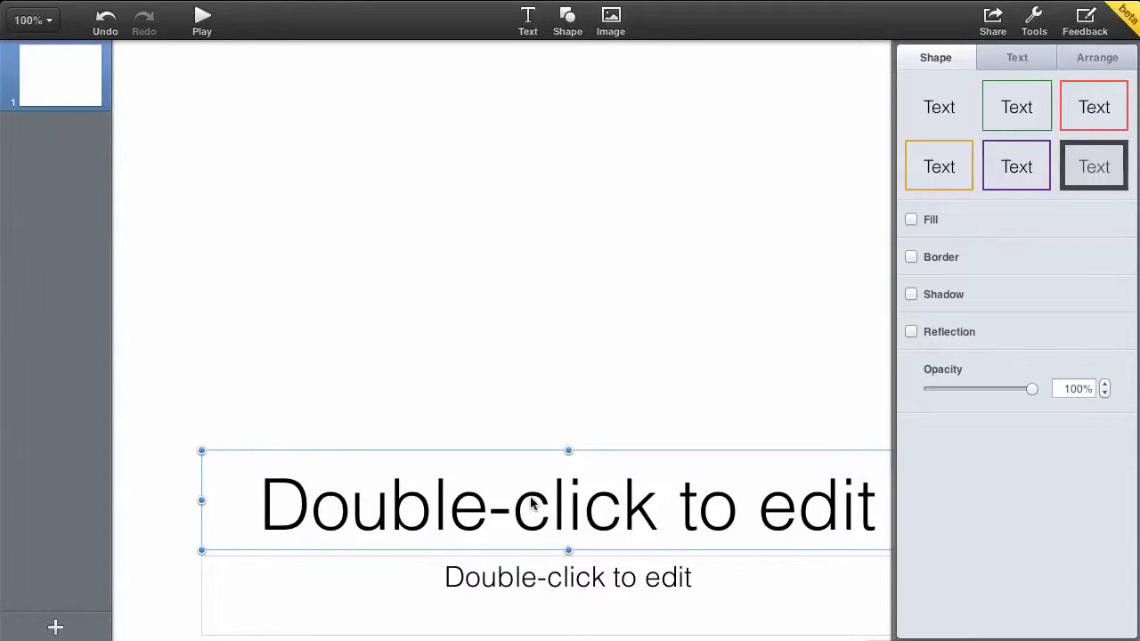
Step: Select the title placeholder after removing the photo from the slide
{"action": "left_click", "coordinate": [568, 577]}
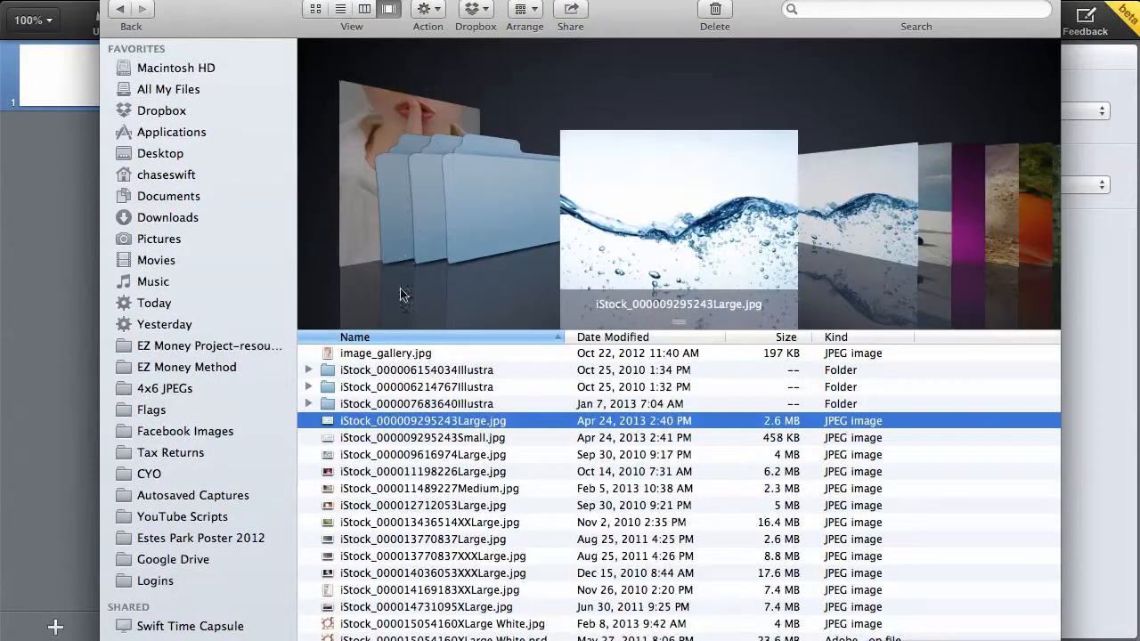
{"action": "mouse_move", "coordinate": [477, 424]}
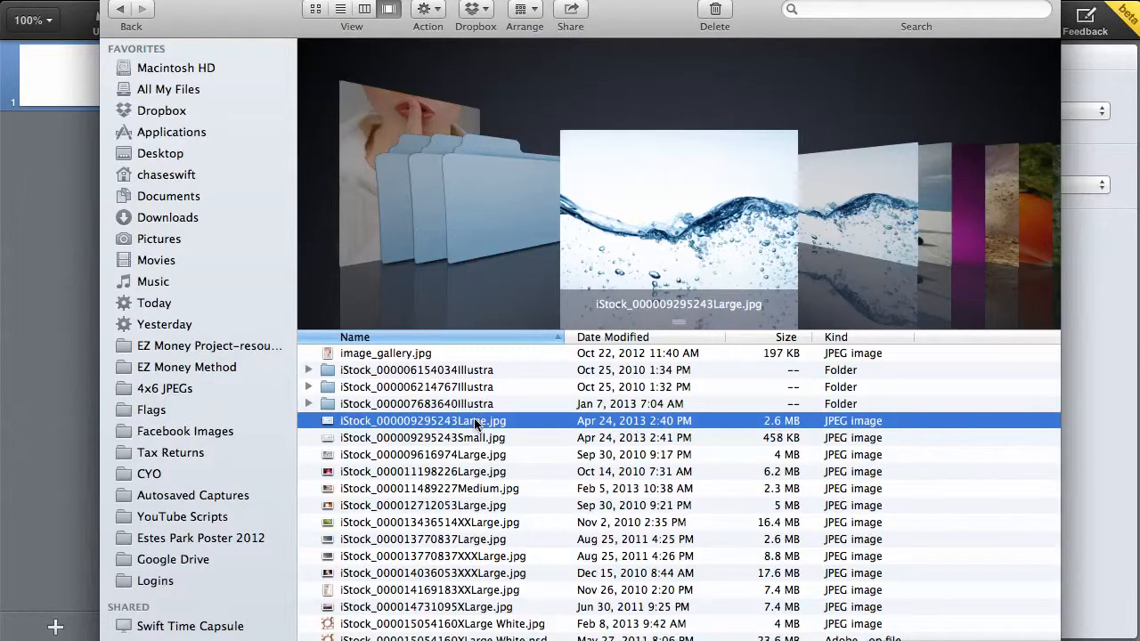
{"action": "mouse_move", "coordinate": [354, 67]}
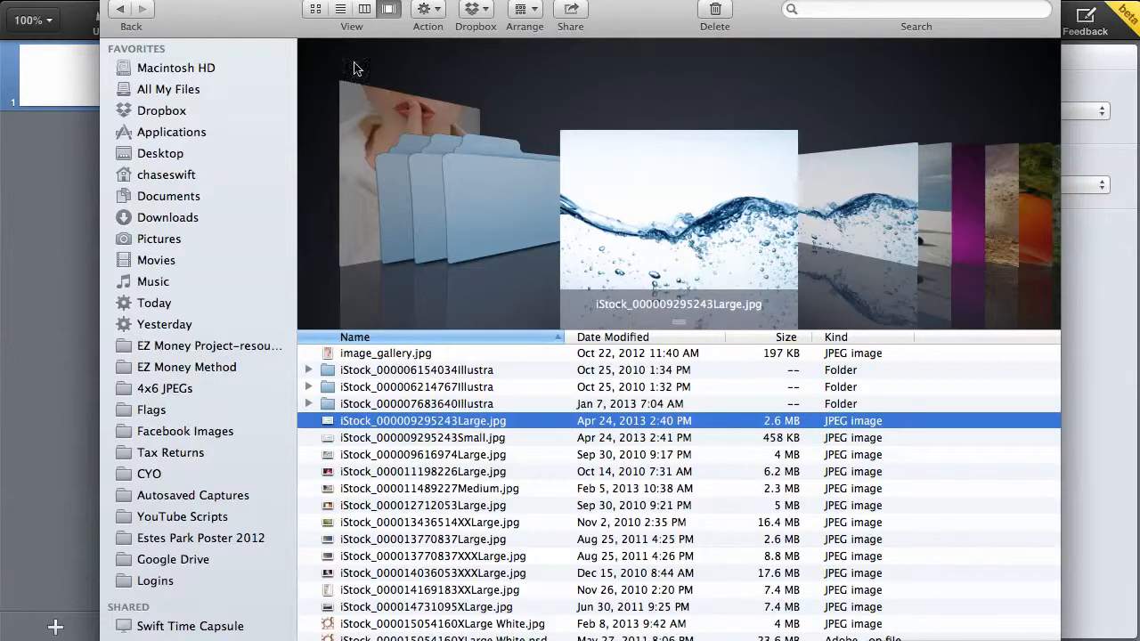
{"action": "left_click", "coordinate": [365, 8]}
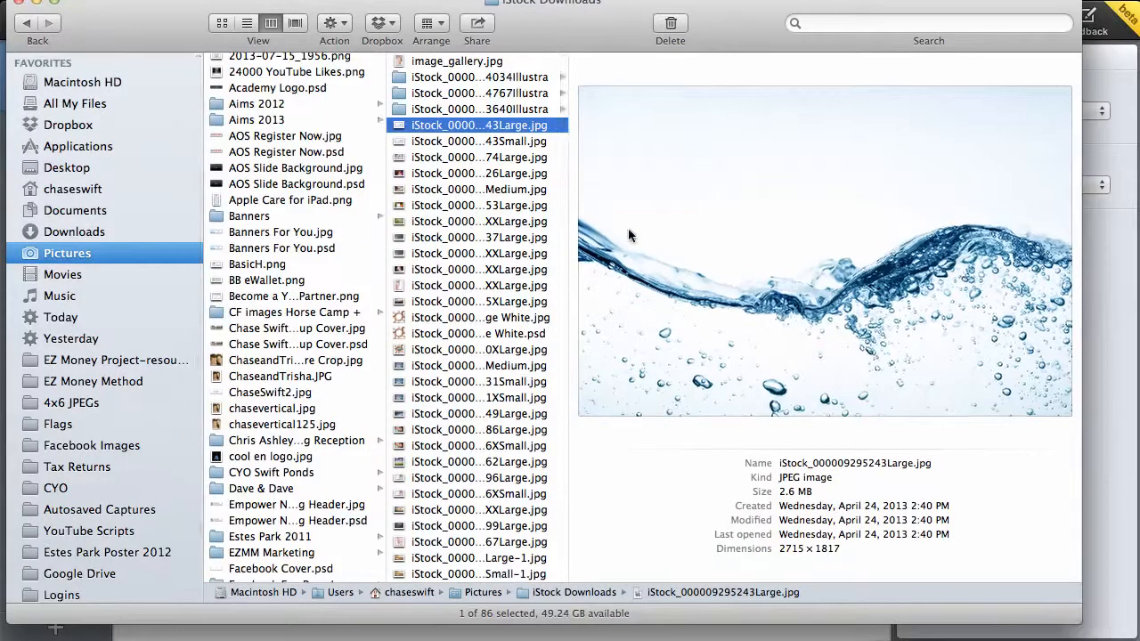
{"action": "left_click", "coordinate": [477, 140]}
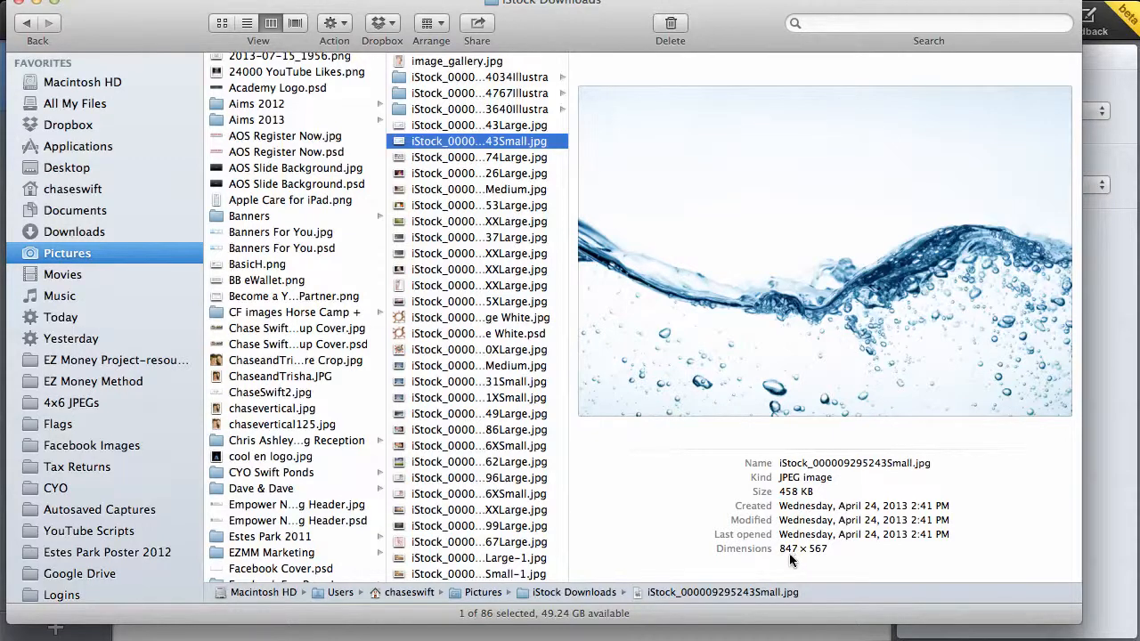
{"action": "mouse_move", "coordinate": [798, 561]}
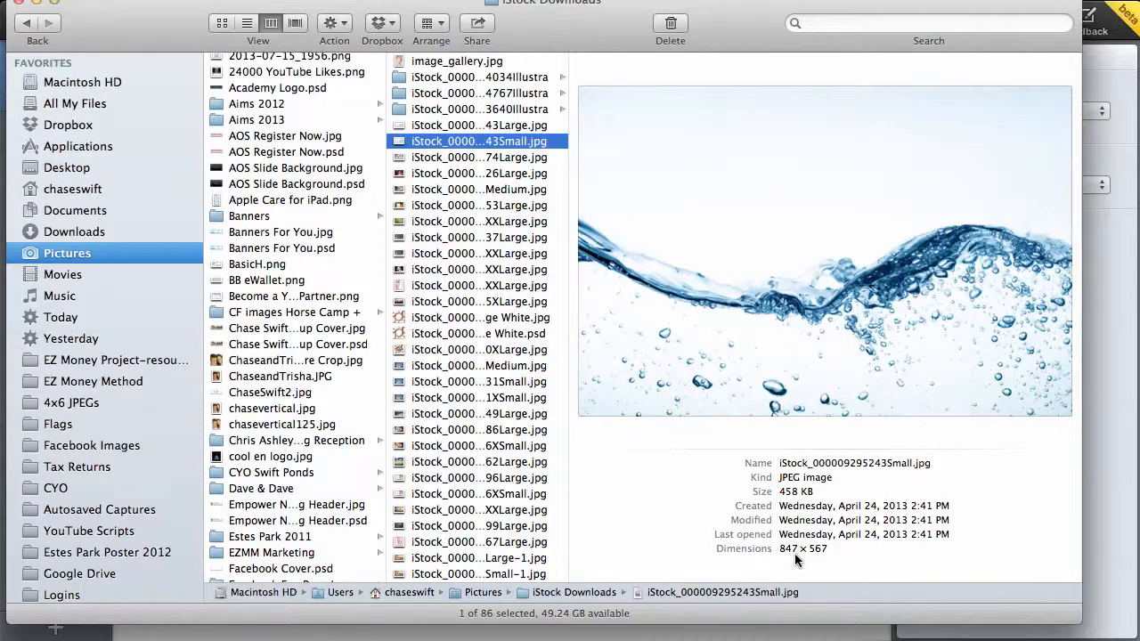
{"action": "mouse_move", "coordinate": [817, 562]}
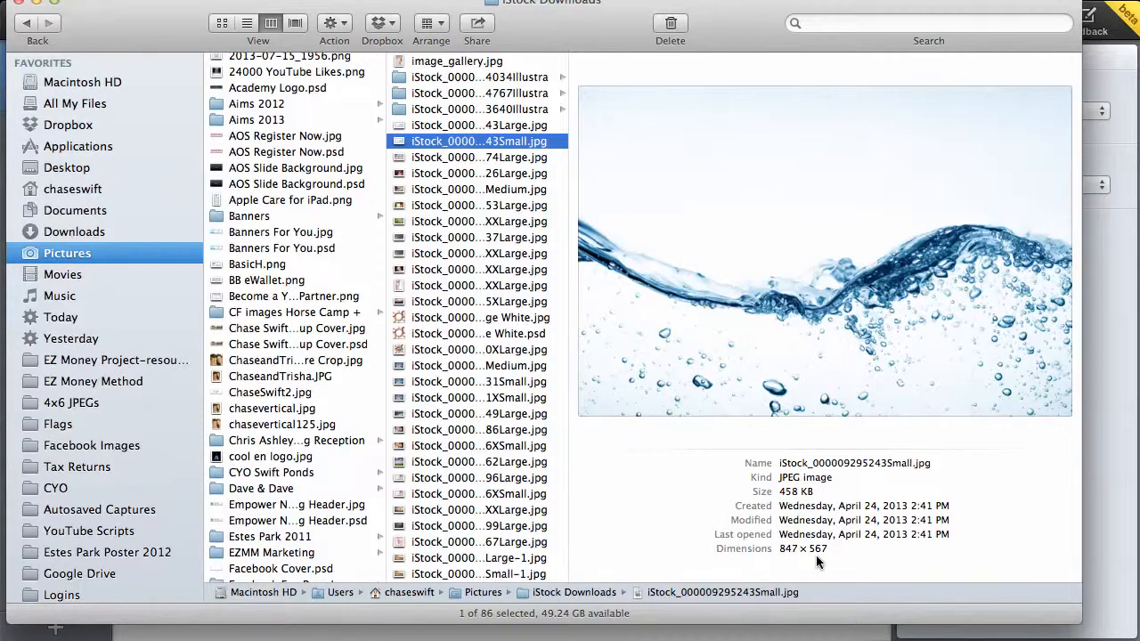
{"action": "mouse_move", "coordinate": [804, 174]}
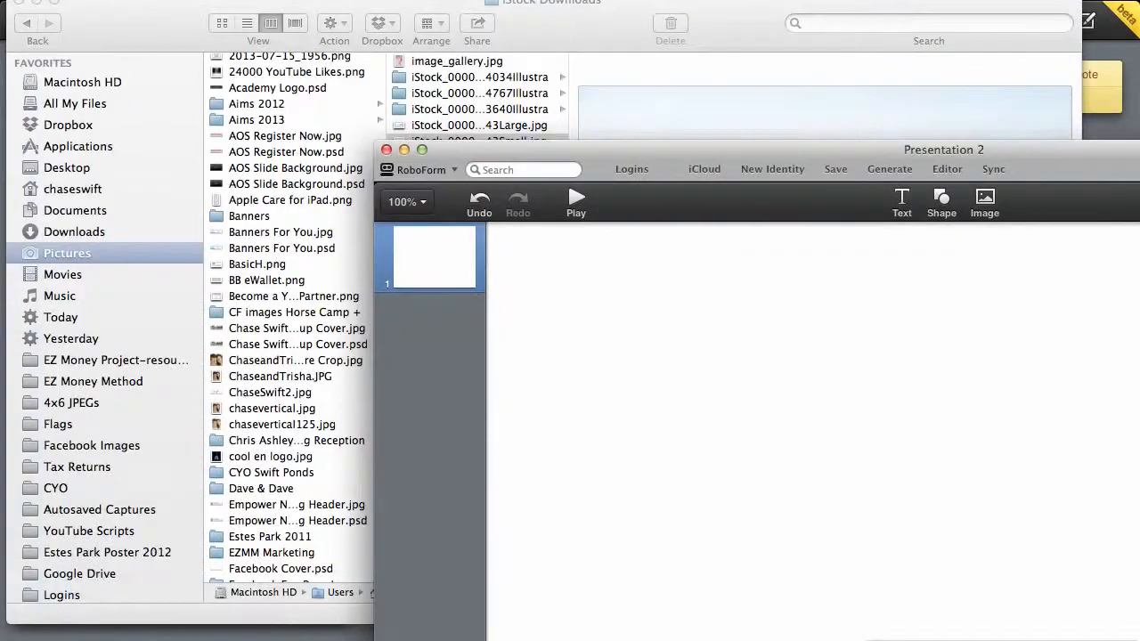
Step: Search Google for the Facebook cover photo size, finding 851 by 315 pixels
{"action": "left_click", "coordinate": [1043, 20]}
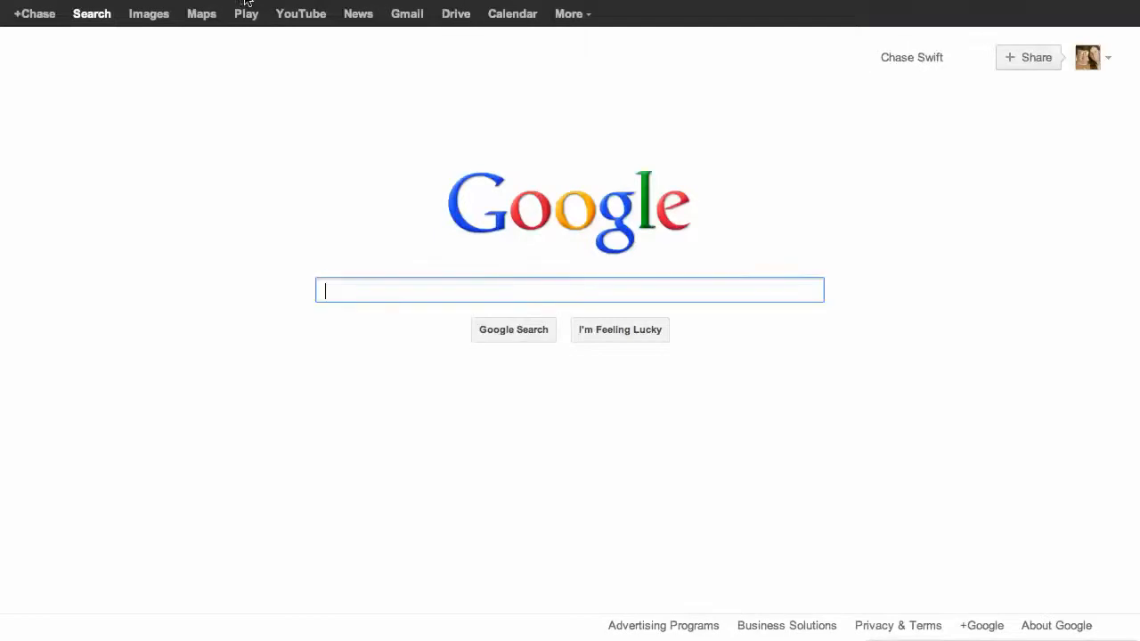
{"action": "type", "text": "fa"}
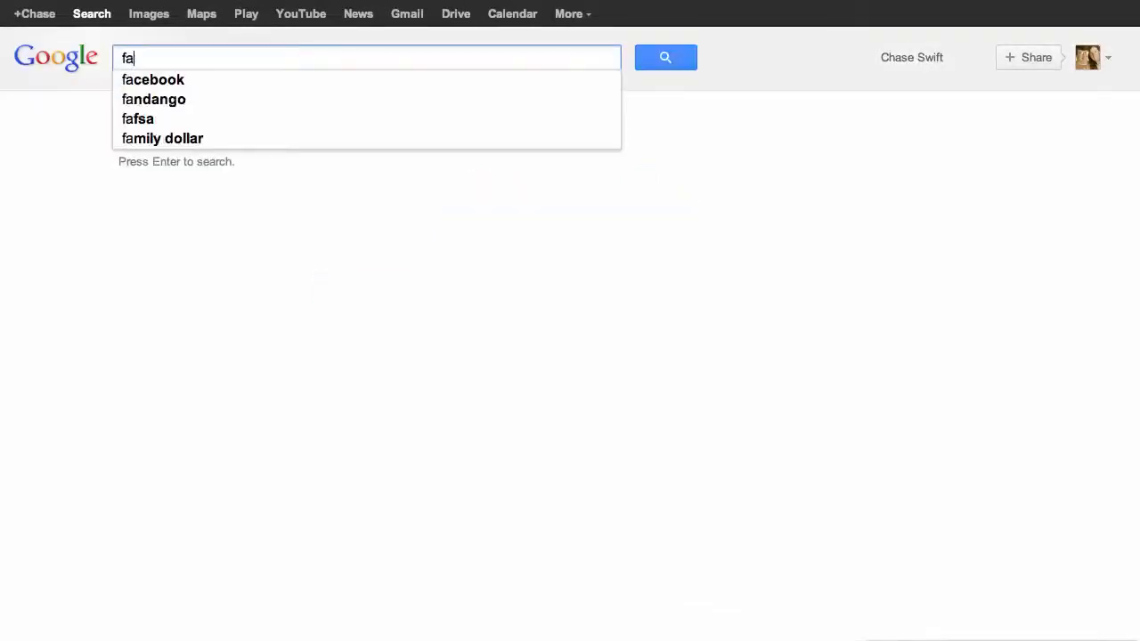
{"action": "left_click", "coordinate": [153, 79]}
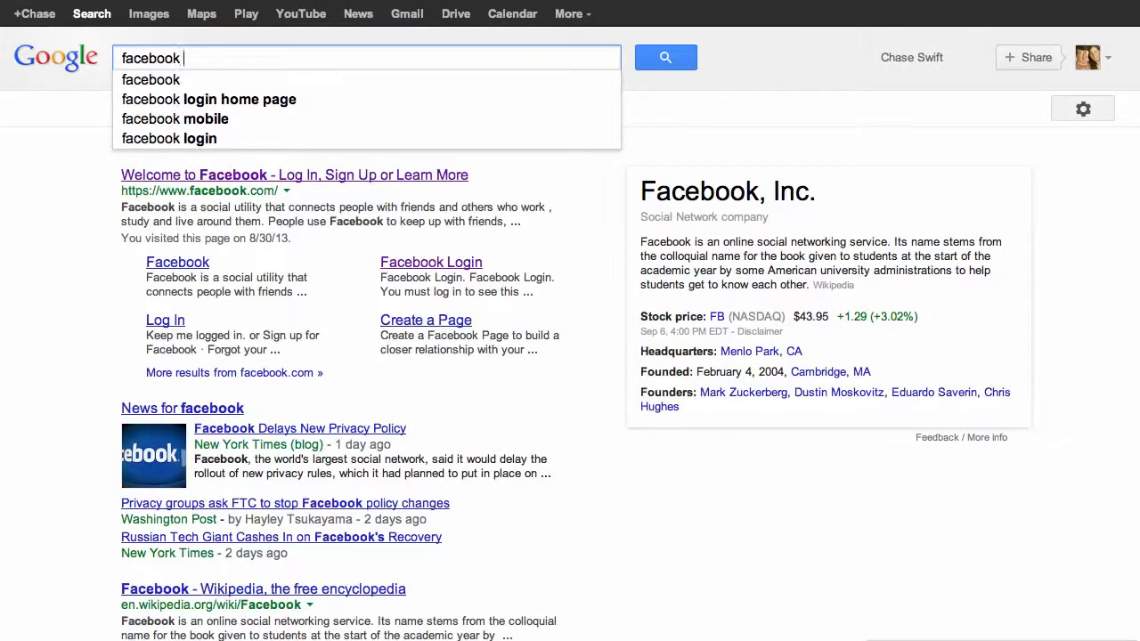
{"action": "type", "text": "cover"}
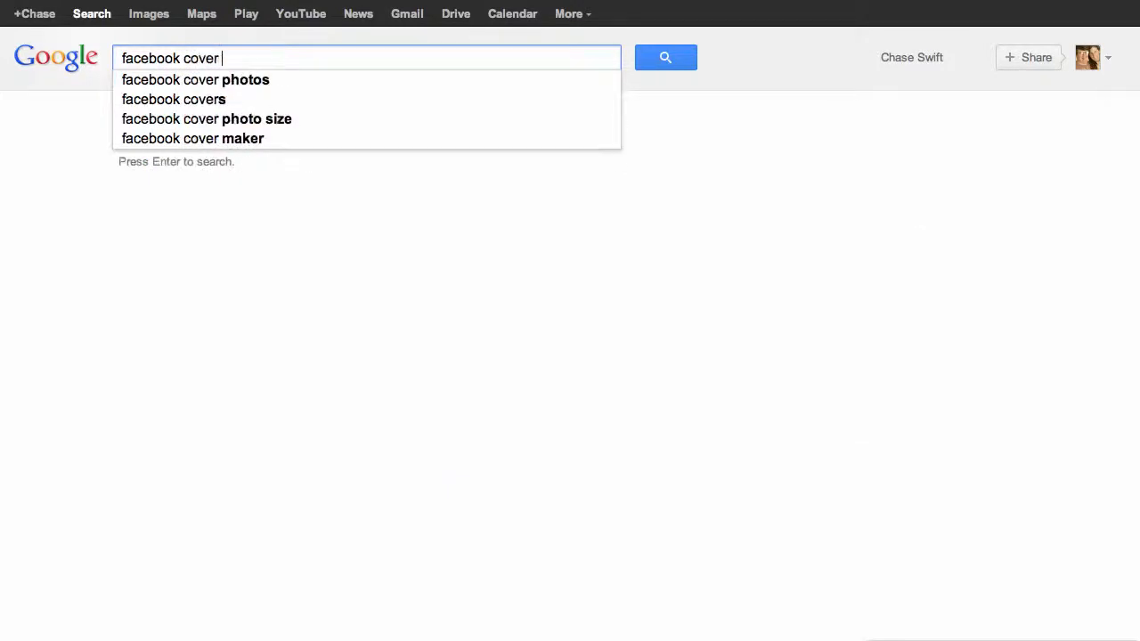
{"action": "type", "text": "page"}
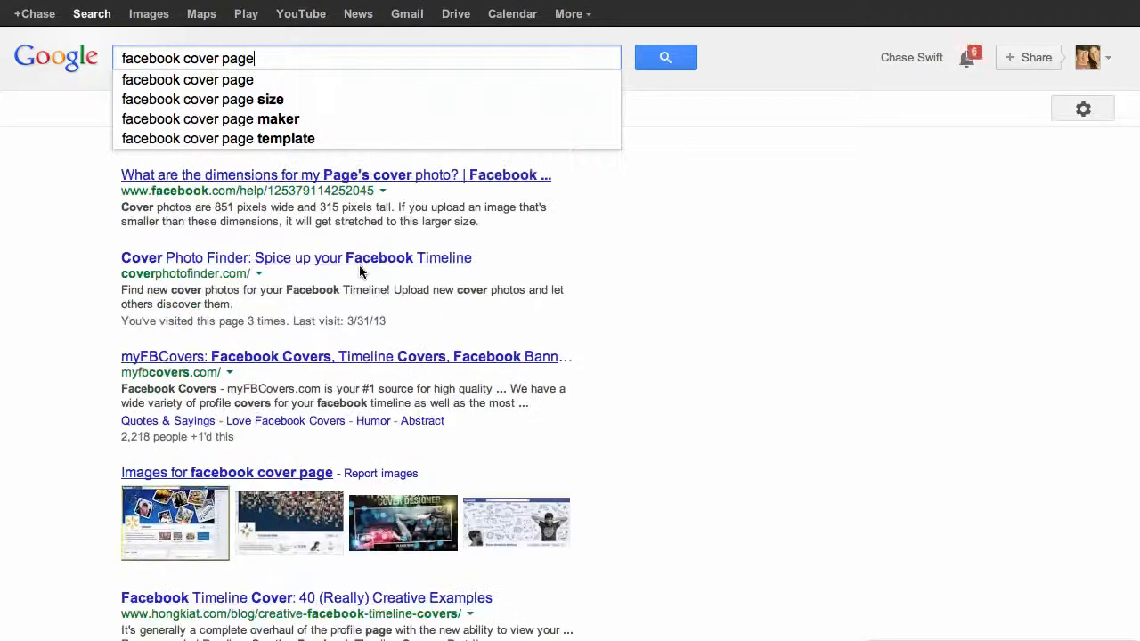
{"action": "mouse_move", "coordinate": [260, 109]}
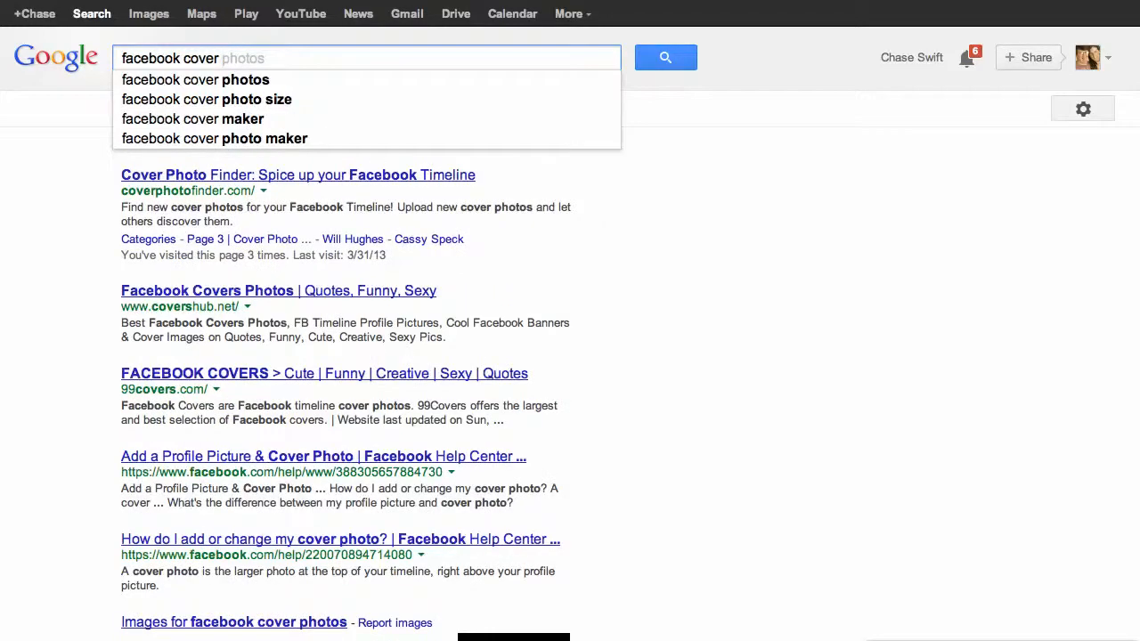
{"action": "left_click", "coordinate": [207, 100]}
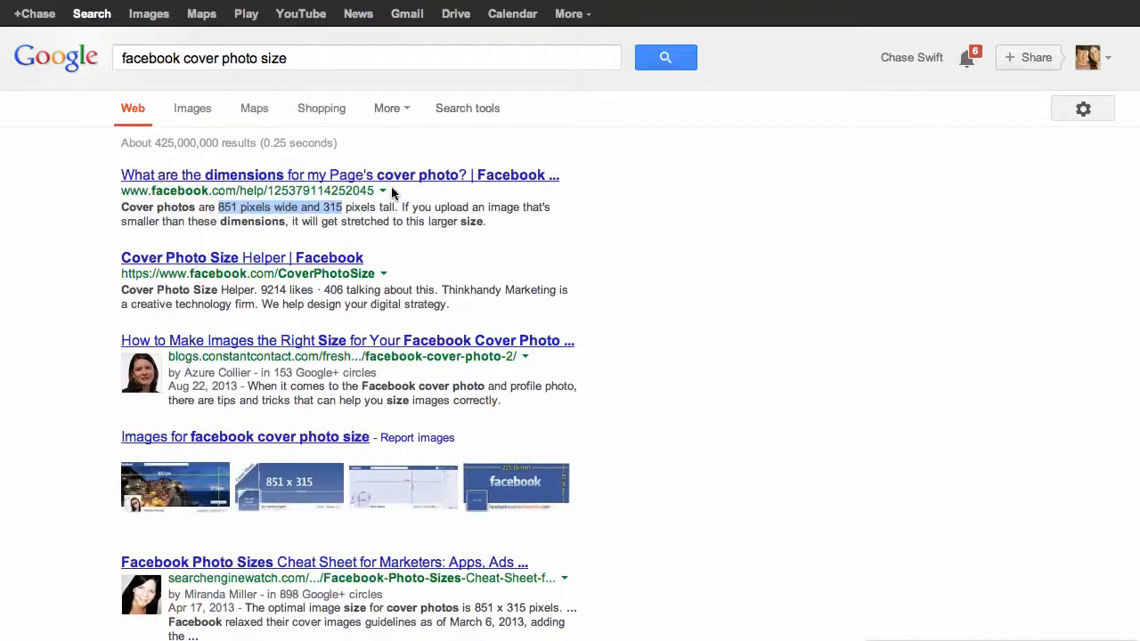
{"action": "mouse_move", "coordinate": [230, 217]}
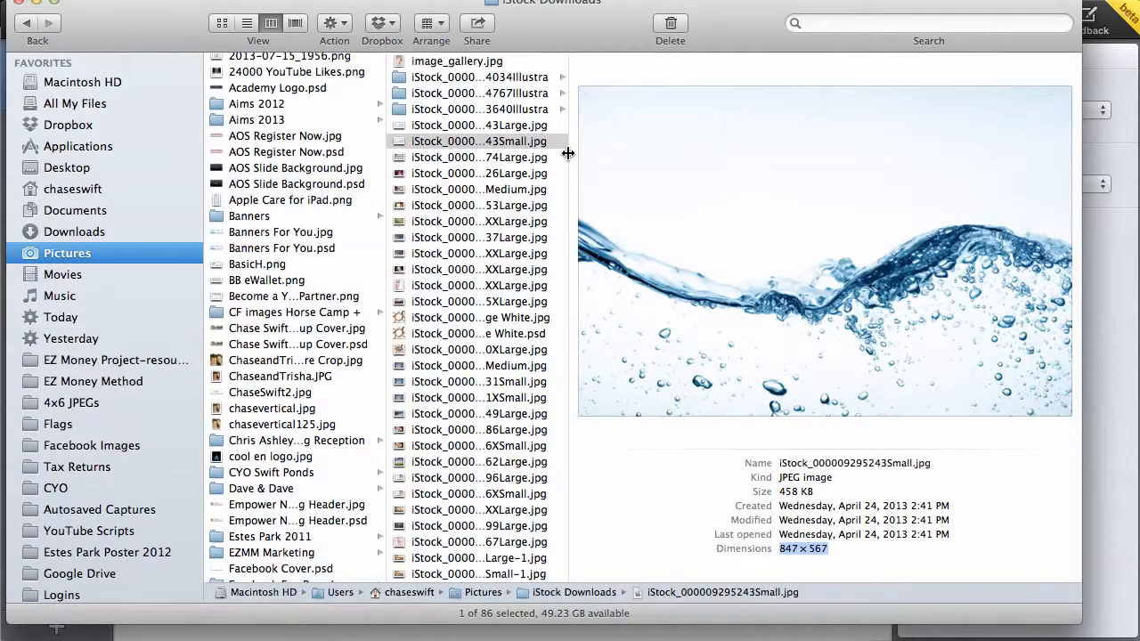
{"action": "left_click", "coordinate": [479, 125]}
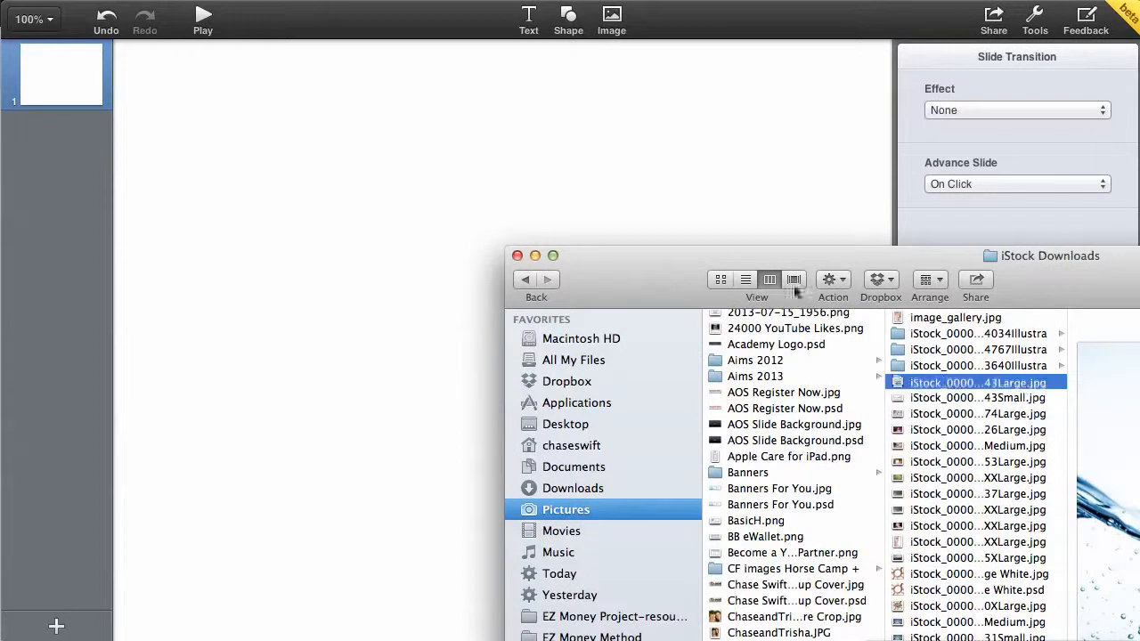
{"action": "left_click_drag", "start_coordinate": [976, 381], "coordinate": [466, 234]}
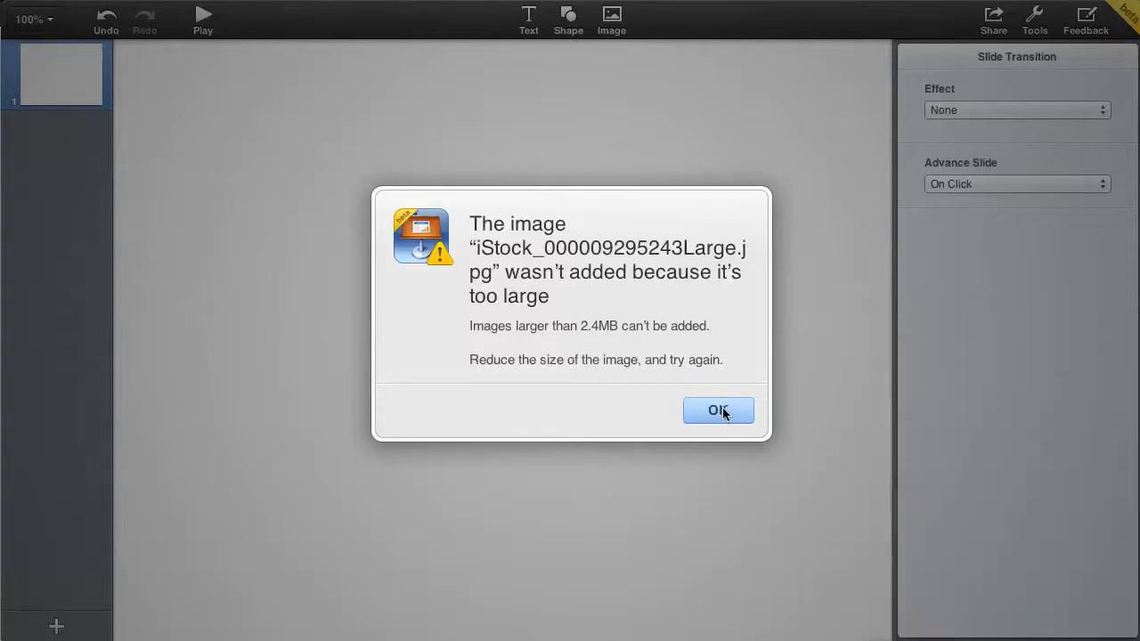
Step: Dismiss the warning and enlarge the smaller water-wave photo toward 851 px wide in Arrange
{"action": "left_click", "coordinate": [719, 409]}
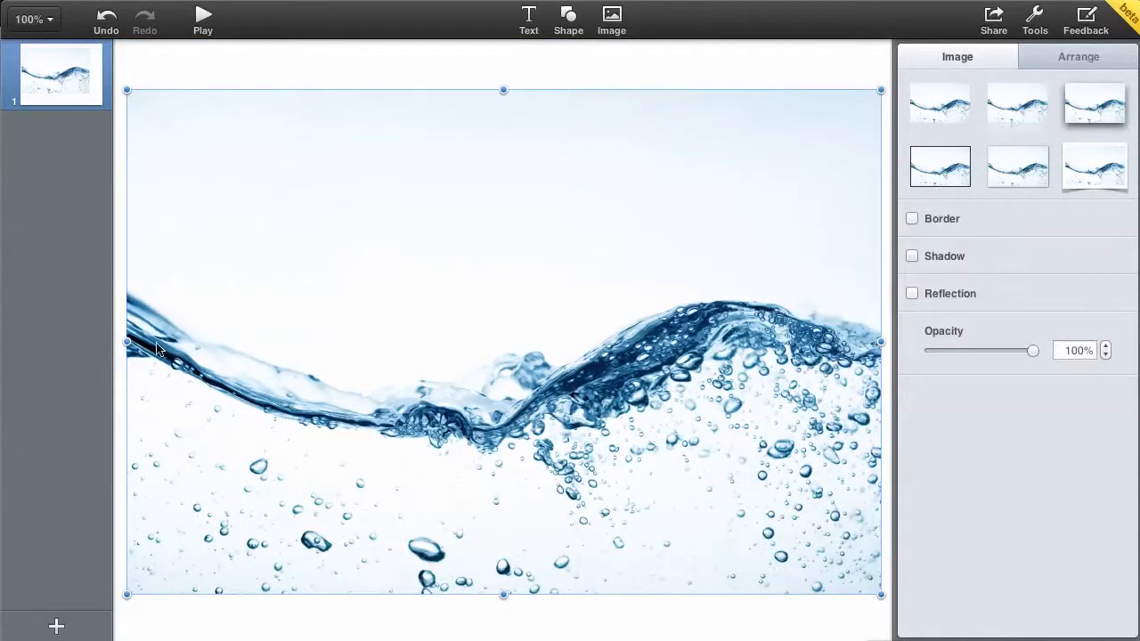
{"action": "mouse_move", "coordinate": [292, 353]}
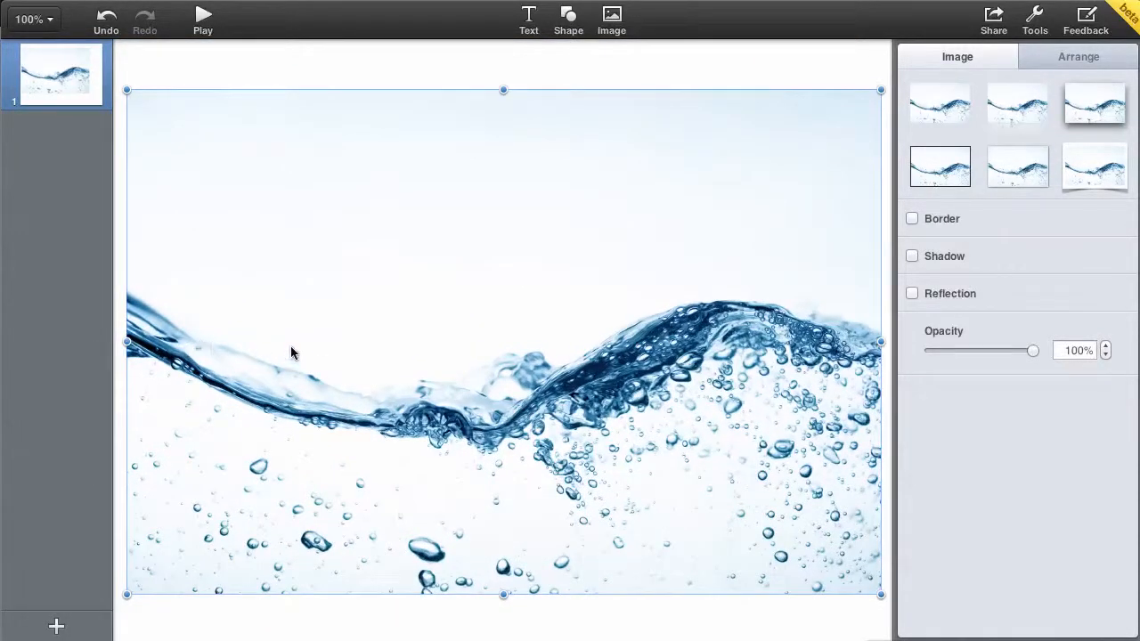
{"action": "mouse_move", "coordinate": [926, 307]}
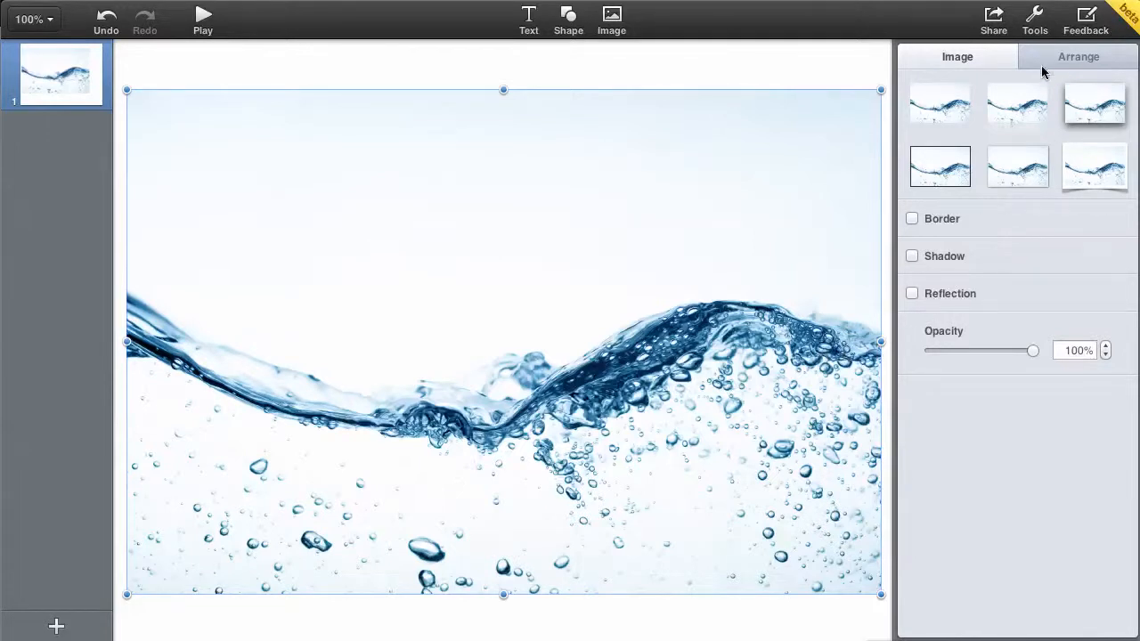
{"action": "left_click", "coordinate": [1079, 55]}
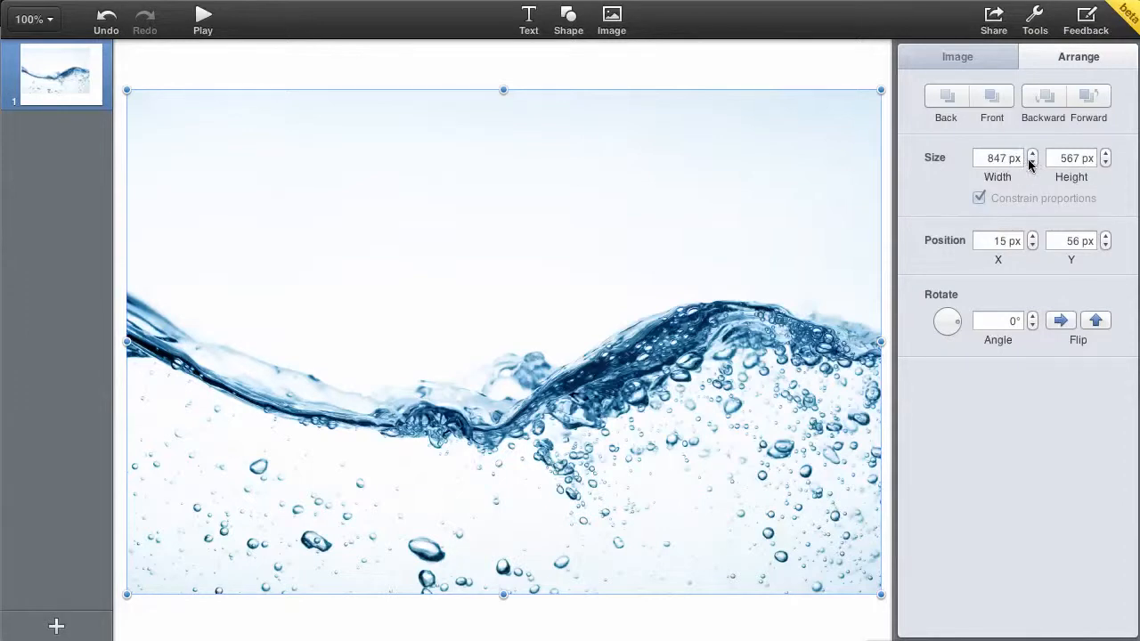
{"action": "left_click", "coordinate": [1033, 153]}
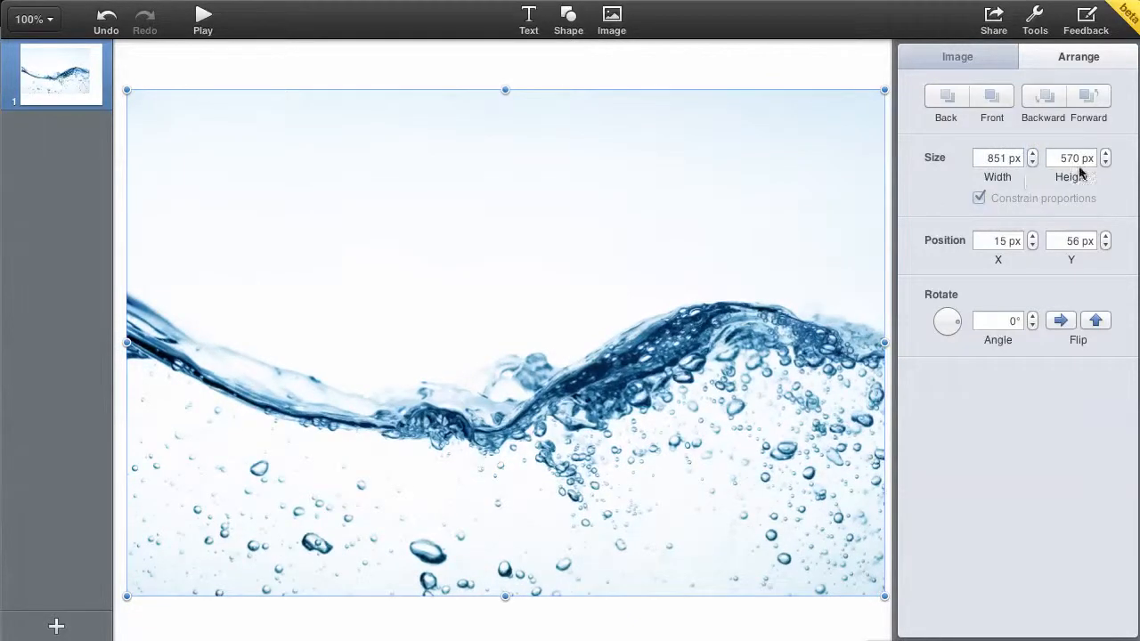
{"action": "mouse_move", "coordinate": [1049, 171]}
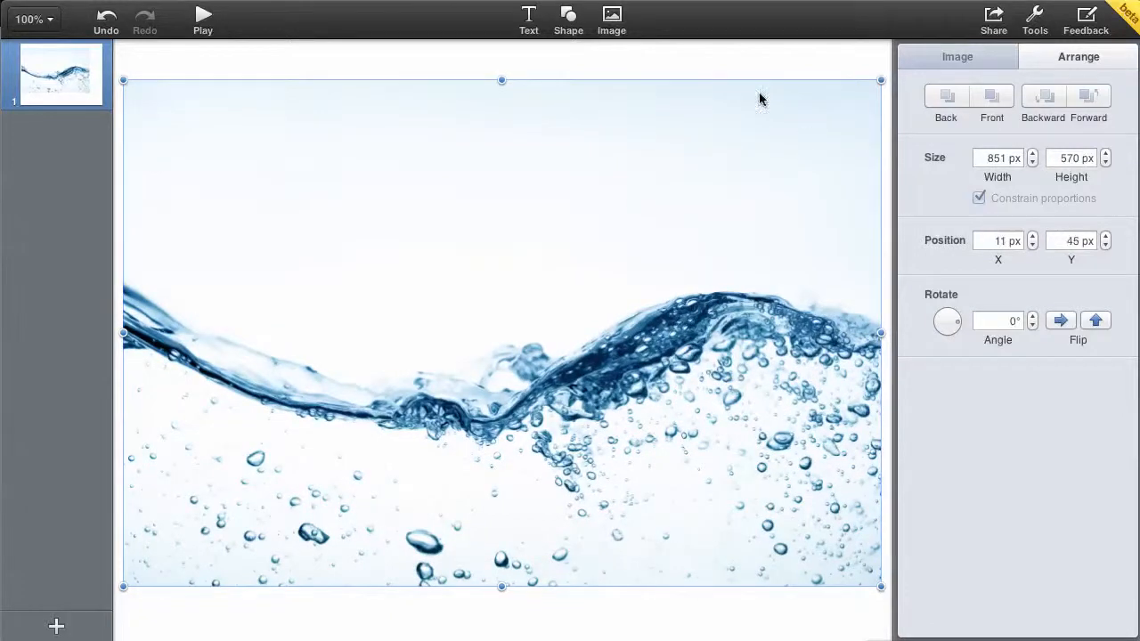
{"action": "left_click", "coordinate": [591, 62]}
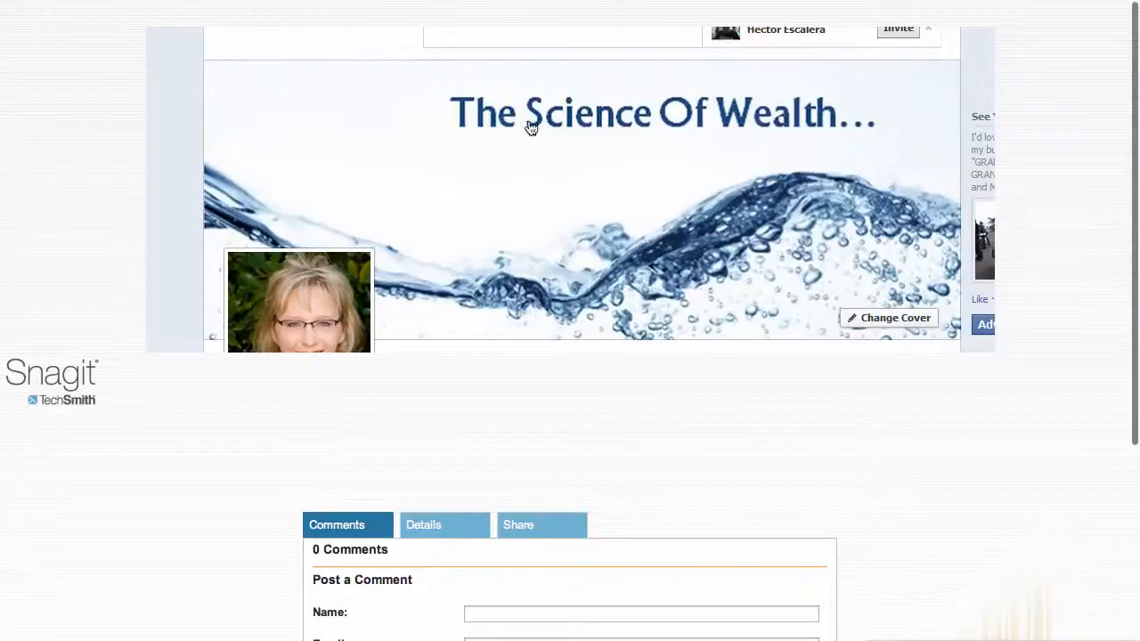
{"action": "mouse_move", "coordinate": [772, 137]}
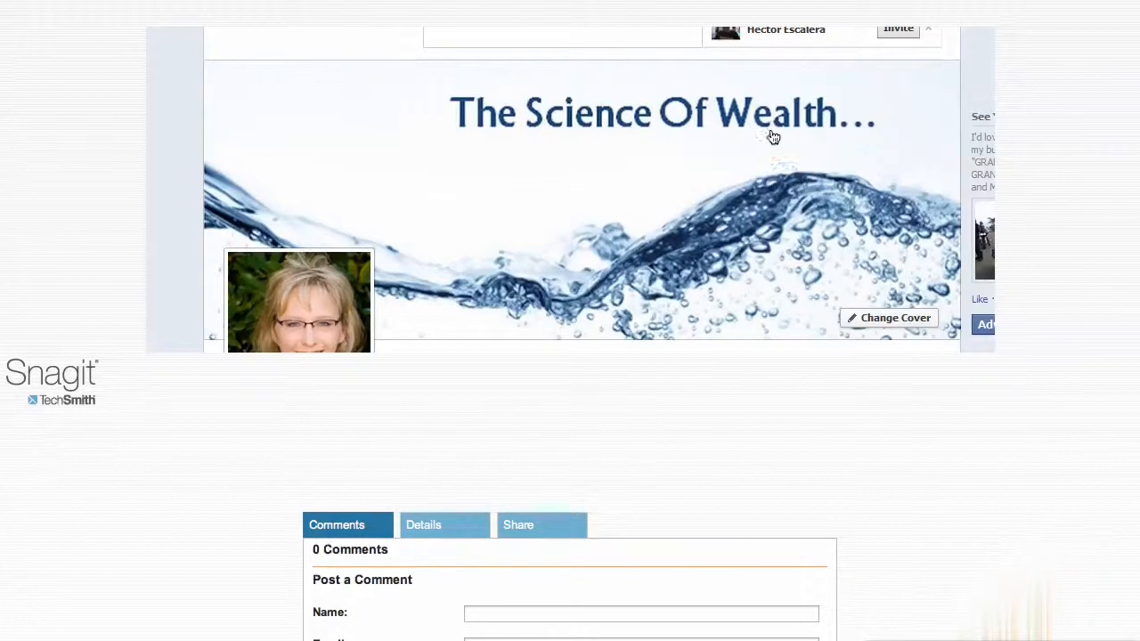
{"action": "mouse_move", "coordinate": [799, 181]}
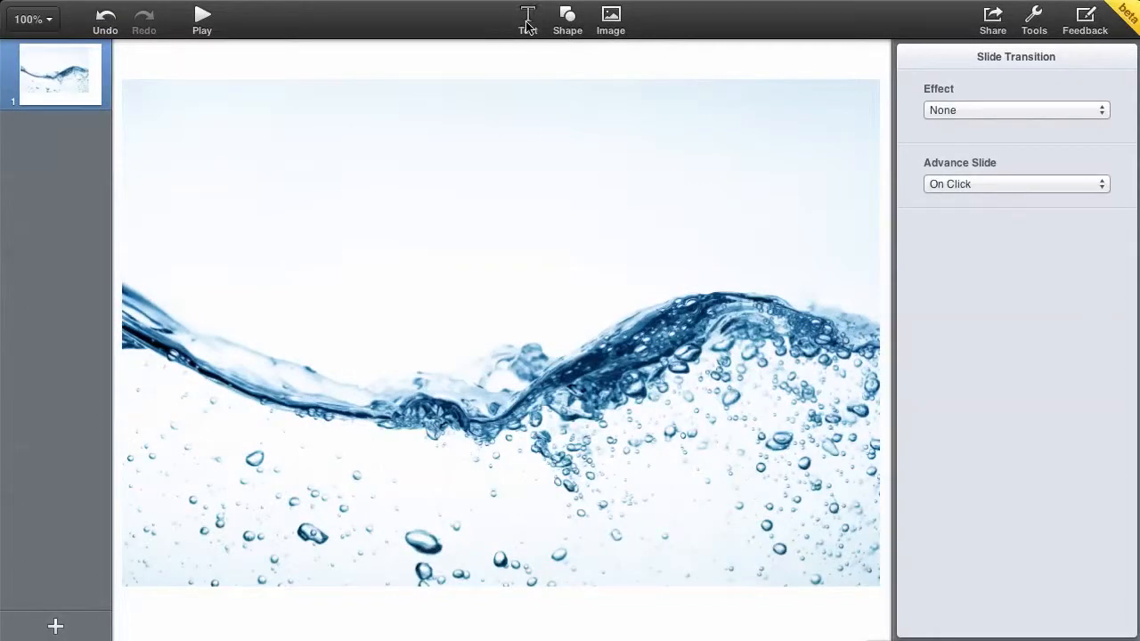
Step: Add a text box and move it to the top centre of the water photo
{"action": "left_click", "coordinate": [527, 16]}
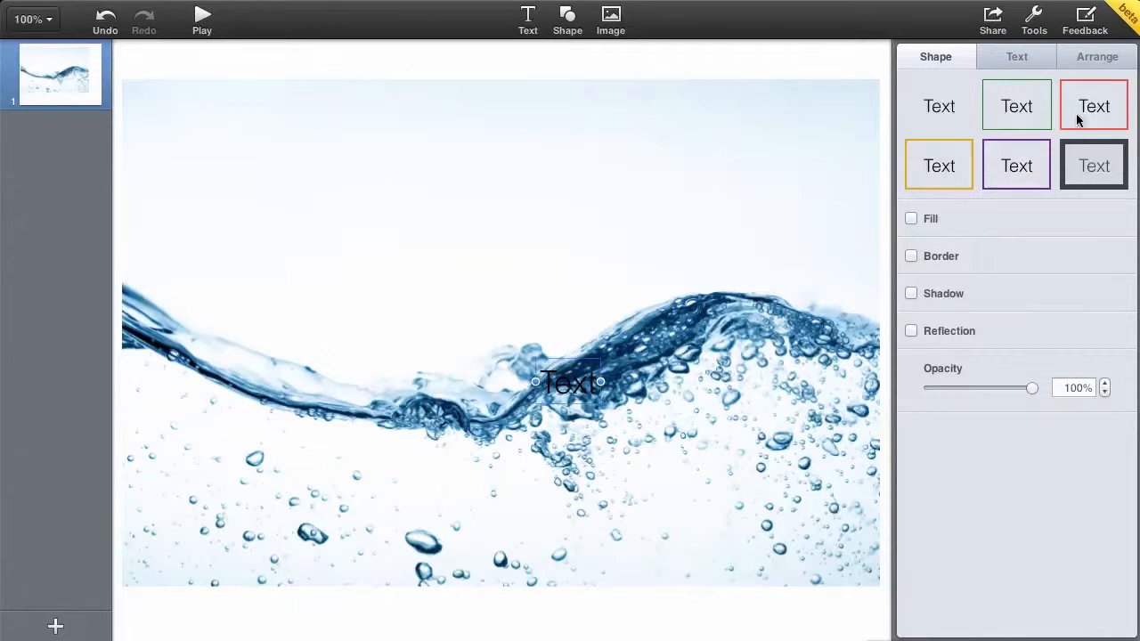
{"action": "mouse_move", "coordinate": [1015, 110]}
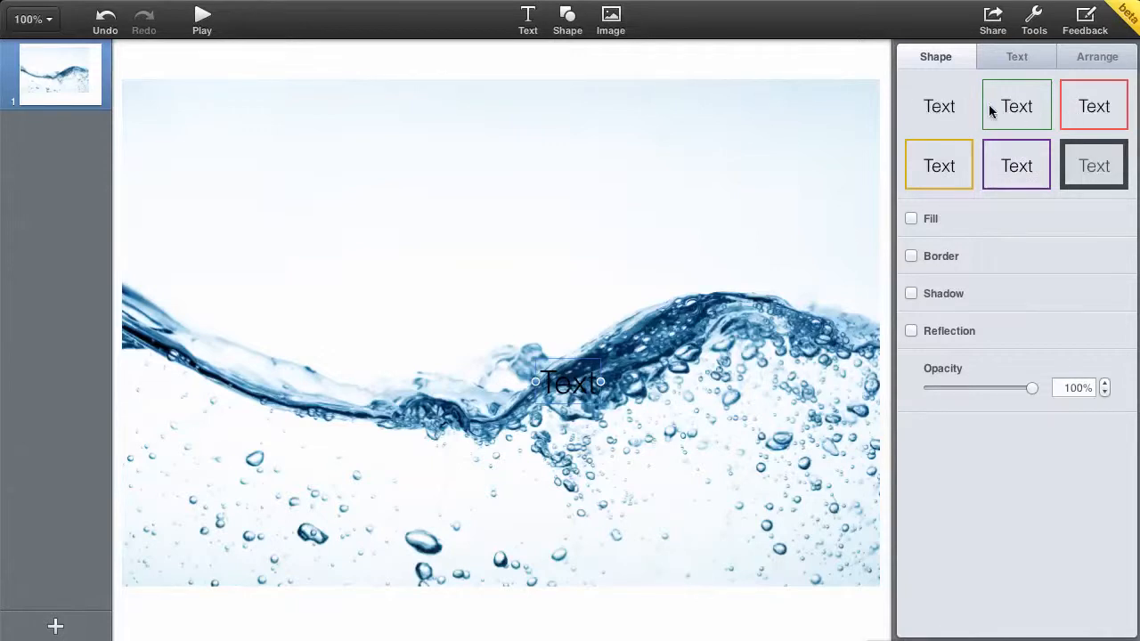
{"action": "left_click", "coordinate": [1015, 56]}
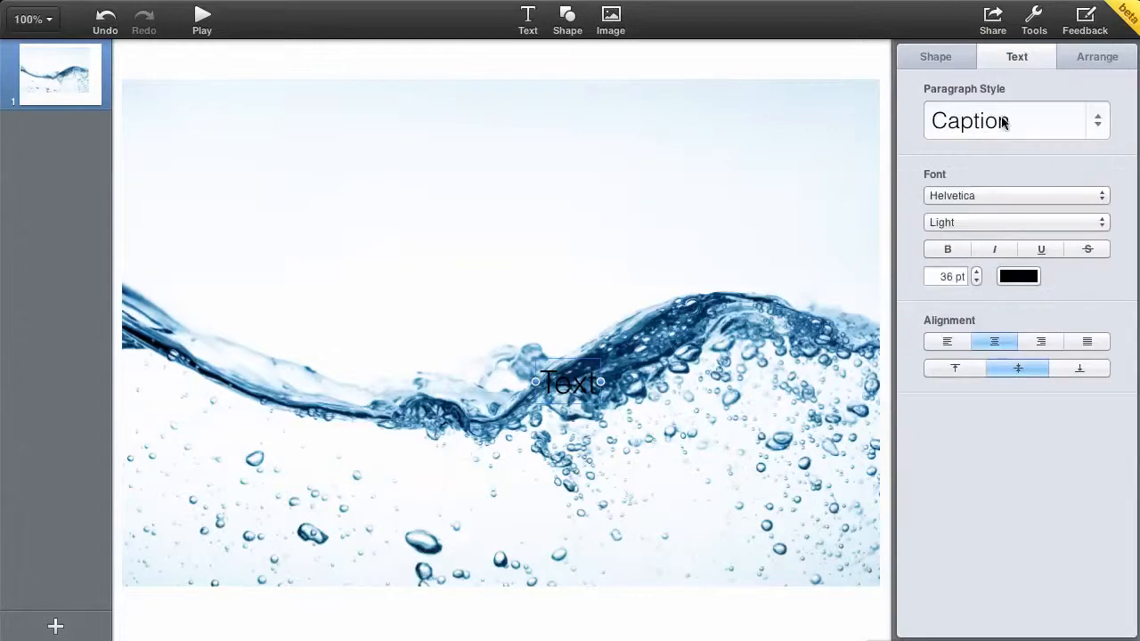
{"action": "mouse_move", "coordinate": [988, 312]}
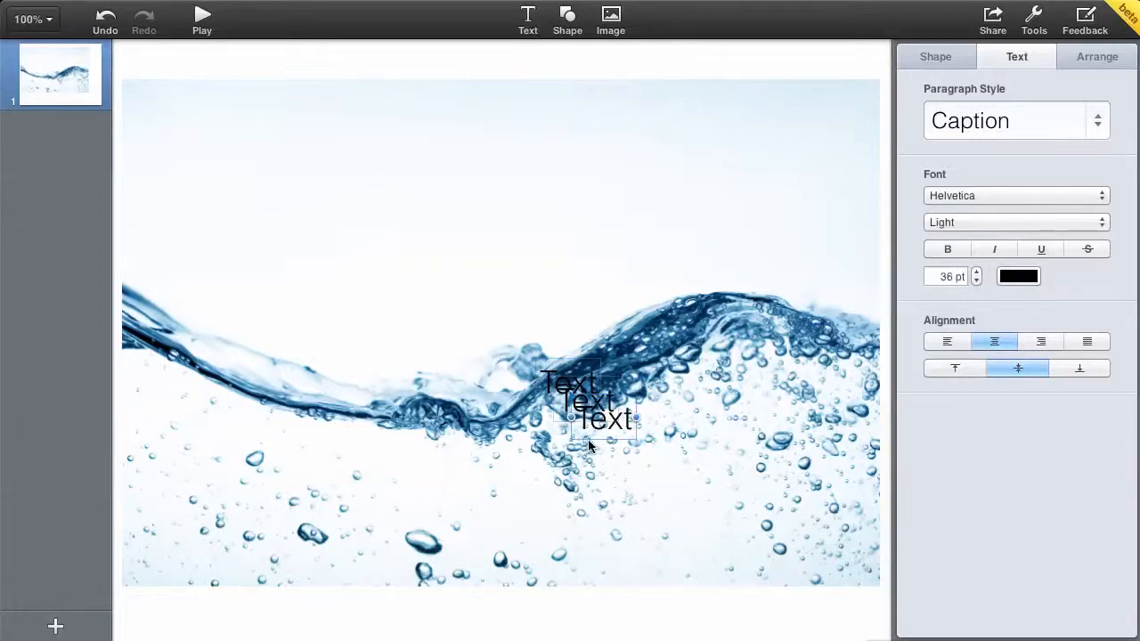
{"action": "left_click_drag", "start_coordinate": [587, 400], "coordinate": [447, 253]}
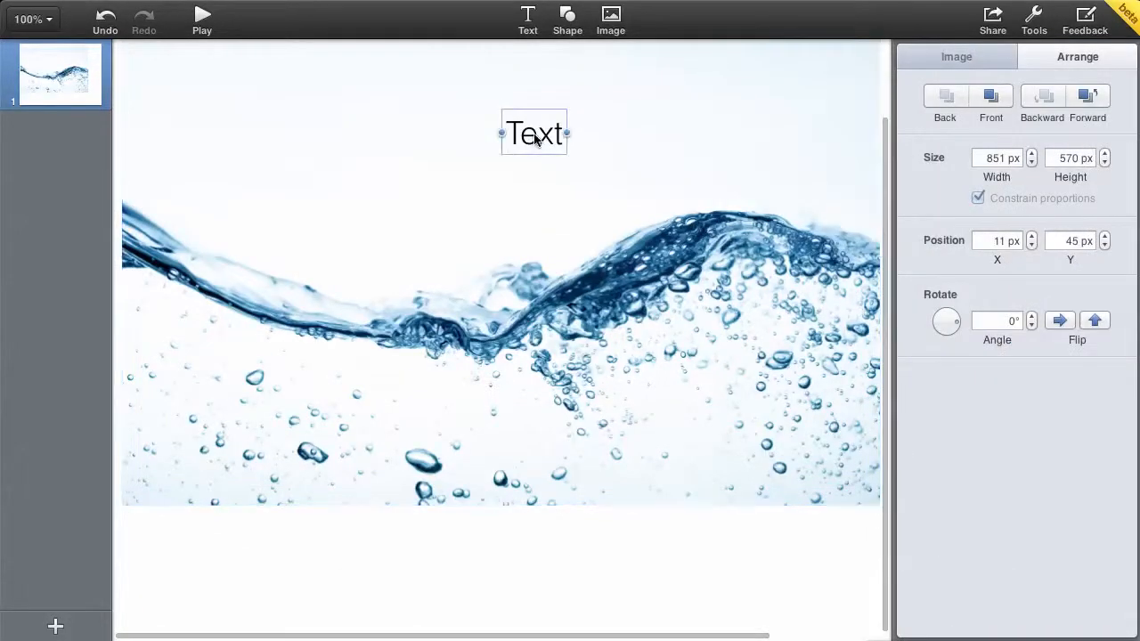
Step: Replace the placeholder text with the title 'The Science of Wealth...'
{"action": "double_click", "coordinate": [534, 134]}
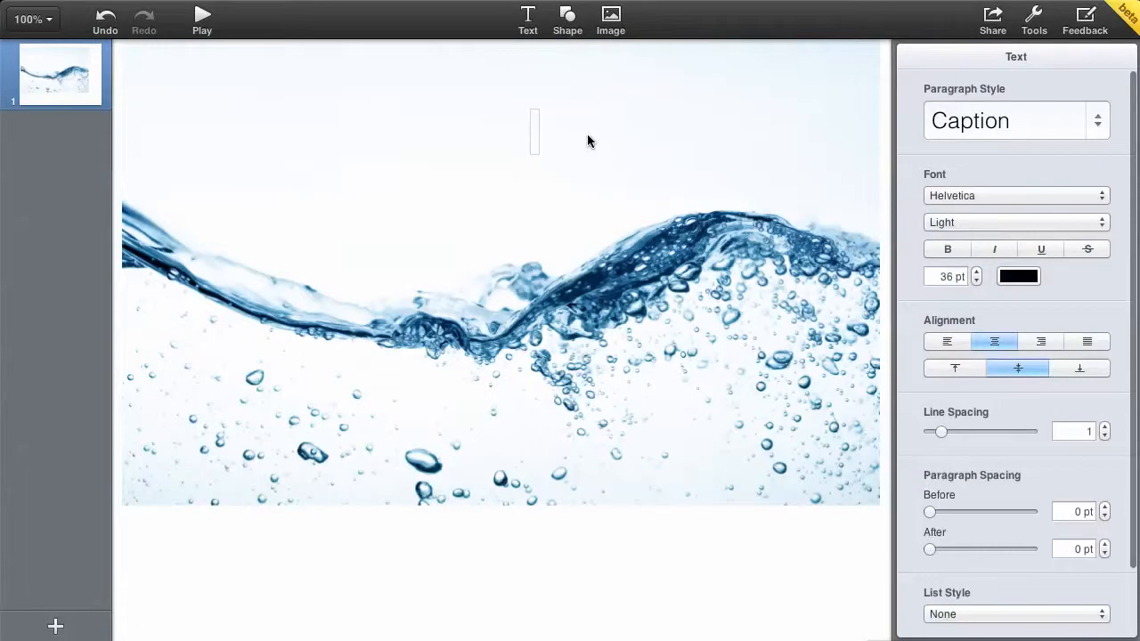
{"action": "type", "text": "The Sci"}
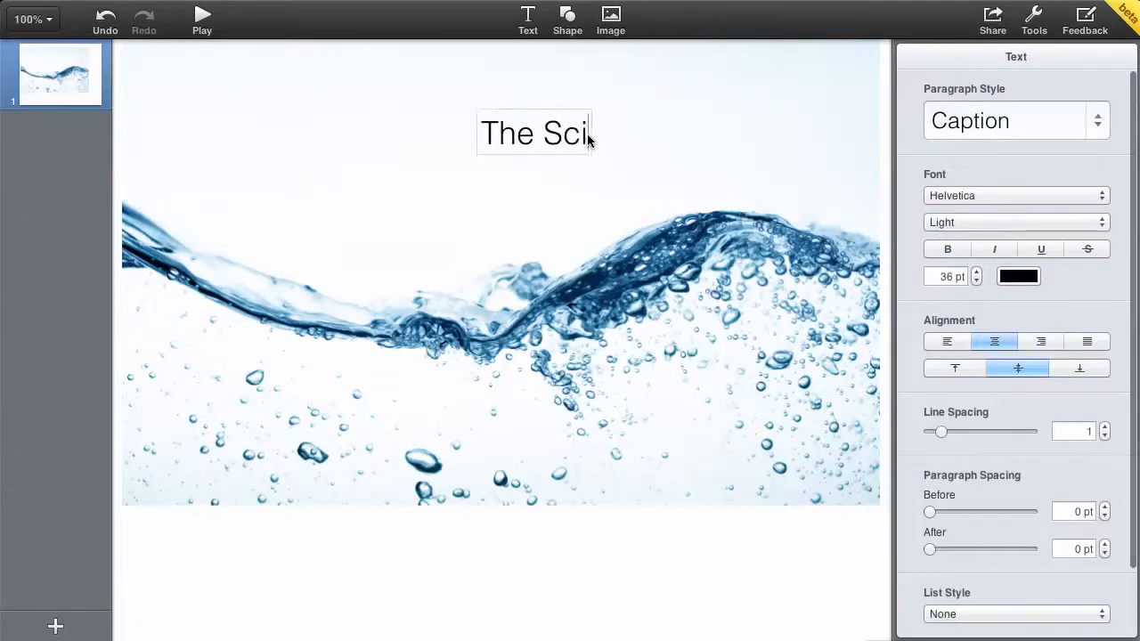
{"action": "type", "text": "ence o"}
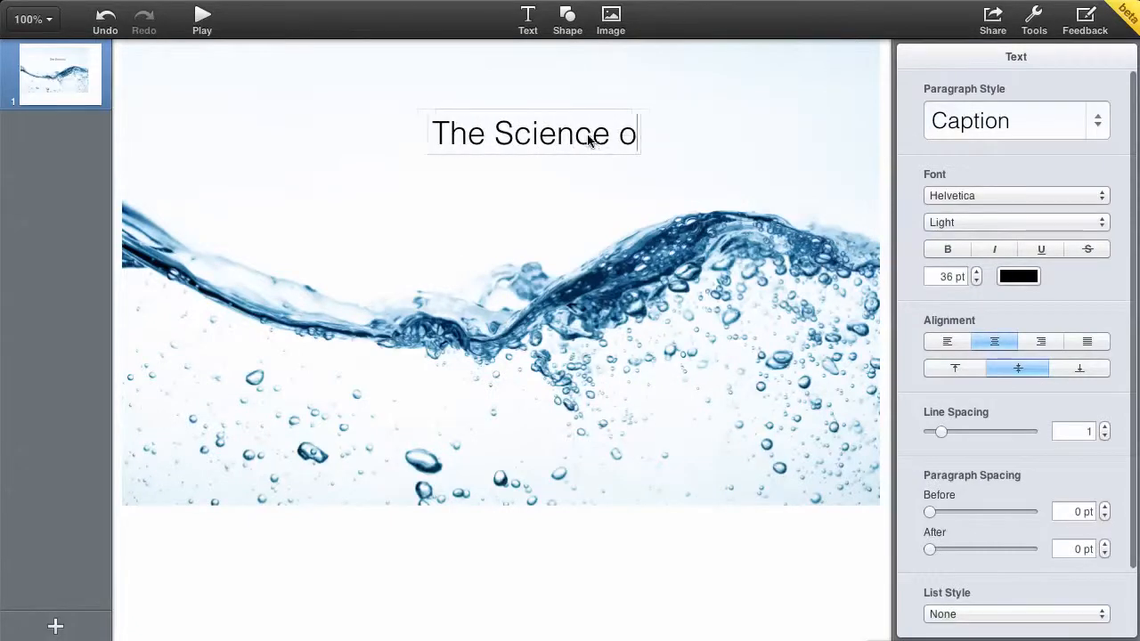
{"action": "type", "text": "f Wealth..."}
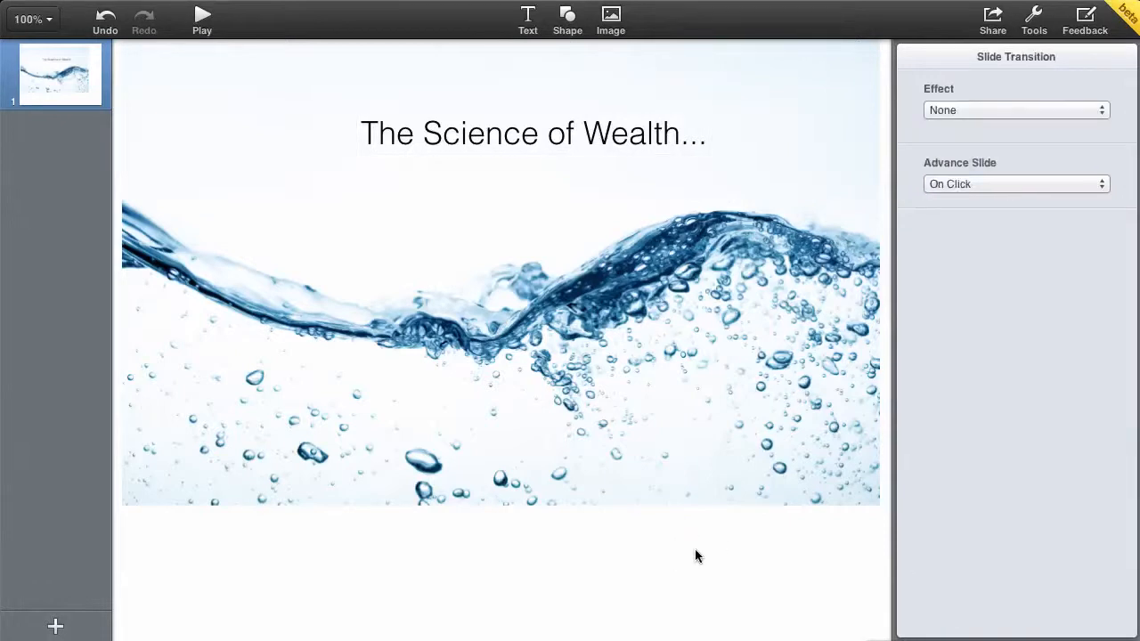
{"action": "mouse_move", "coordinate": [638, 413]}
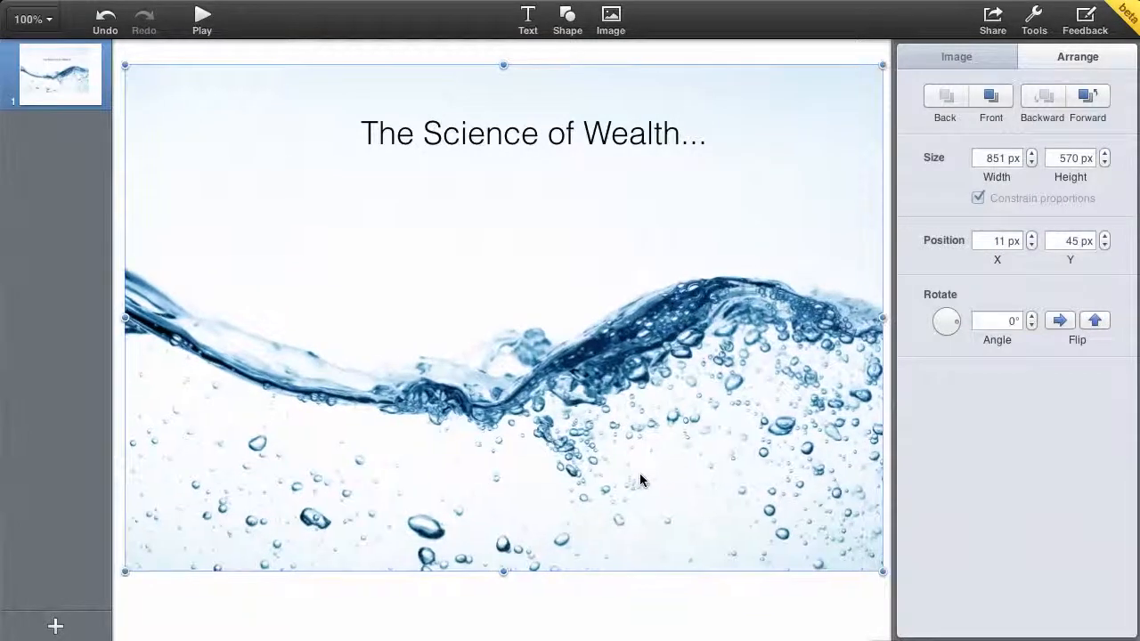
Step: Move the water photo lower and position the title just above the wave
{"action": "left_click_drag", "start_coordinate": [641, 480], "coordinate": [650, 347]}
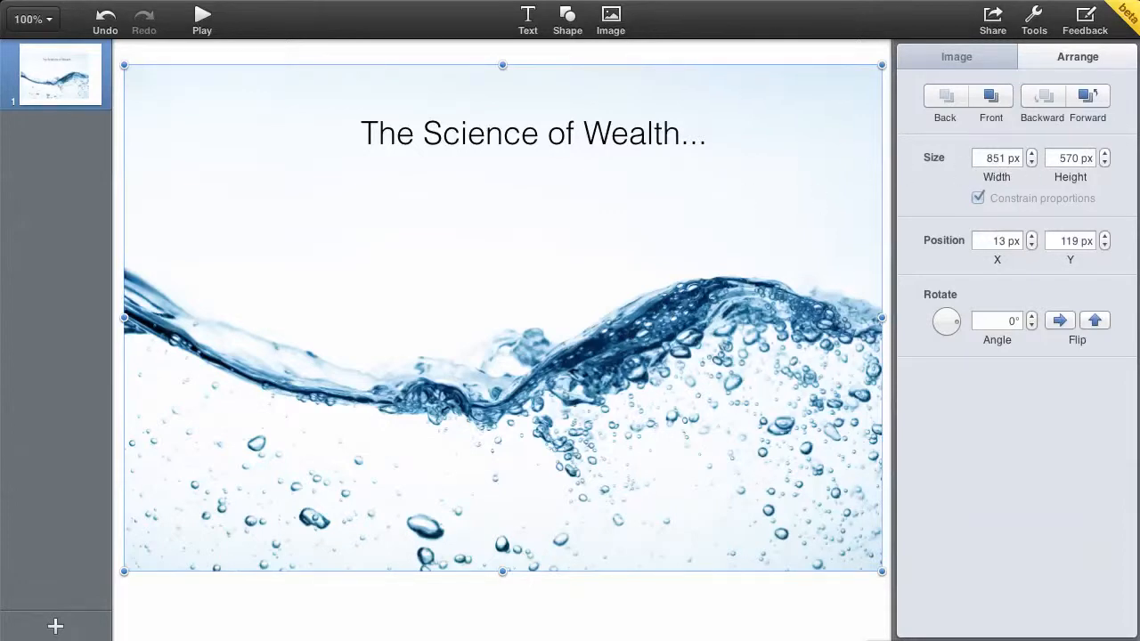
{"action": "left_click", "coordinate": [673, 212]}
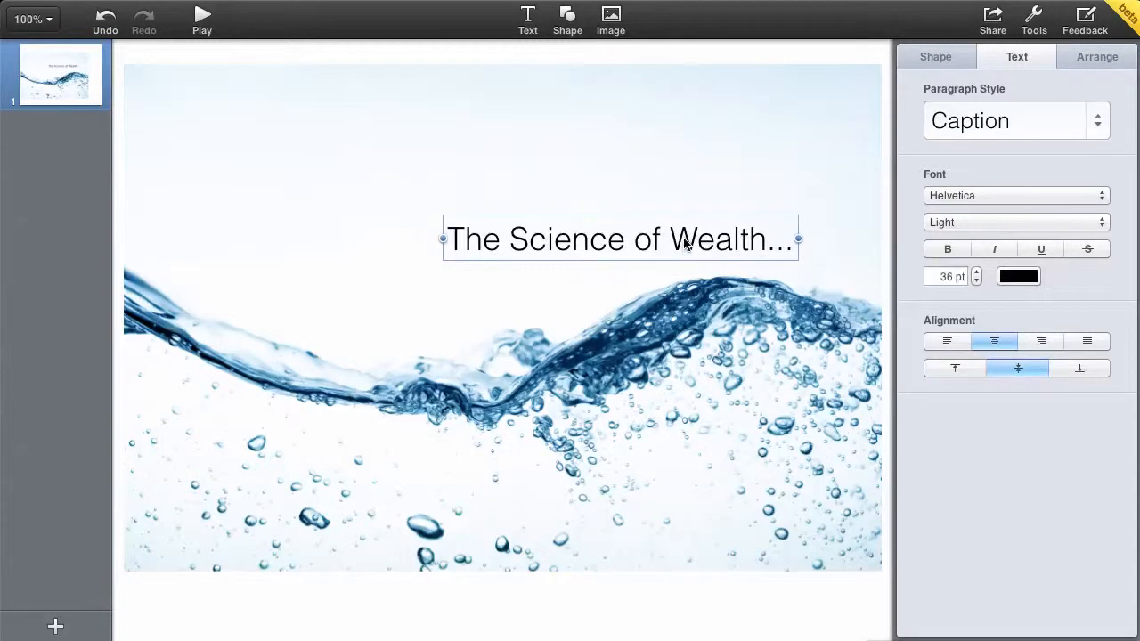
{"action": "left_click_drag", "start_coordinate": [620, 238], "coordinate": [625, 228]}
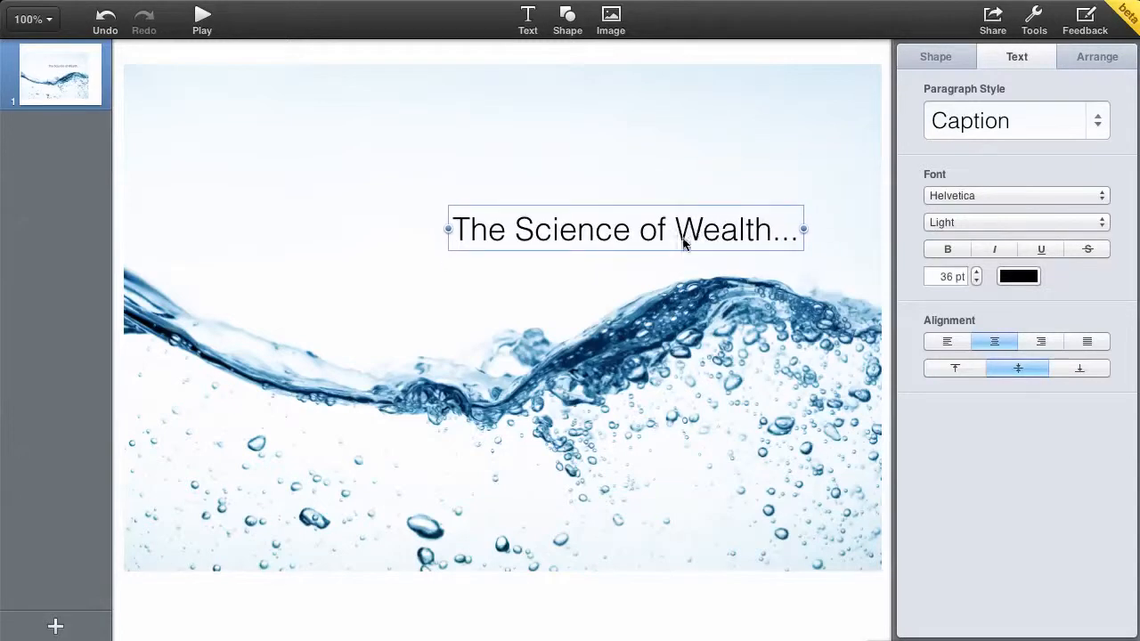
{"action": "mouse_move", "coordinate": [784, 341]}
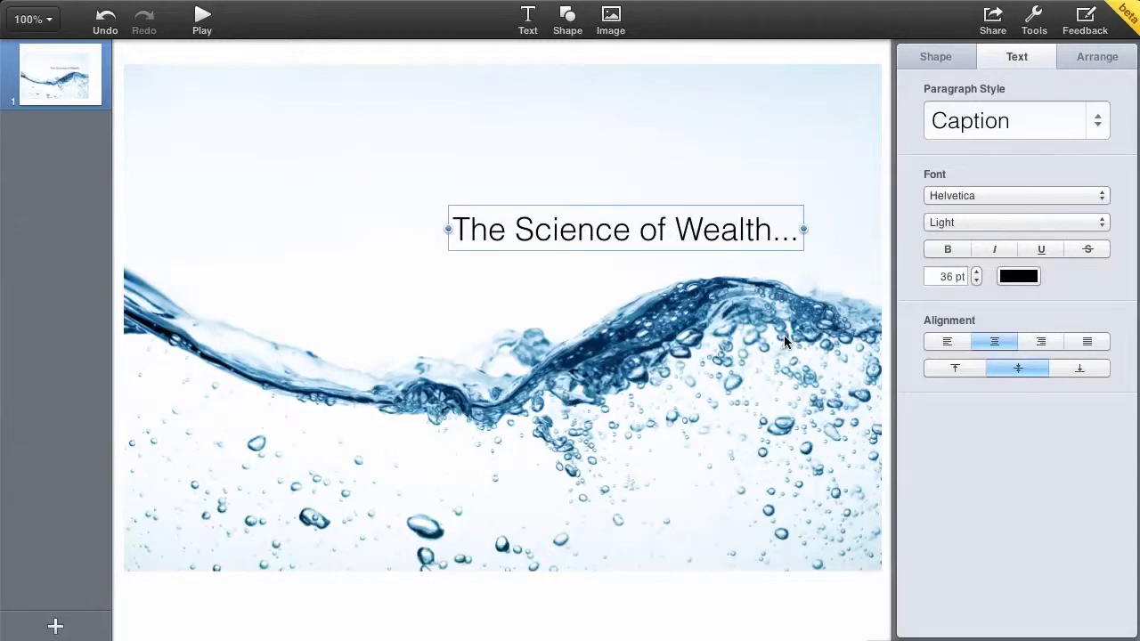
{"action": "mouse_move", "coordinate": [822, 299]}
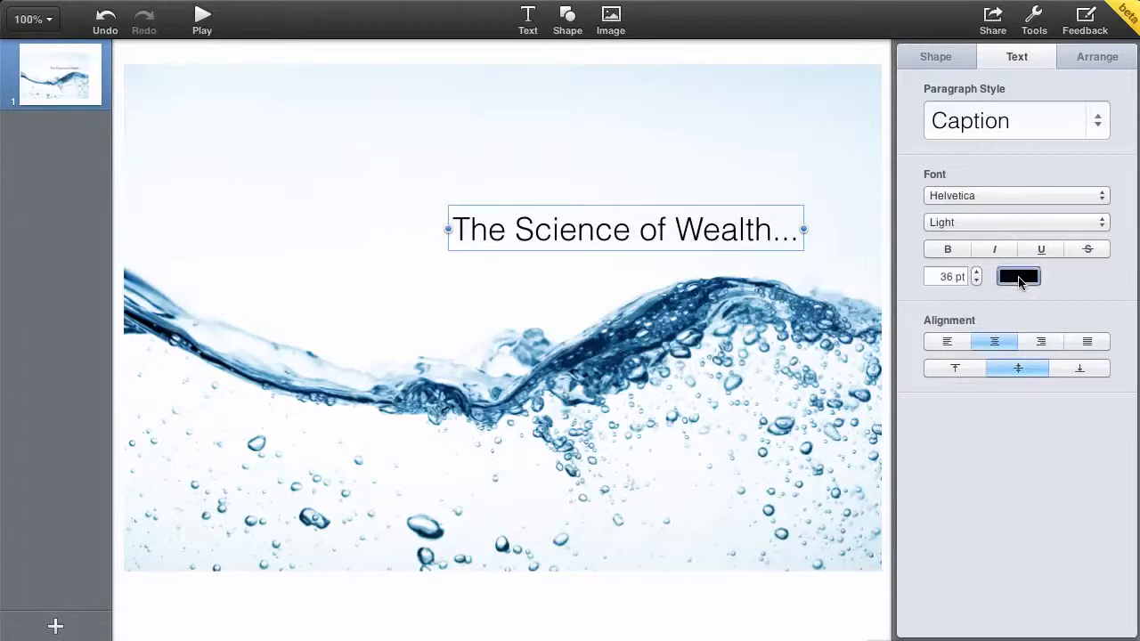
Step: Colour the title dark blue and make it bold
{"action": "left_click", "coordinate": [1018, 276]}
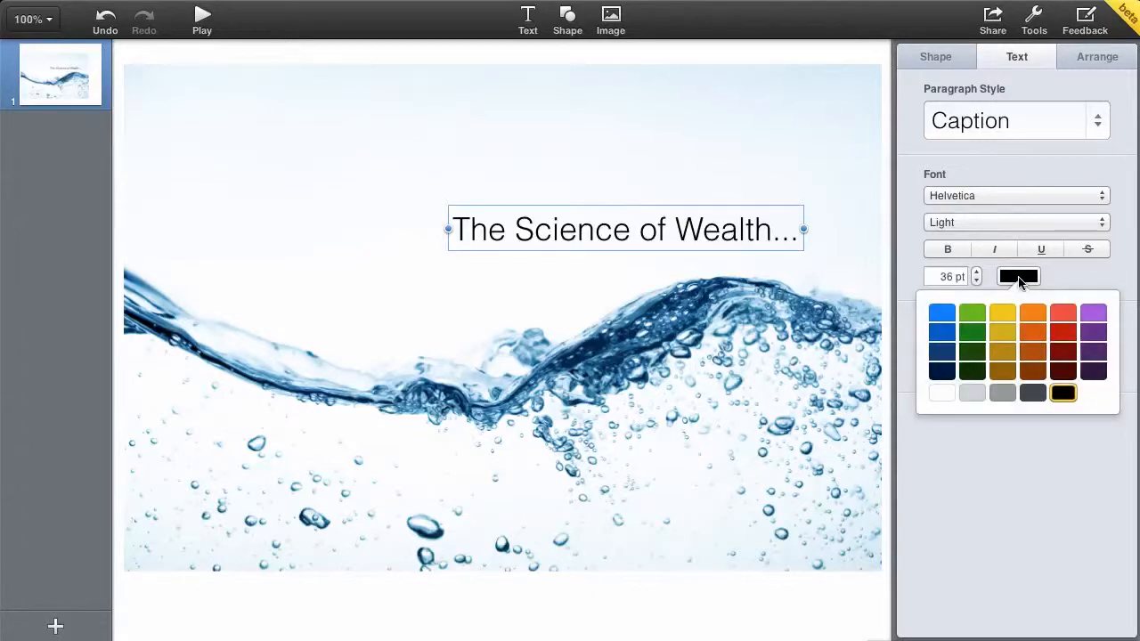
{"action": "mouse_move", "coordinate": [948, 393]}
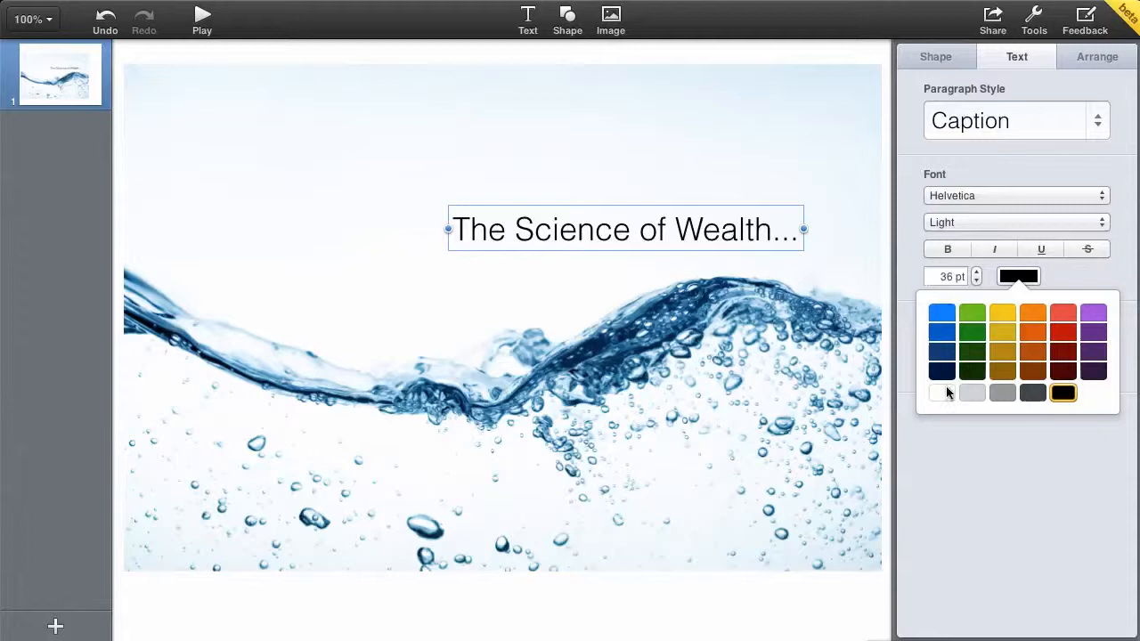
{"action": "mouse_move", "coordinate": [659, 338]}
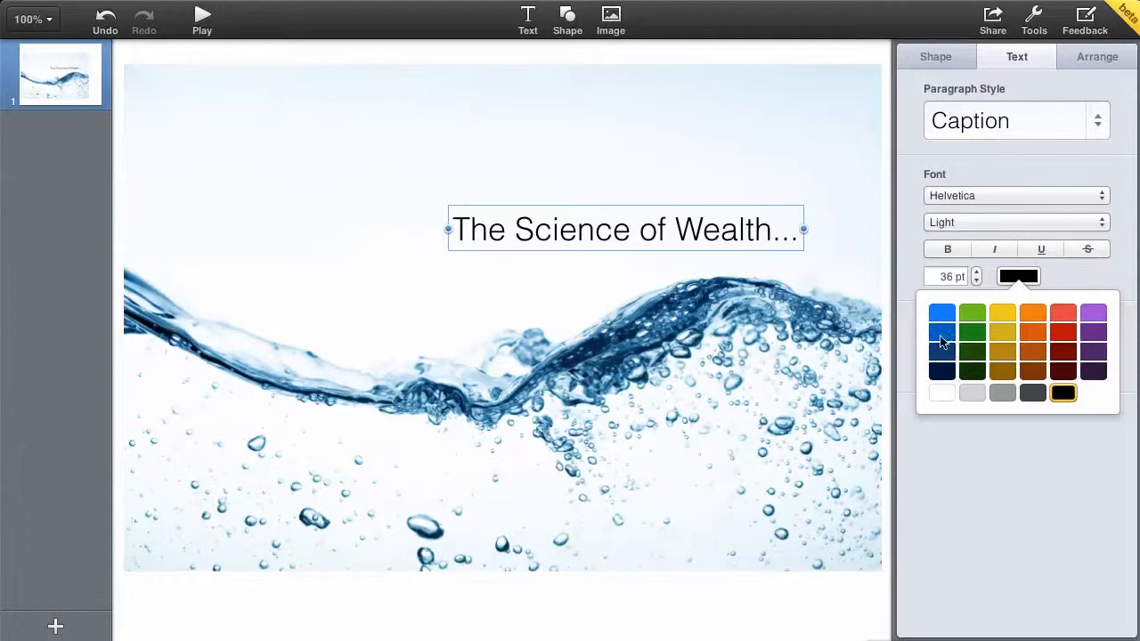
{"action": "left_click", "coordinate": [940, 335]}
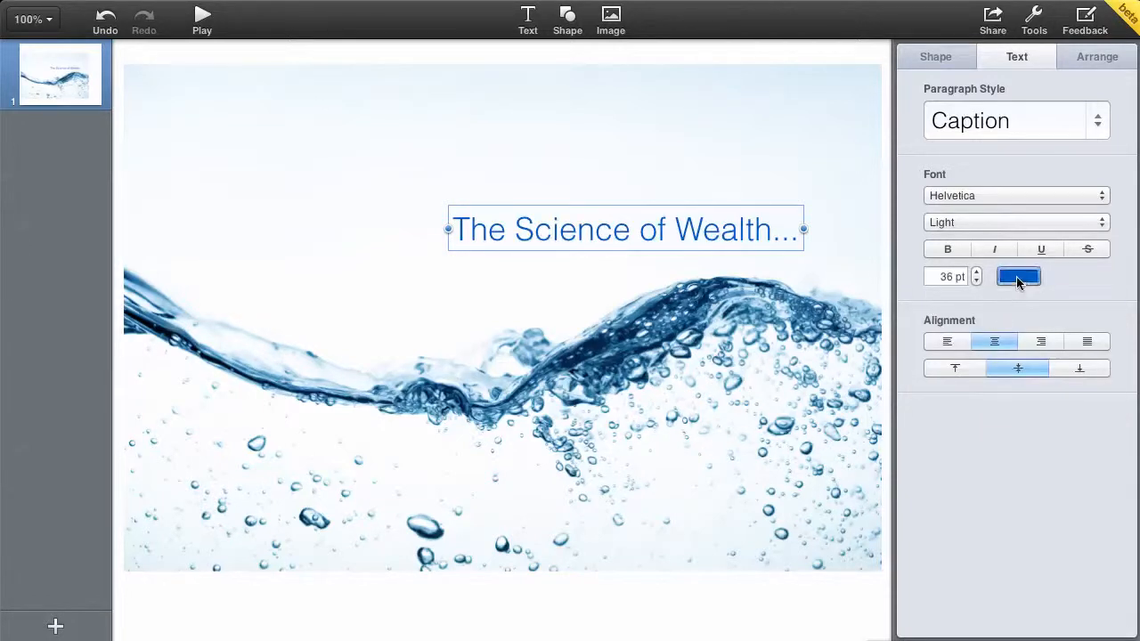
{"action": "left_click", "coordinate": [1019, 276]}
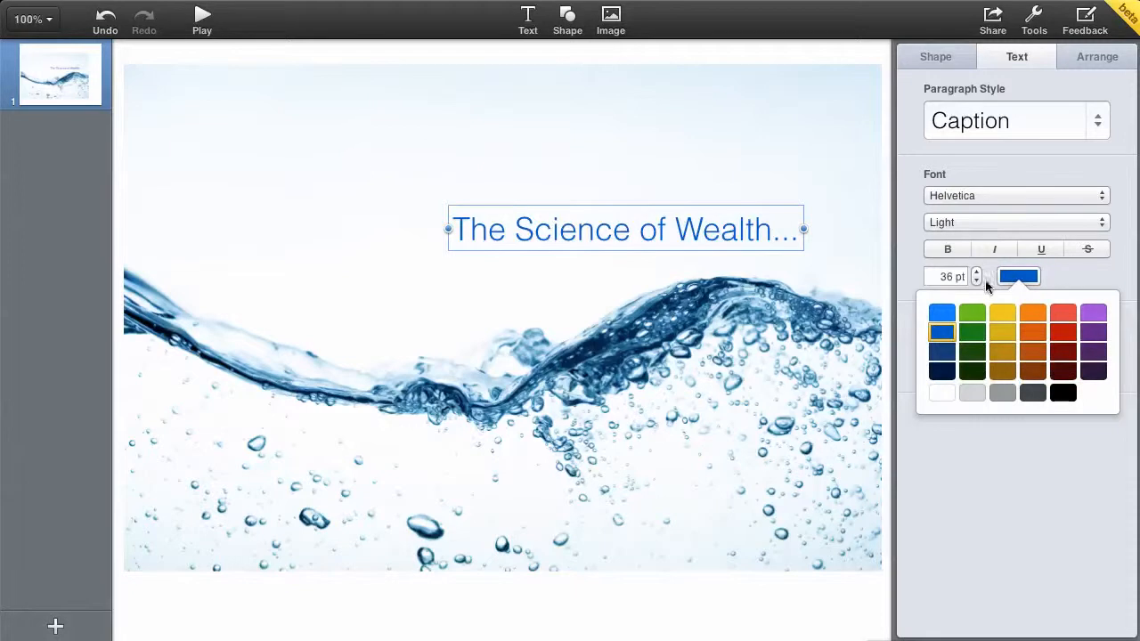
{"action": "mouse_move", "coordinate": [1036, 324]}
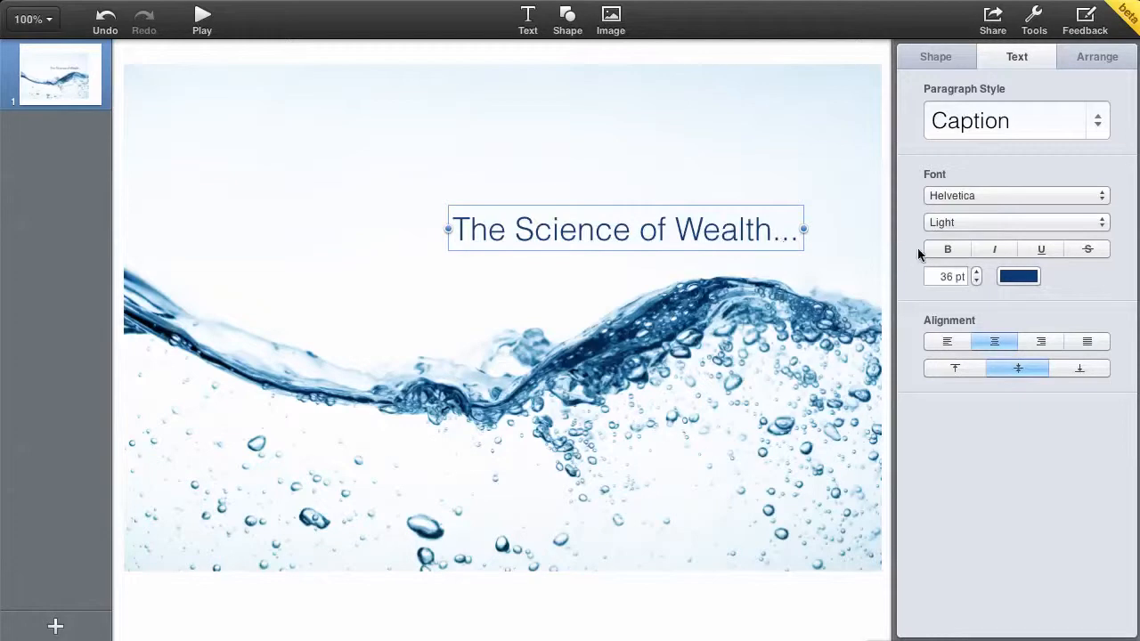
{"action": "left_click", "coordinate": [947, 249]}
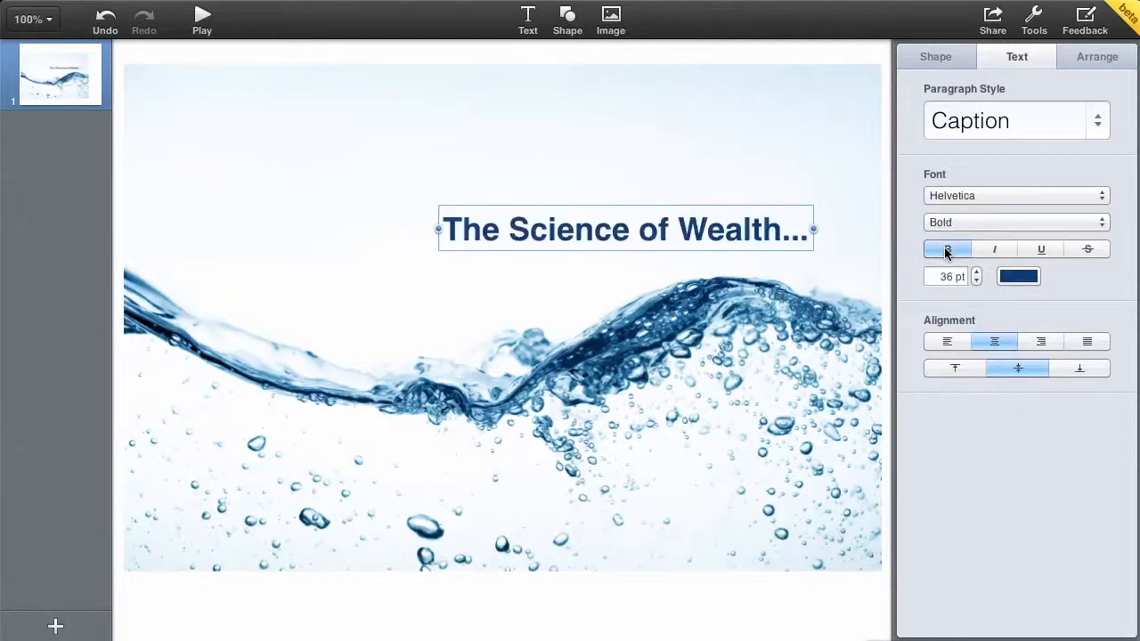
{"action": "mouse_move", "coordinate": [805, 570]}
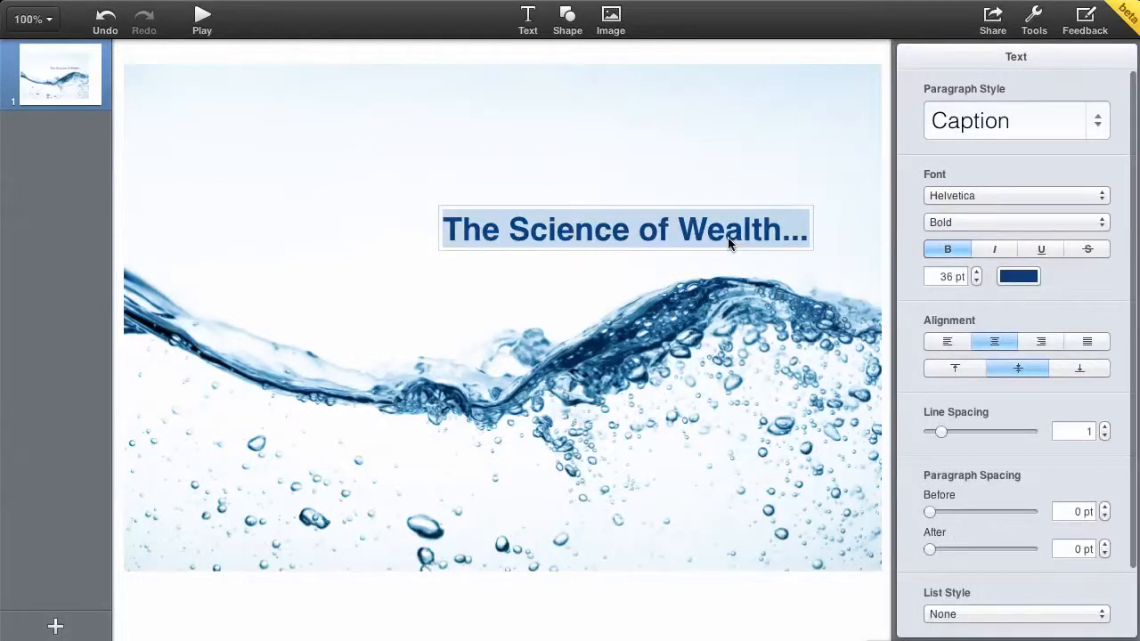
Step: Change the title font to Noteworthy, then to Palatino, and preview it
{"action": "left_click", "coordinate": [1015, 194]}
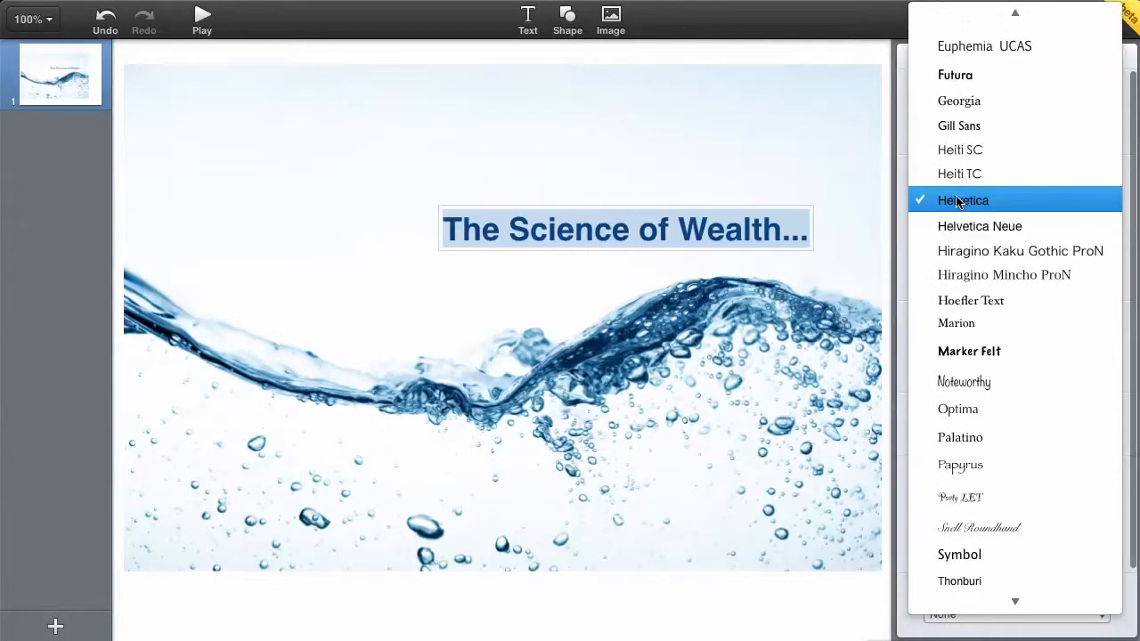
{"action": "mouse_move", "coordinate": [965, 382]}
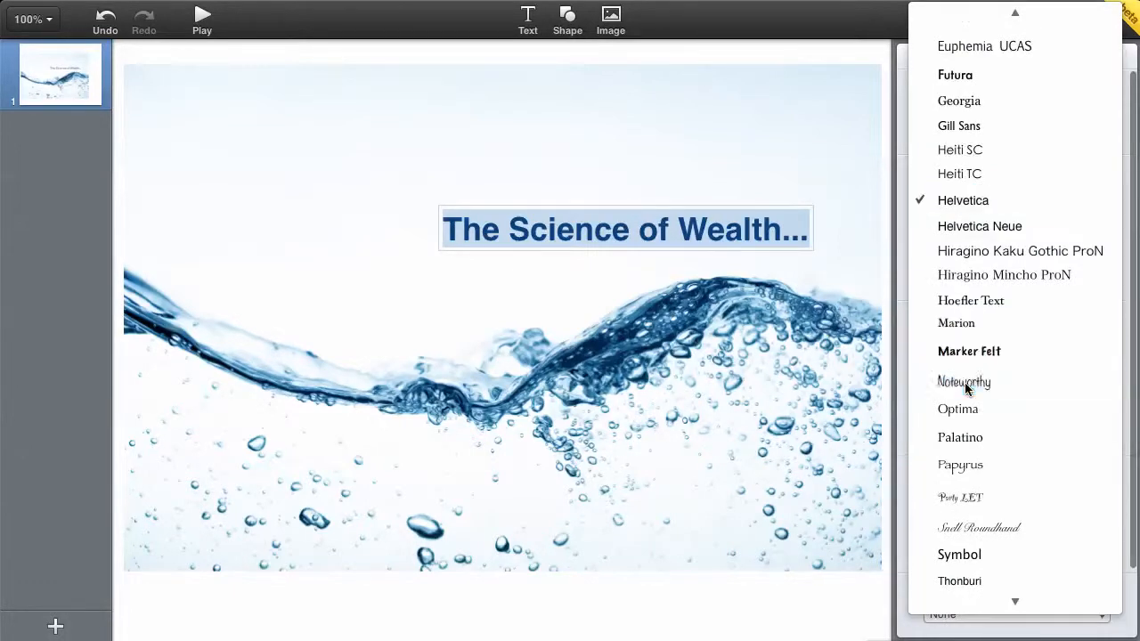
{"action": "left_click", "coordinate": [963, 381]}
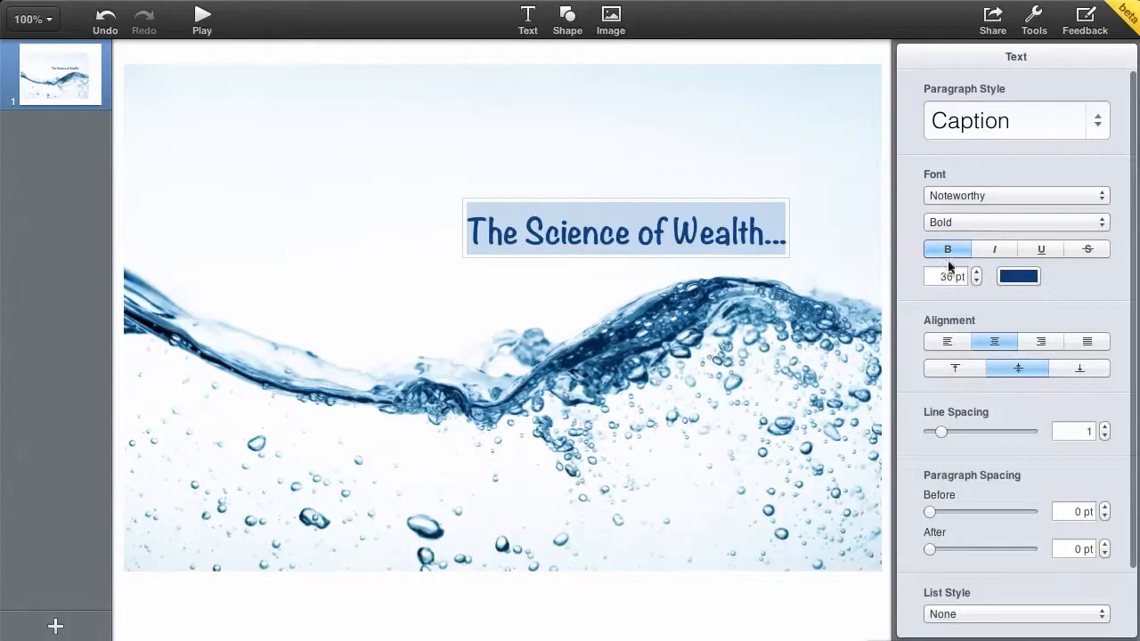
{"action": "left_click", "coordinate": [1011, 196]}
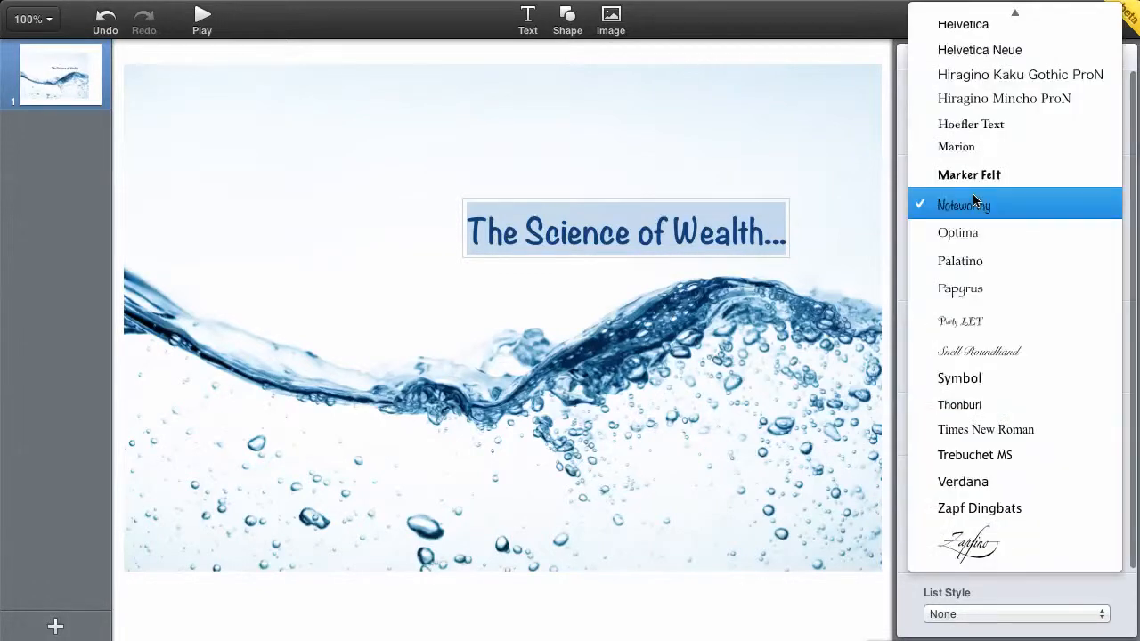
{"action": "mouse_move", "coordinate": [979, 508]}
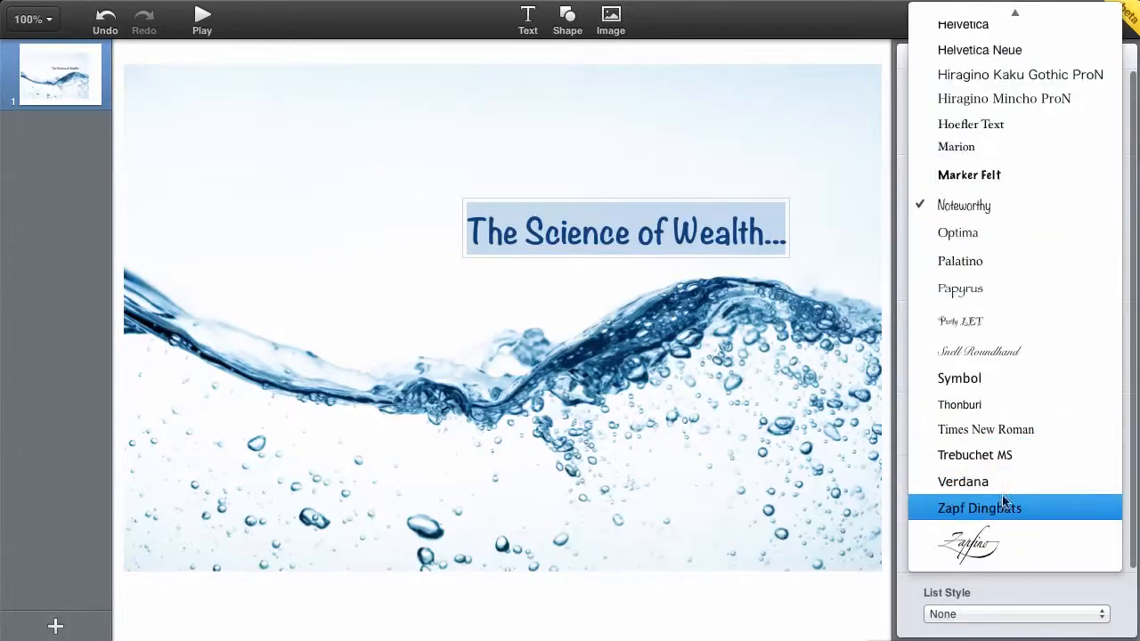
{"action": "left_click", "coordinate": [959, 260]}
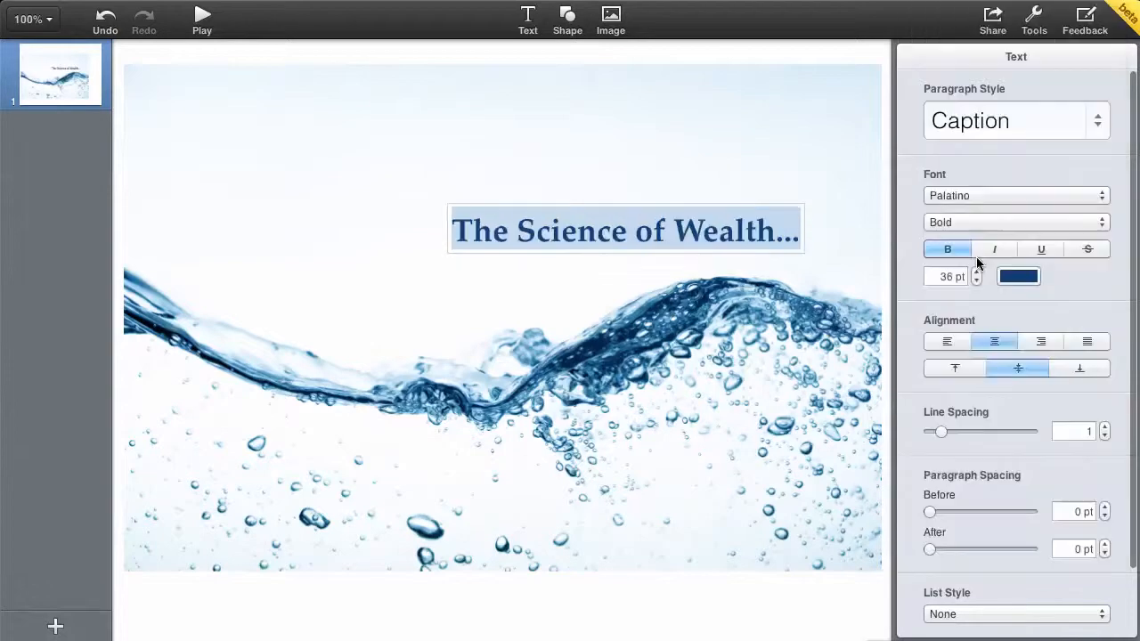
{"action": "left_click", "coordinate": [787, 602]}
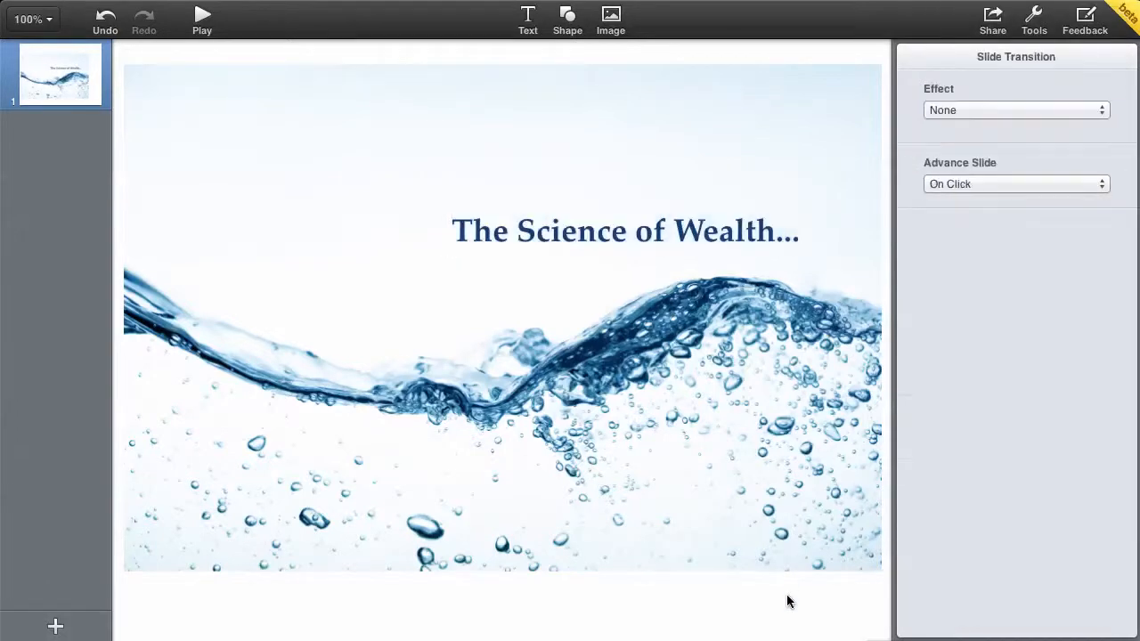
Step: Reselect the title and enlarge its font size to 43 pt
{"action": "left_click", "coordinate": [623, 231]}
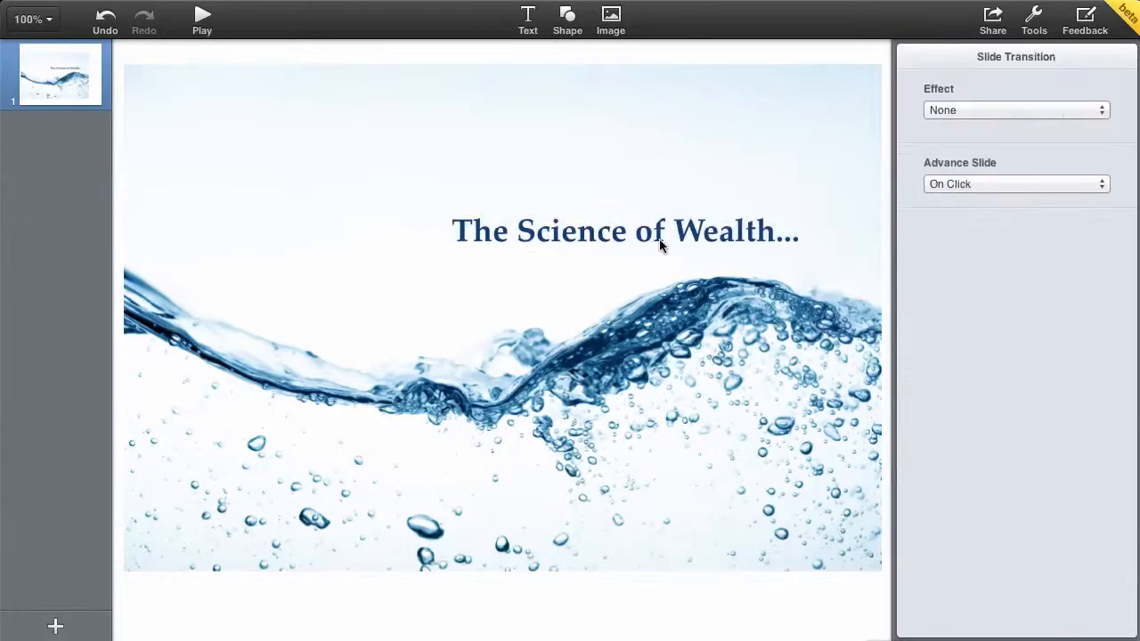
{"action": "mouse_move", "coordinate": [616, 235]}
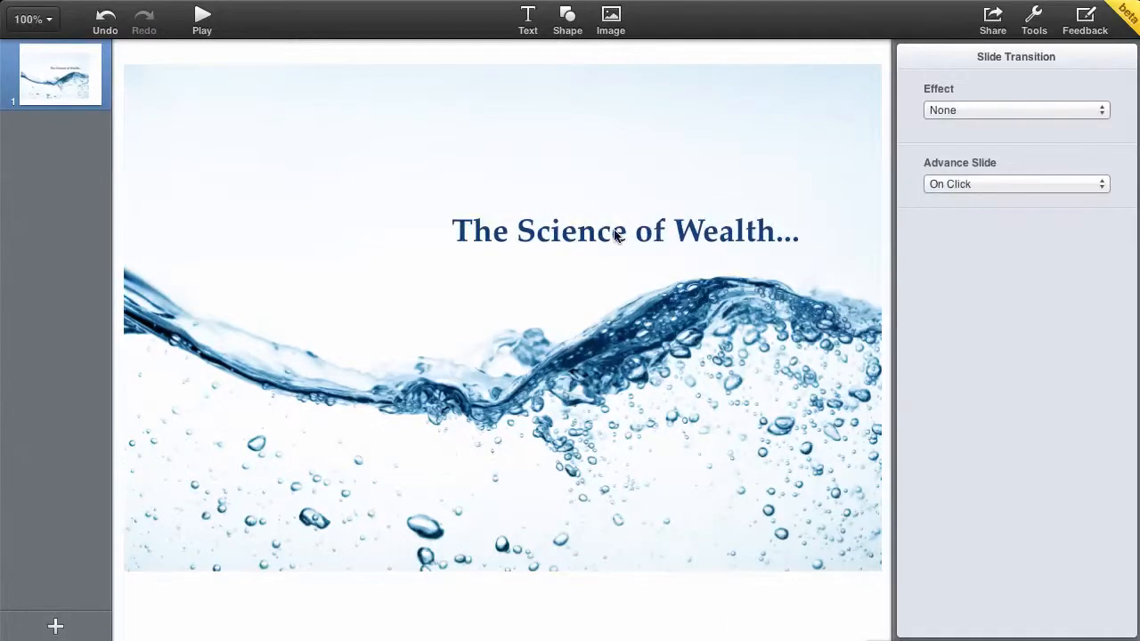
{"action": "left_click", "coordinate": [623, 232]}
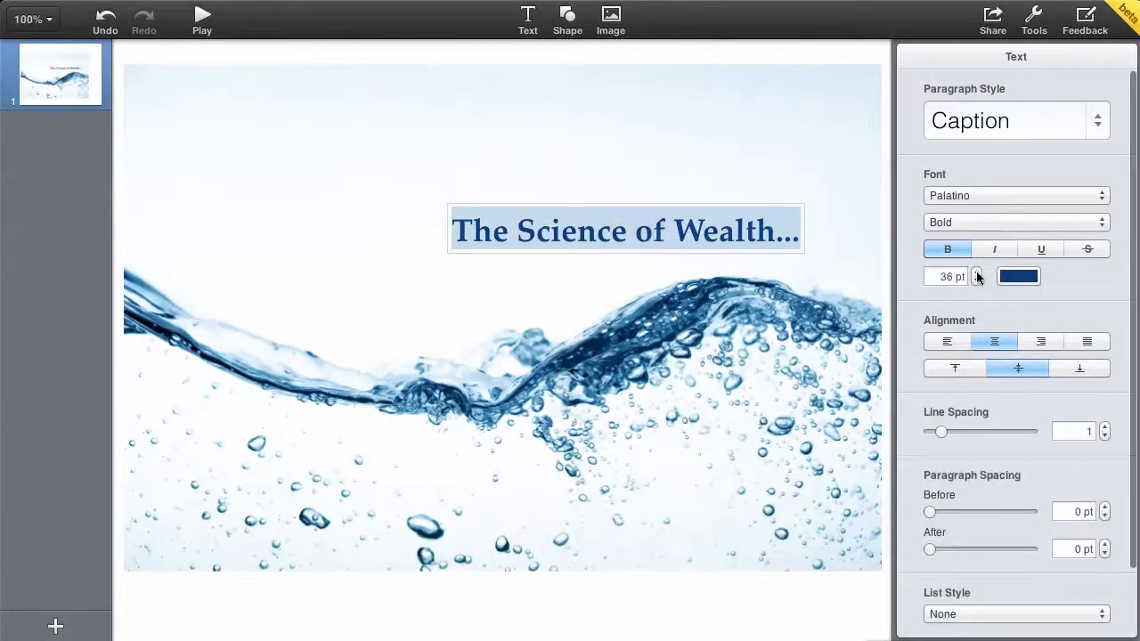
{"action": "left_click", "coordinate": [975, 270]}
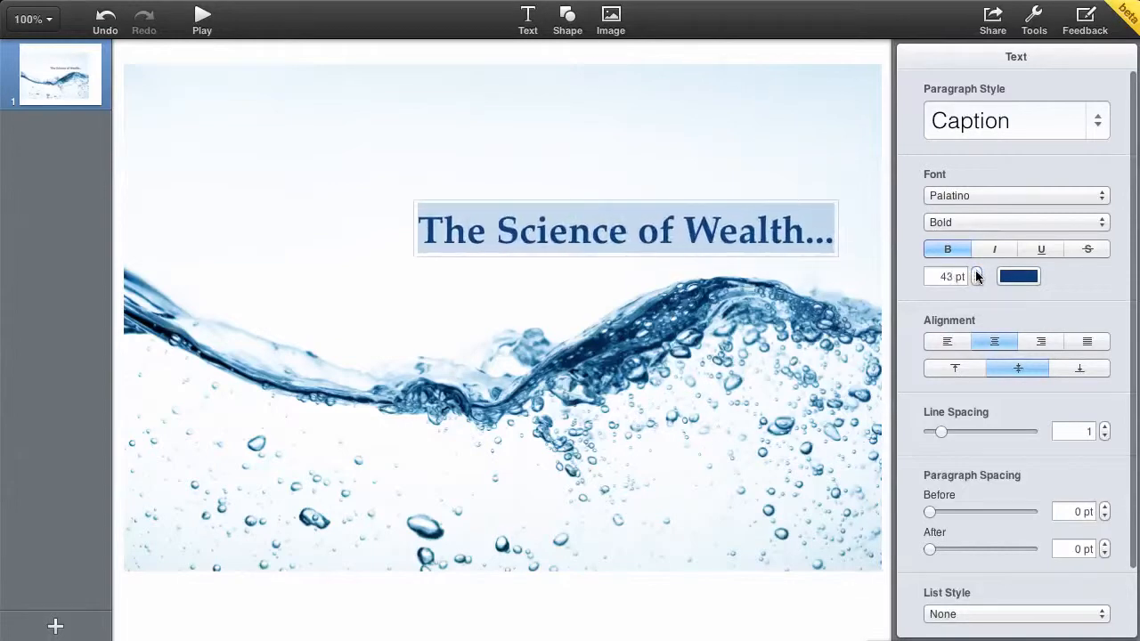
{"action": "left_click", "coordinate": [976, 273]}
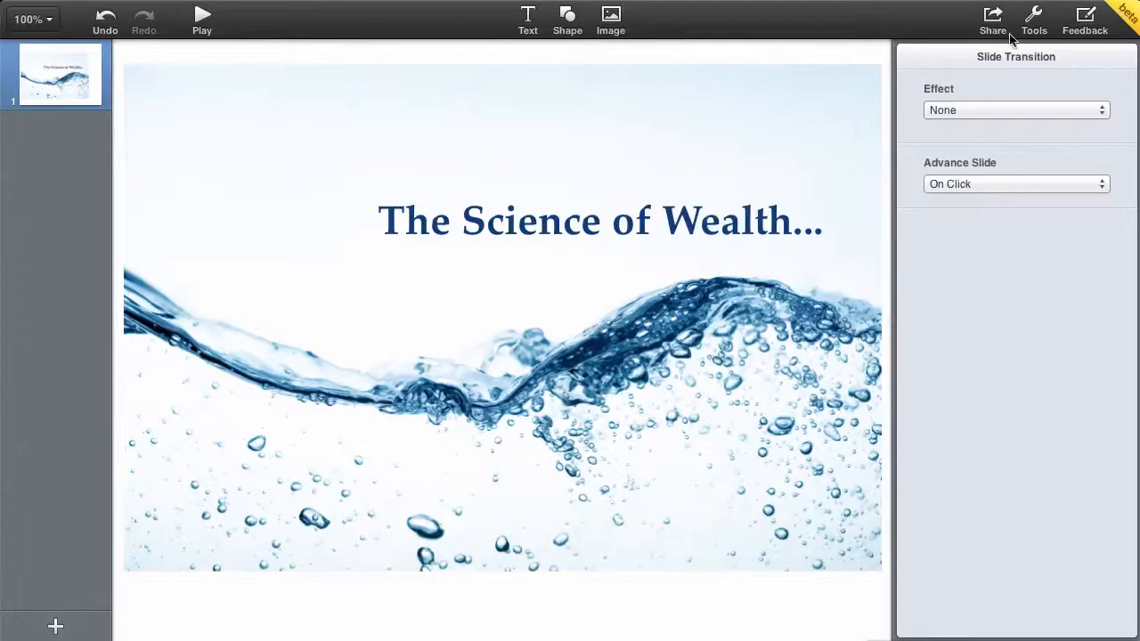
{"action": "left_click", "coordinate": [992, 16]}
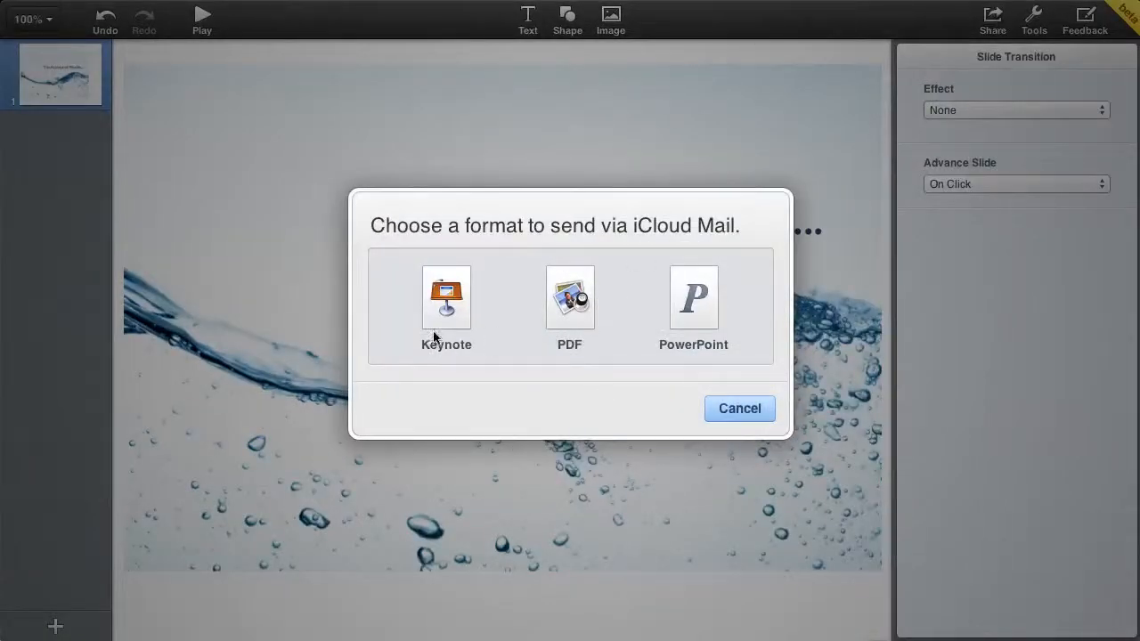
{"action": "mouse_move", "coordinate": [698, 341]}
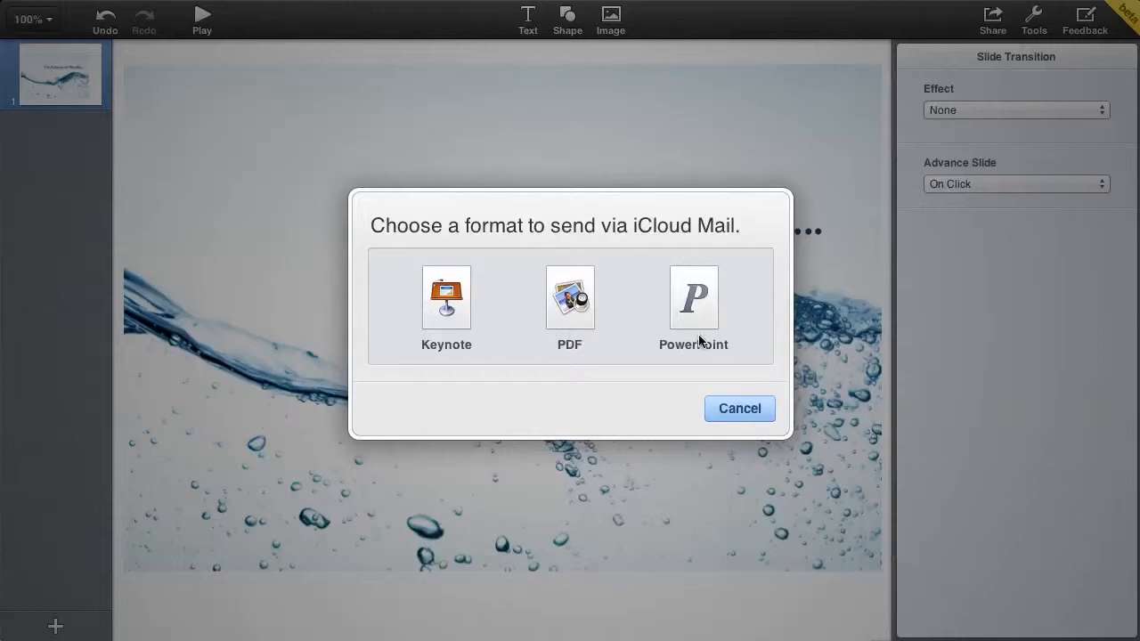
{"action": "mouse_move", "coordinate": [705, 399]}
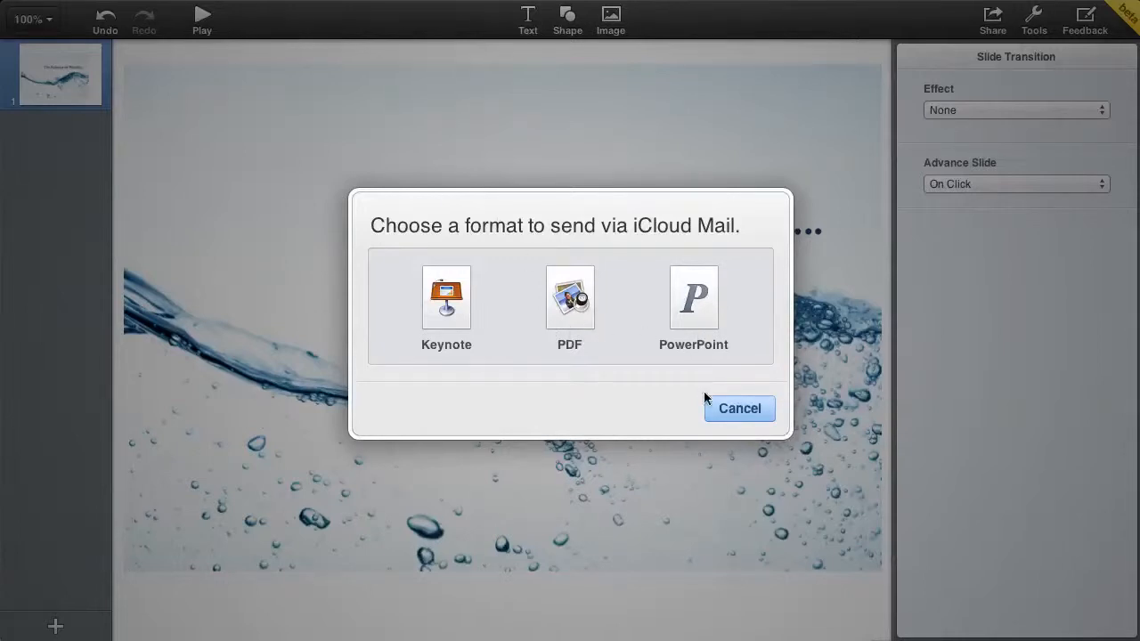
{"action": "left_click", "coordinate": [739, 408]}
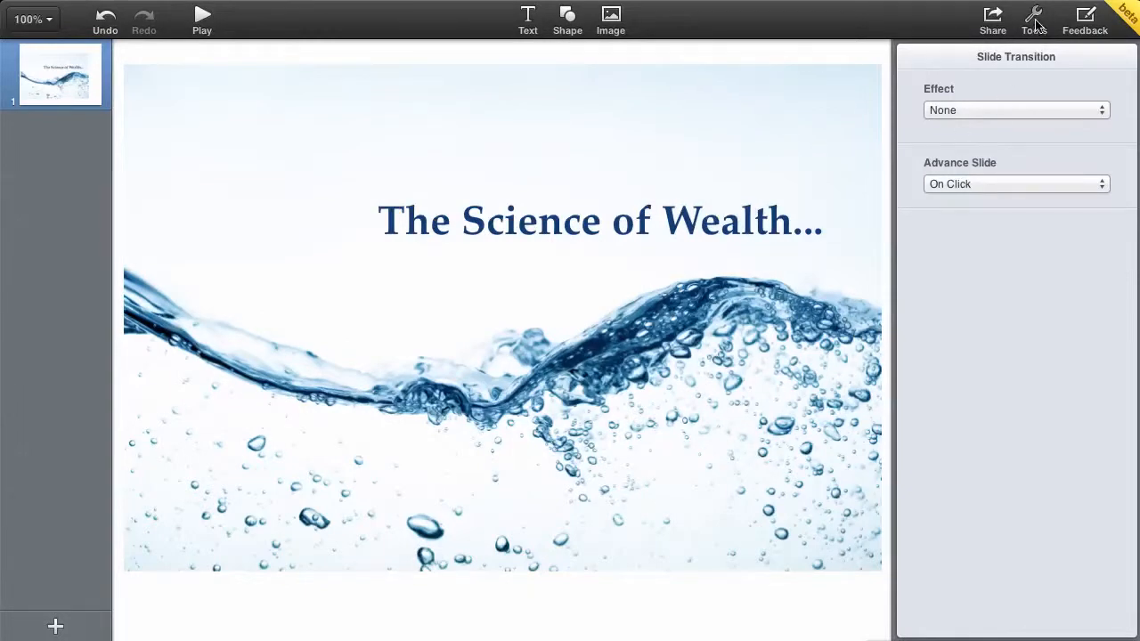
{"action": "left_click", "coordinate": [1032, 18]}
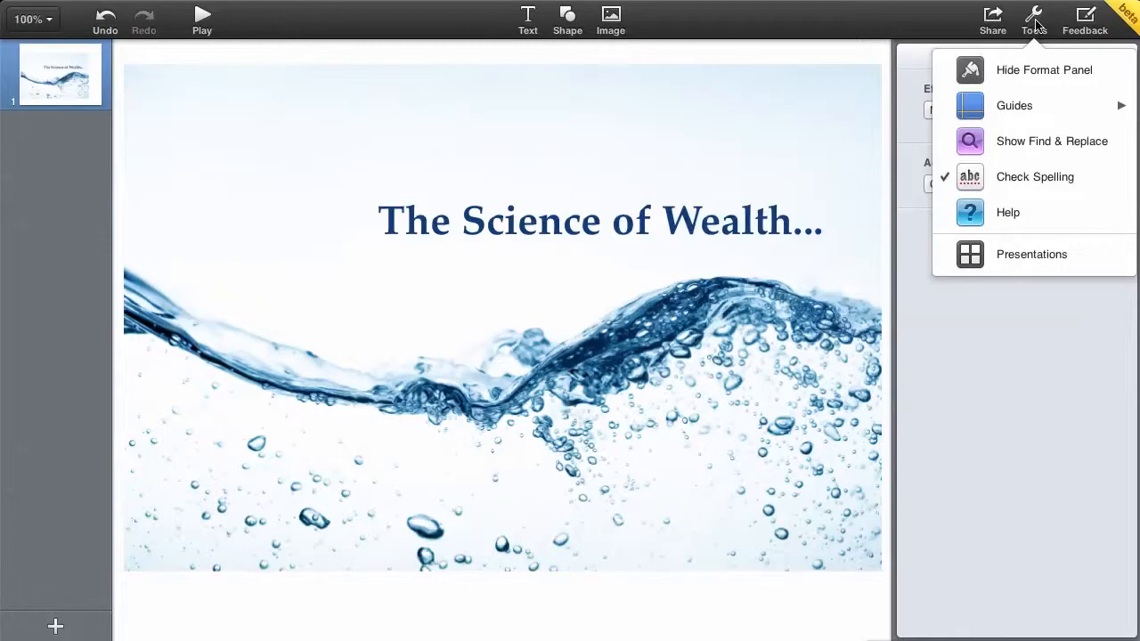
{"action": "left_click", "coordinate": [1015, 105]}
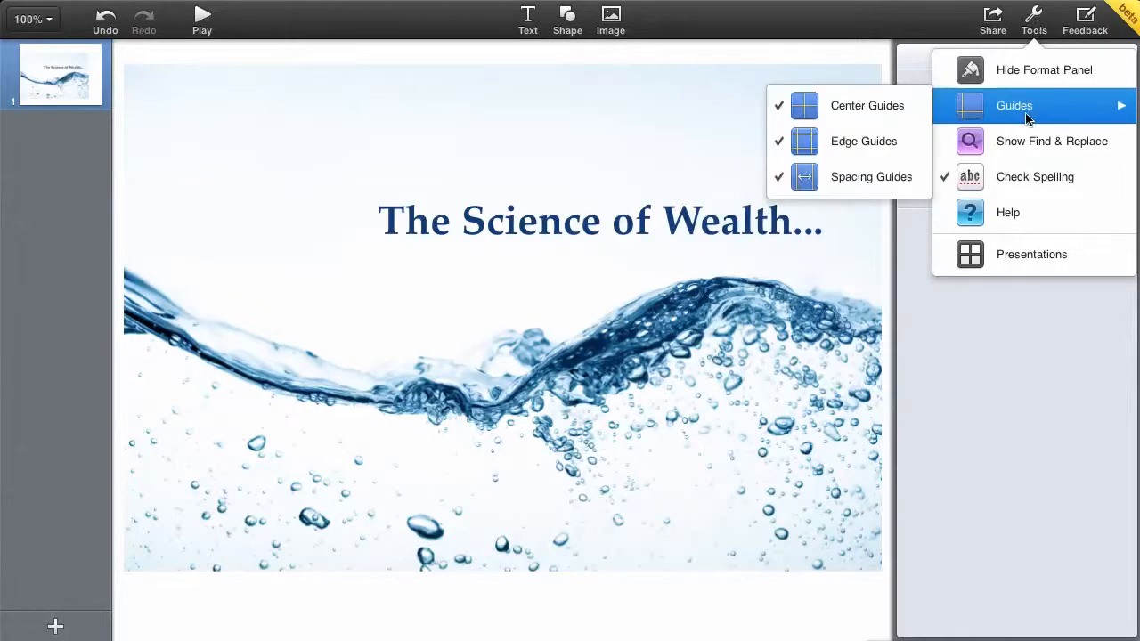
{"action": "mouse_move", "coordinate": [1050, 141]}
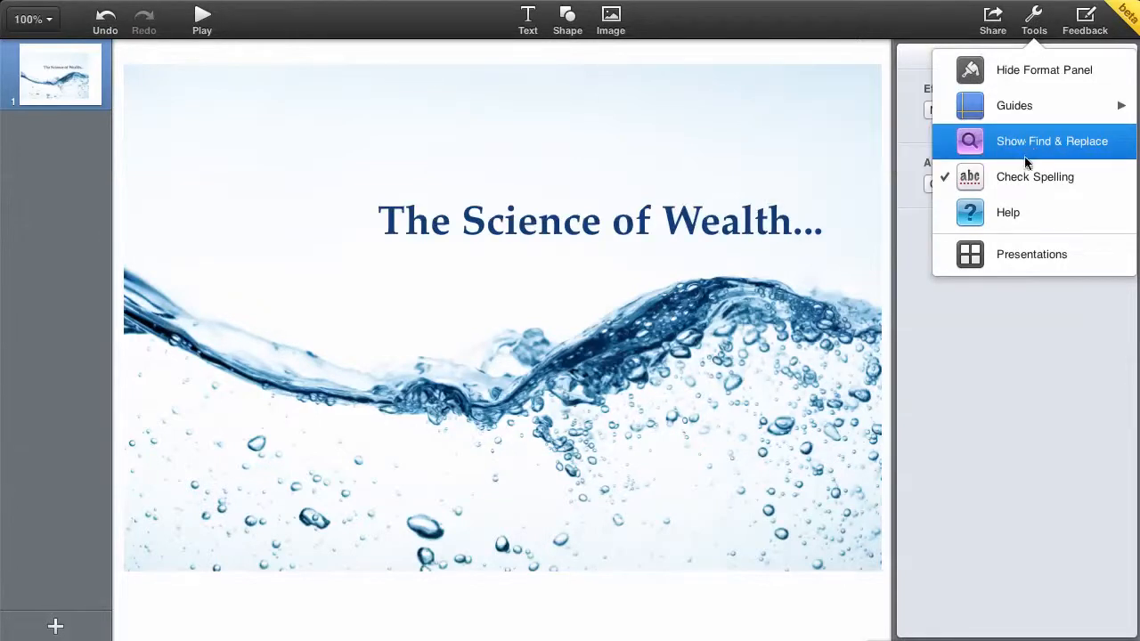
{"action": "mouse_move", "coordinate": [1043, 70]}
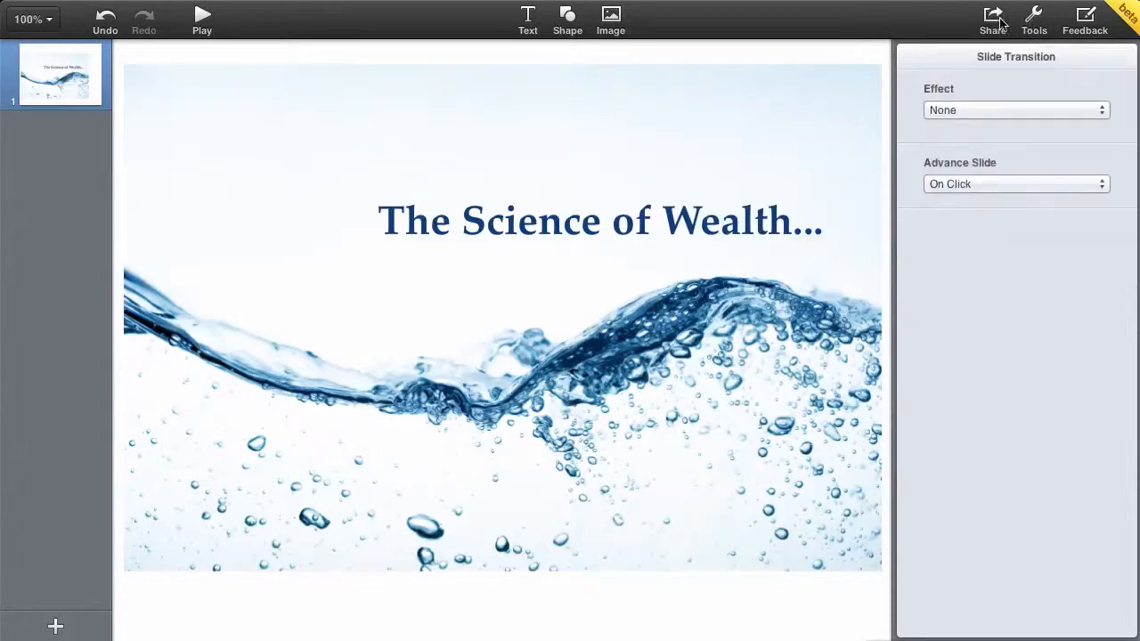
{"action": "left_click", "coordinate": [991, 18]}
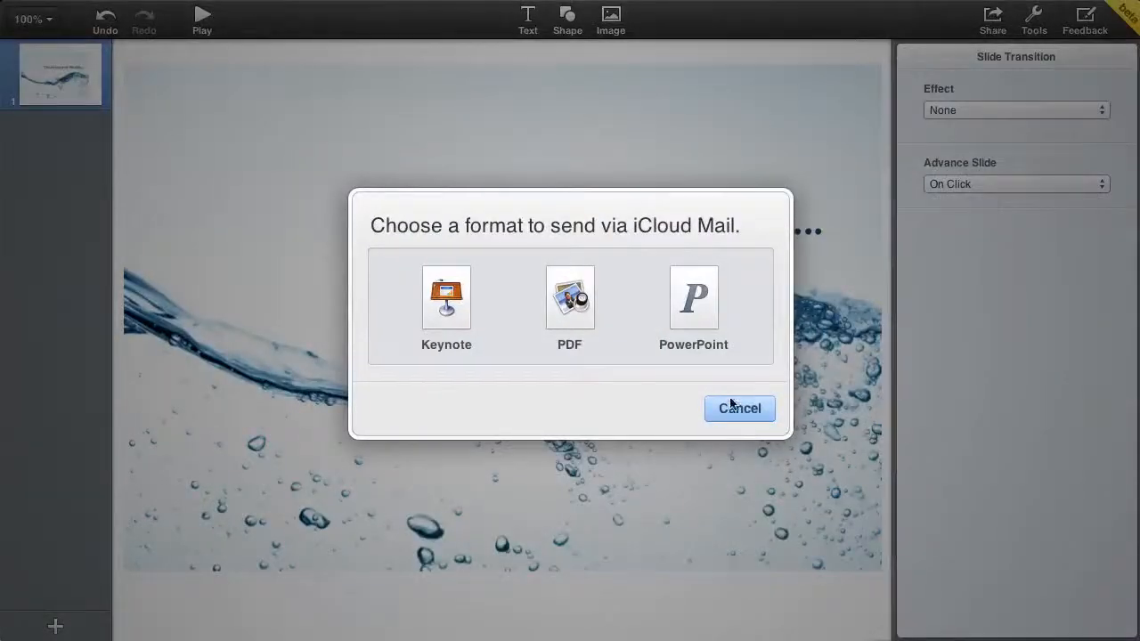
{"action": "left_click", "coordinate": [739, 408]}
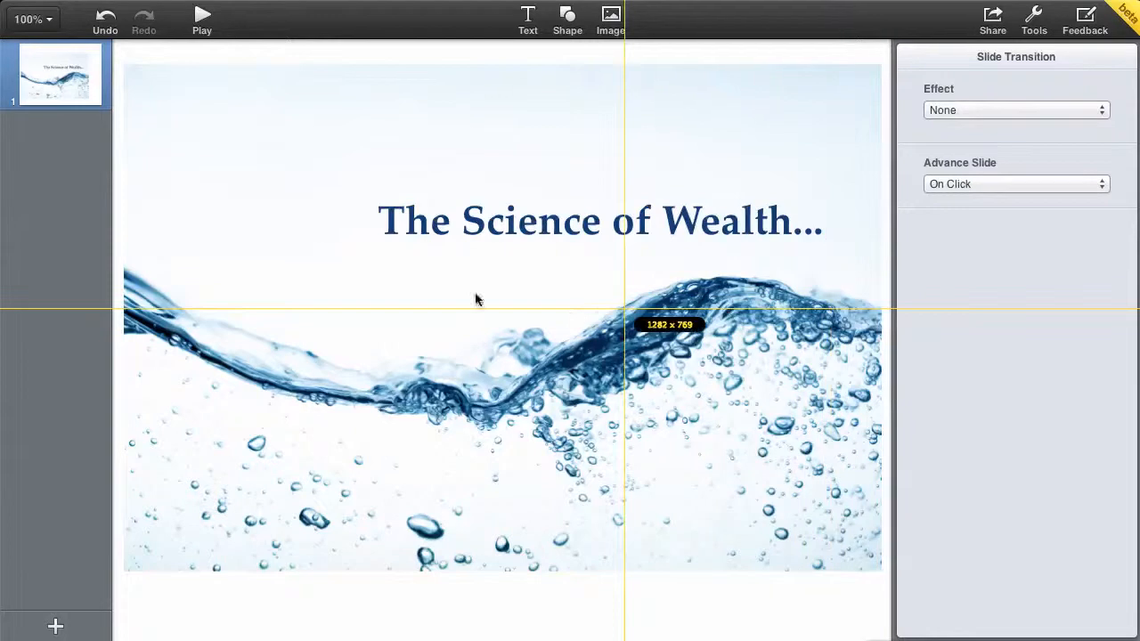
Step: Mark a Jing capture area framing the title and wave banner at 851 x 515 pixels
{"action": "left_click_drag", "start_coordinate": [477, 299], "coordinate": [125, 143]}
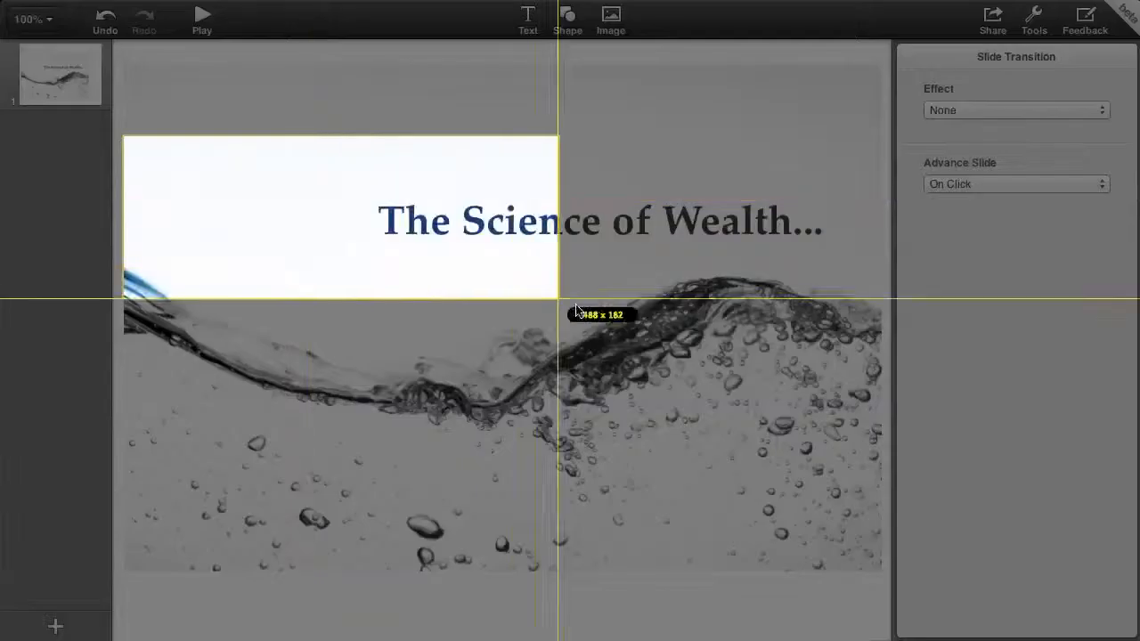
{"action": "left_click_drag", "start_coordinate": [559, 306], "coordinate": [879, 412]}
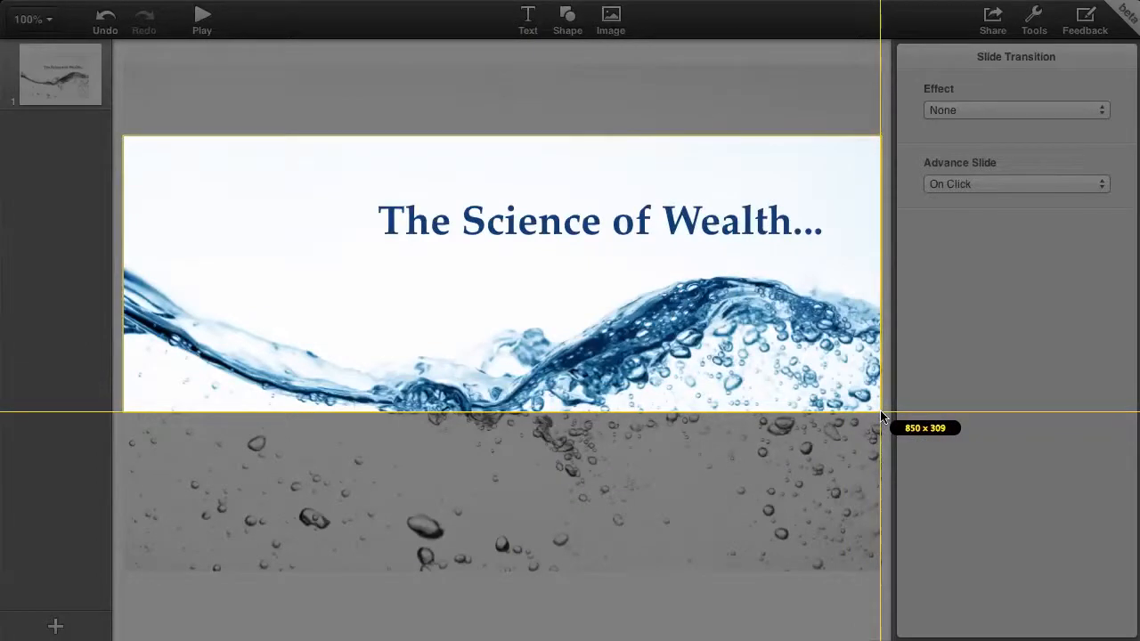
{"action": "left_click_drag", "start_coordinate": [880, 416], "coordinate": [880, 417]}
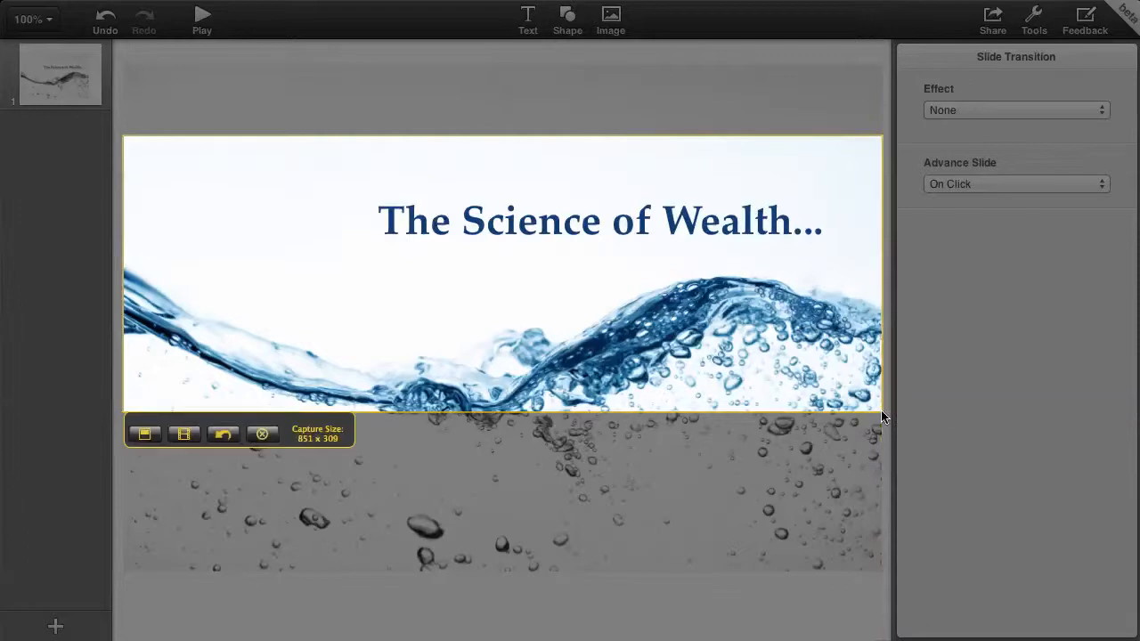
{"action": "mouse_move", "coordinate": [306, 456]}
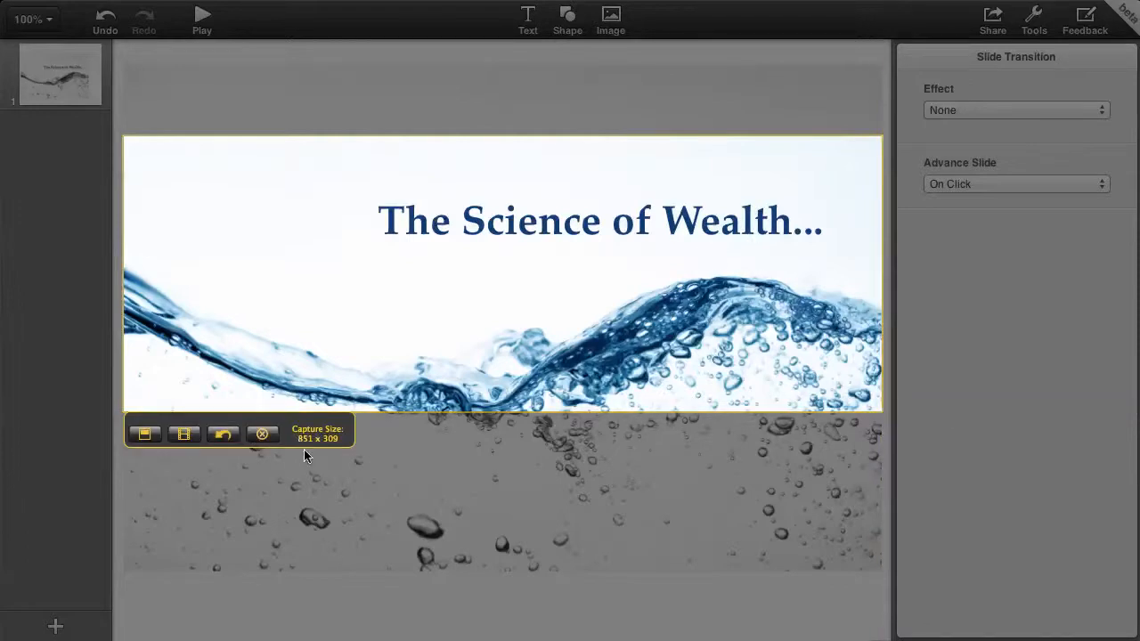
{"action": "mouse_move", "coordinate": [338, 454]}
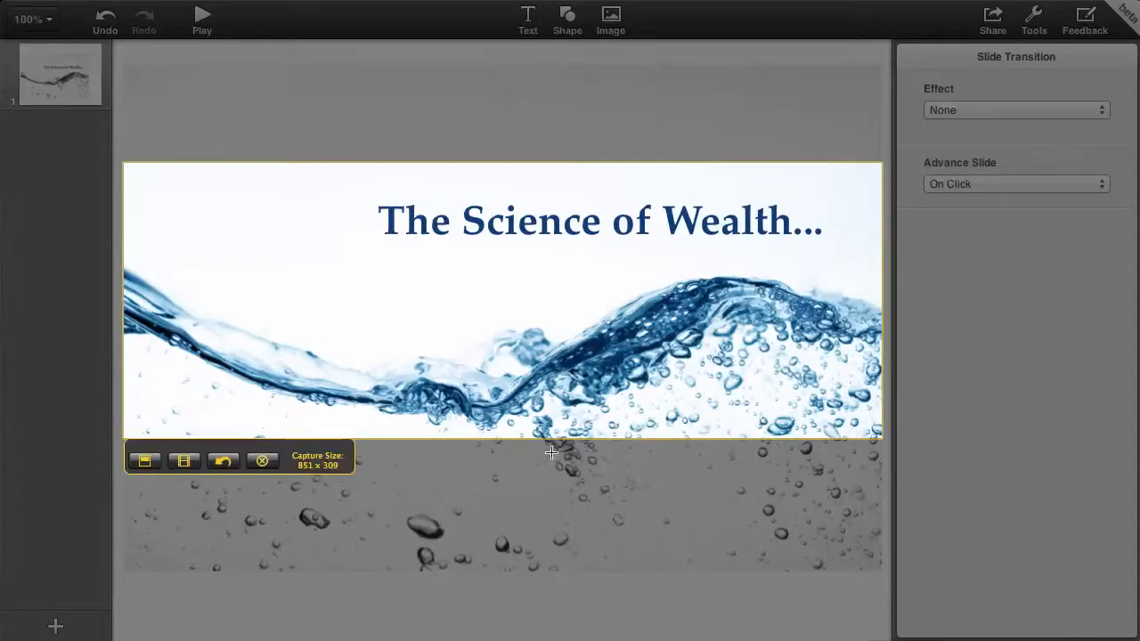
{"action": "mouse_move", "coordinate": [527, 295]}
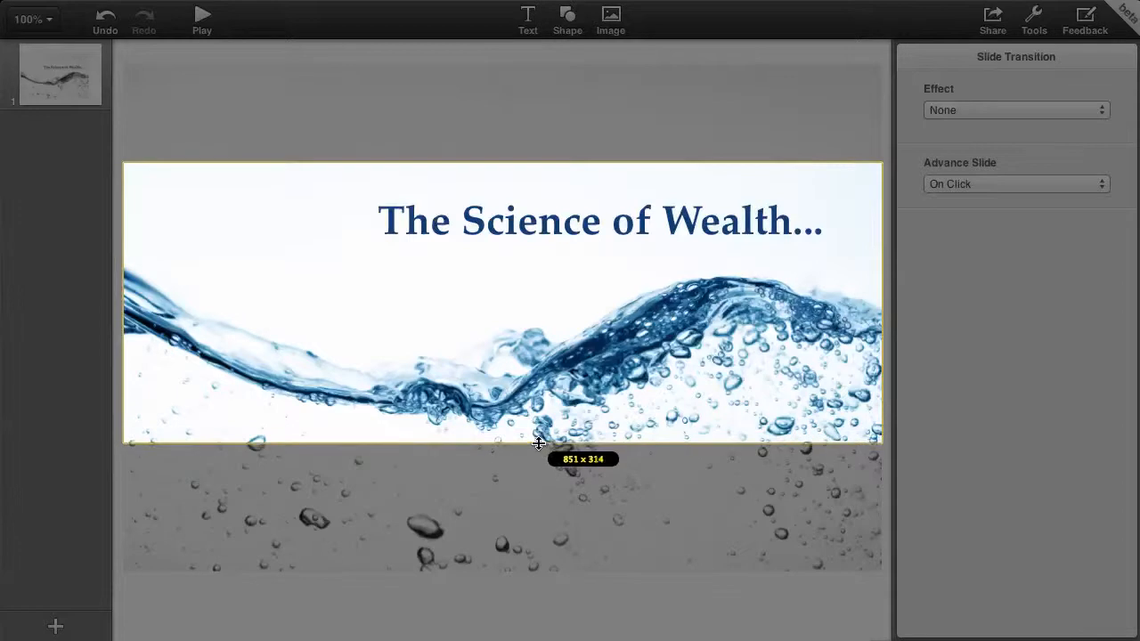
{"action": "left_click_drag", "start_coordinate": [538, 441], "coordinate": [538, 449]}
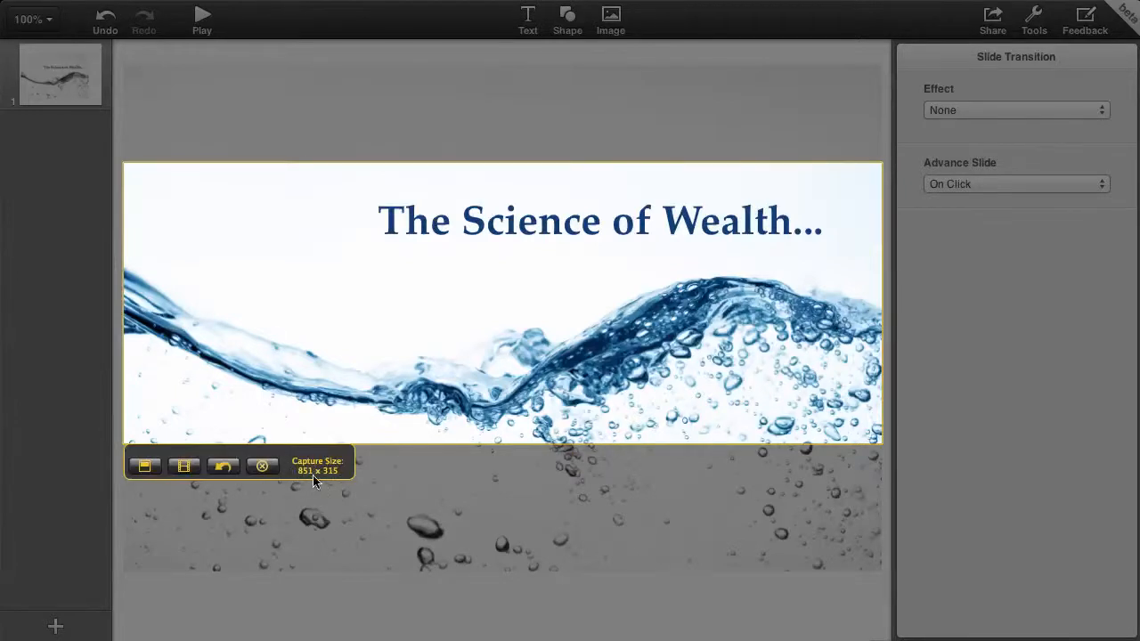
{"action": "mouse_move", "coordinate": [331, 481]}
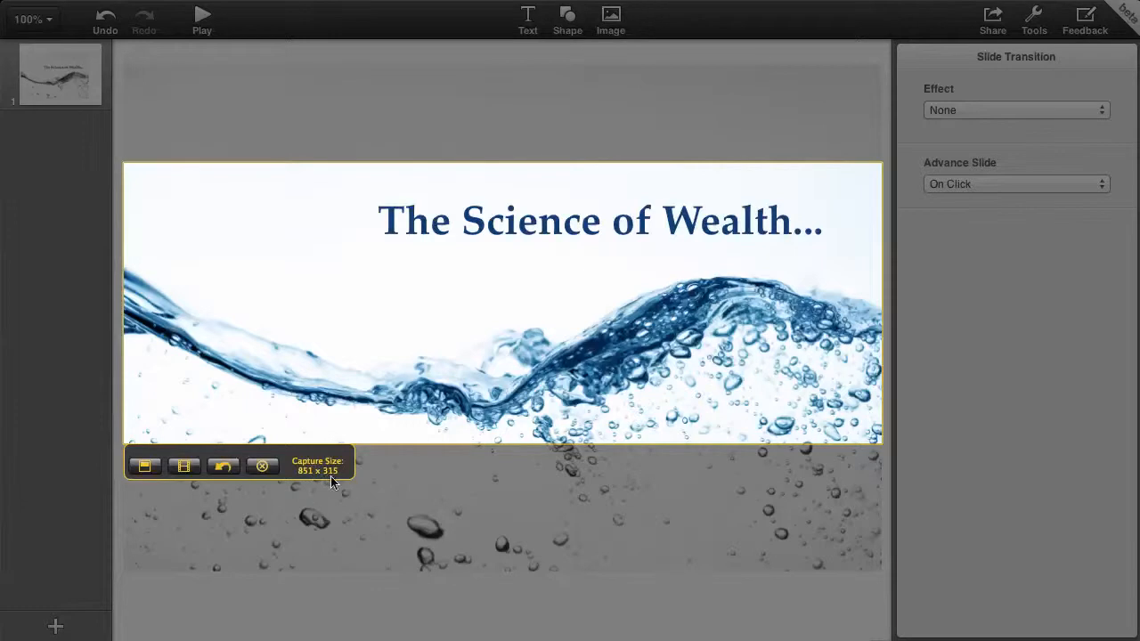
{"action": "mouse_move", "coordinate": [538, 276]}
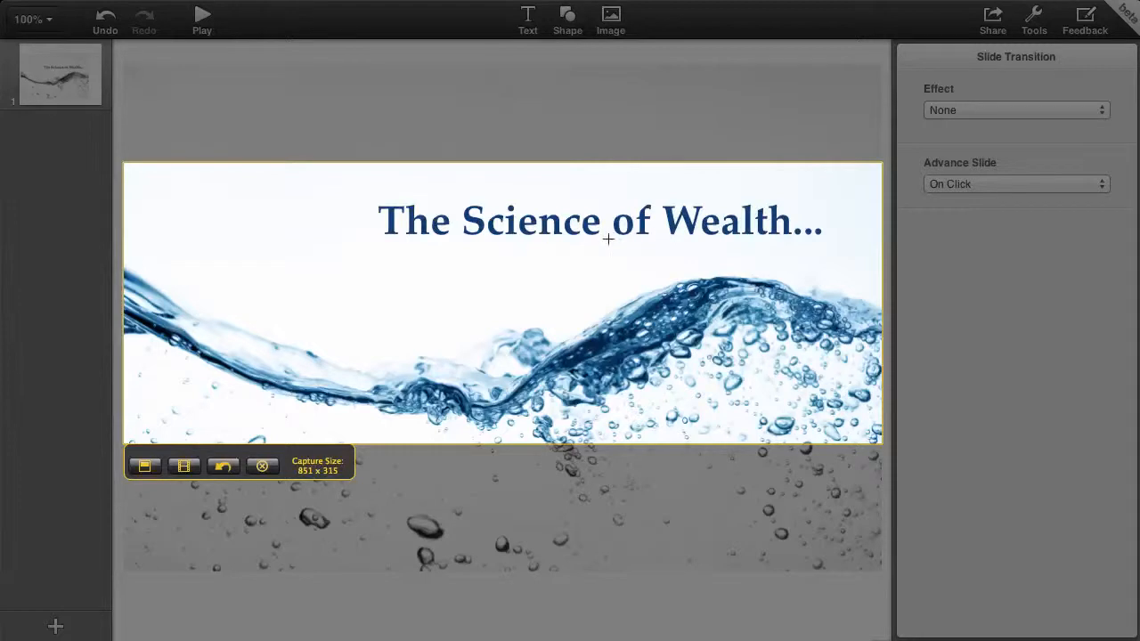
{"action": "mouse_move", "coordinate": [730, 324]}
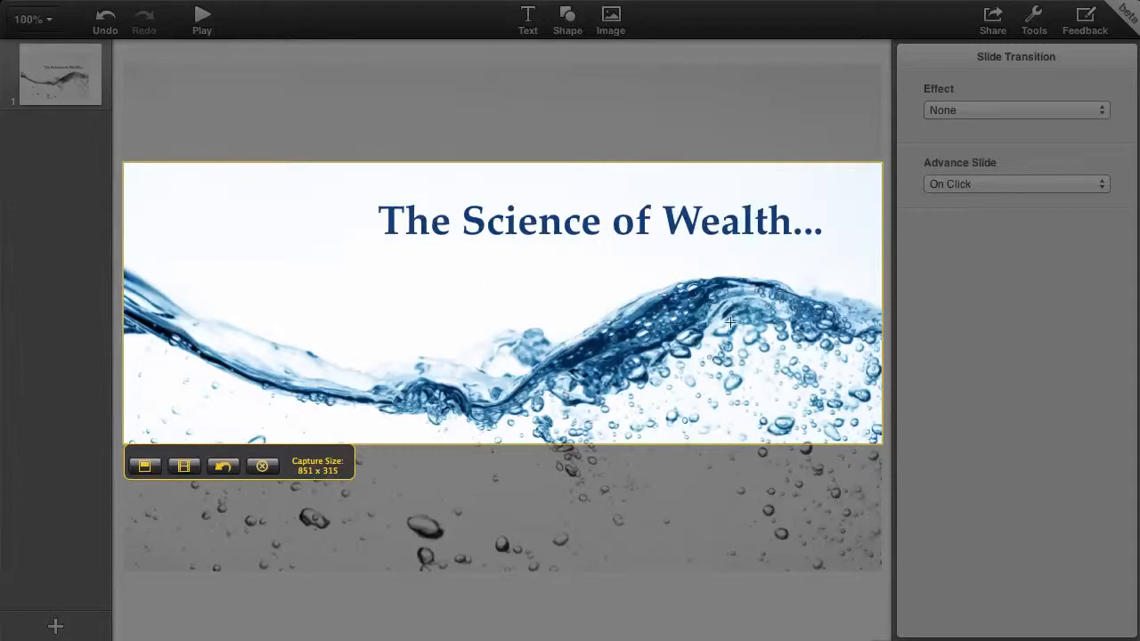
{"action": "mouse_move", "coordinate": [563, 390]}
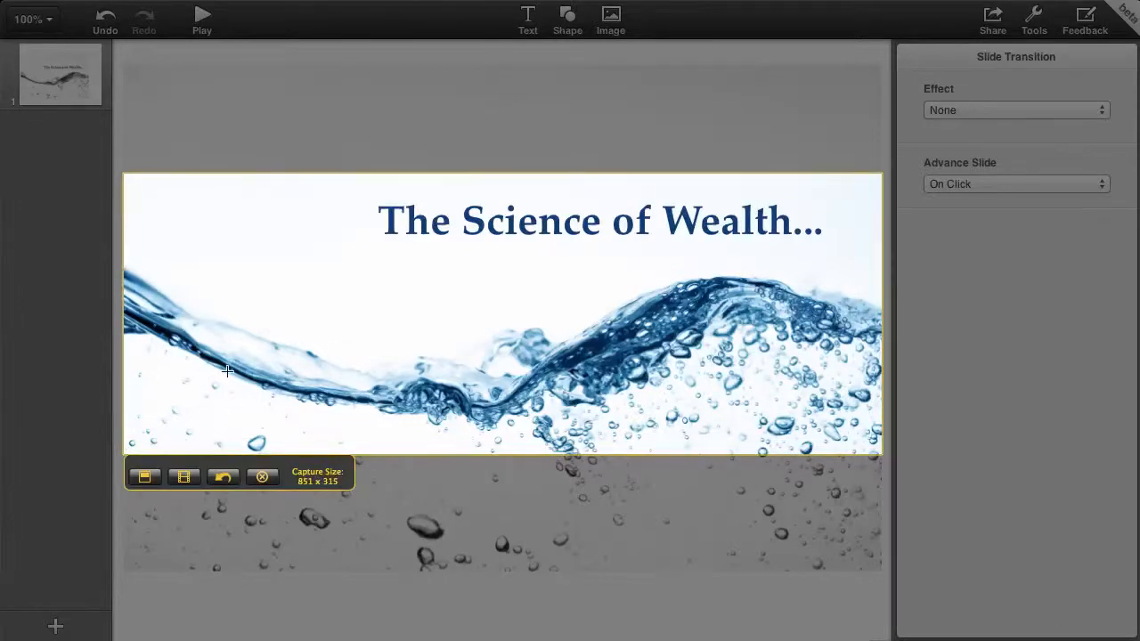
{"action": "mouse_move", "coordinate": [354, 319]}
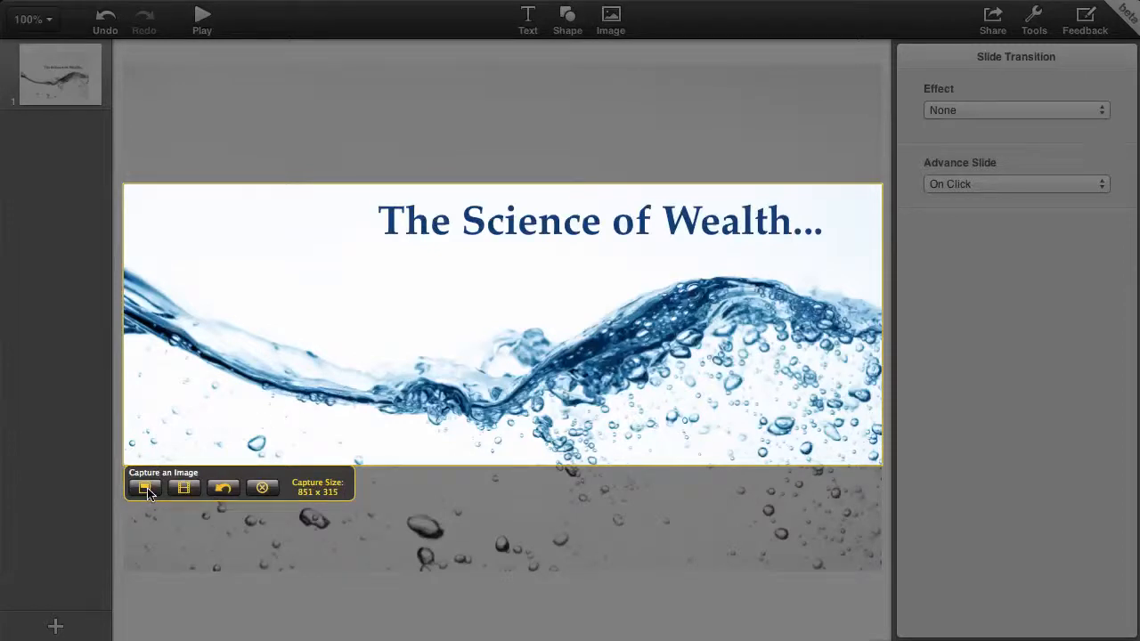
Step: Capture the framed area as an image and move the preview over the slide
{"action": "left_click", "coordinate": [146, 488]}
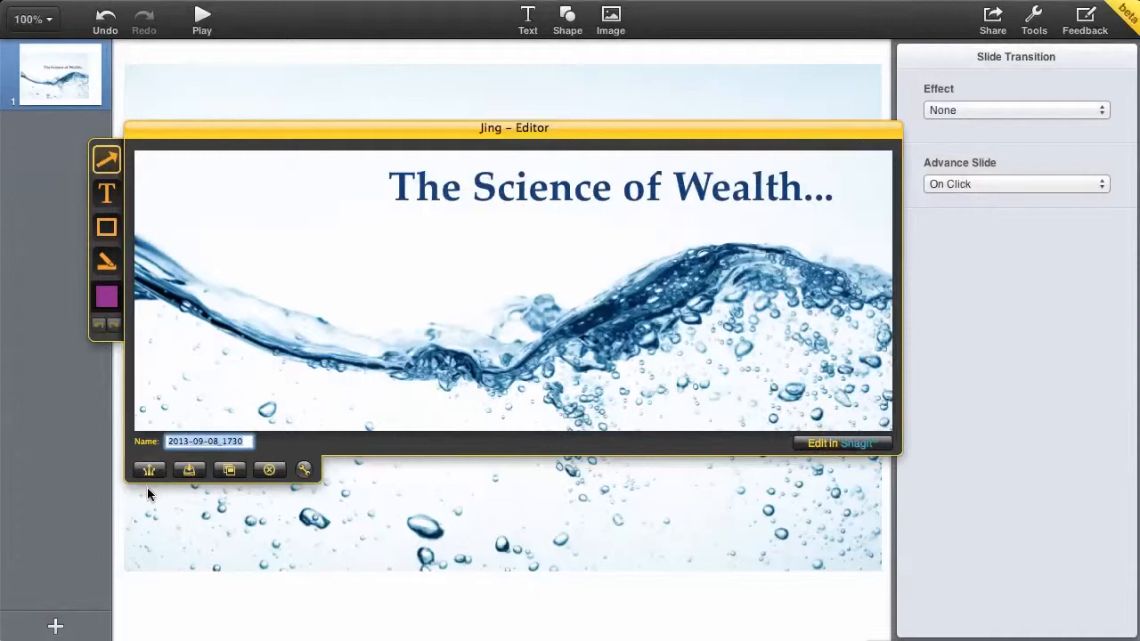
{"action": "left_click_drag", "start_coordinate": [513, 129], "coordinate": [531, 85]}
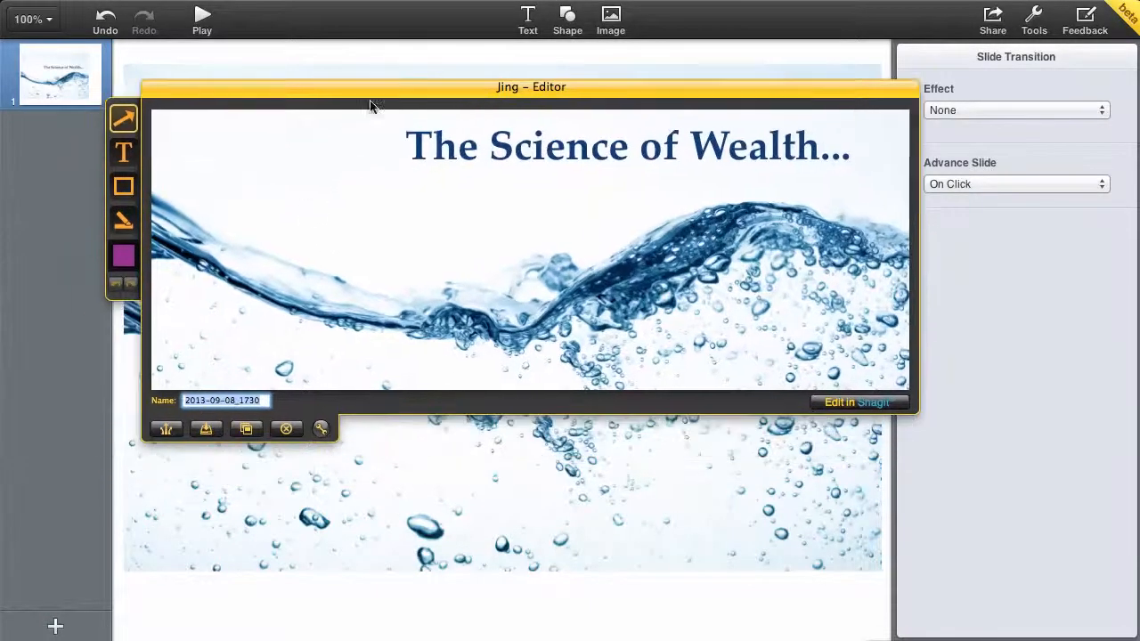
{"action": "mouse_move", "coordinate": [573, 103]}
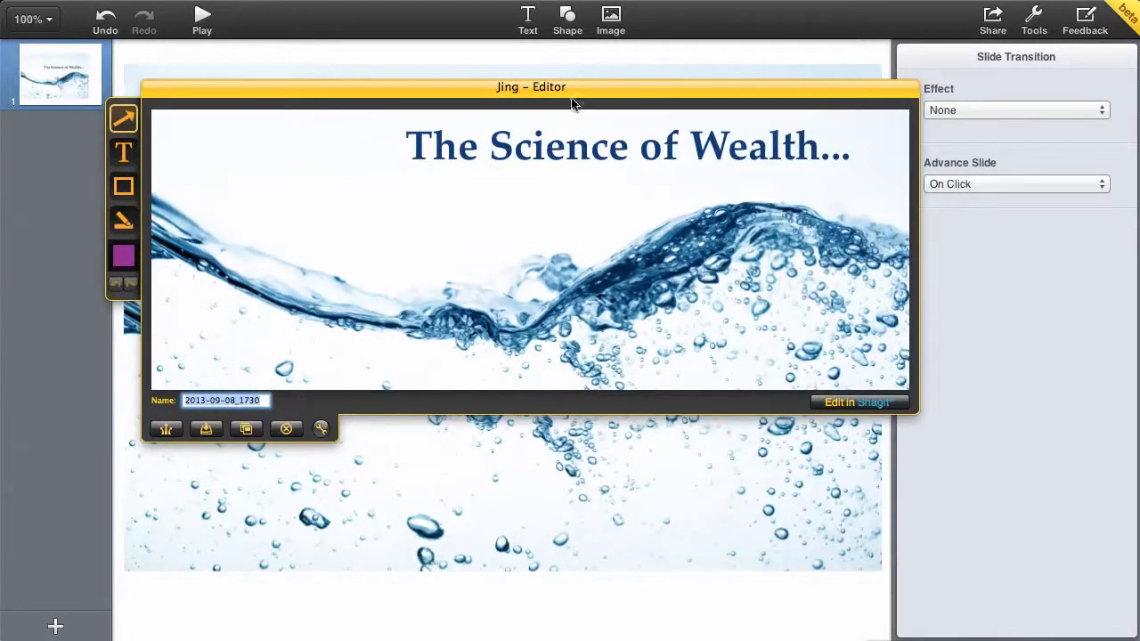
{"action": "left_click_drag", "start_coordinate": [531, 85], "coordinate": [466, 235]}
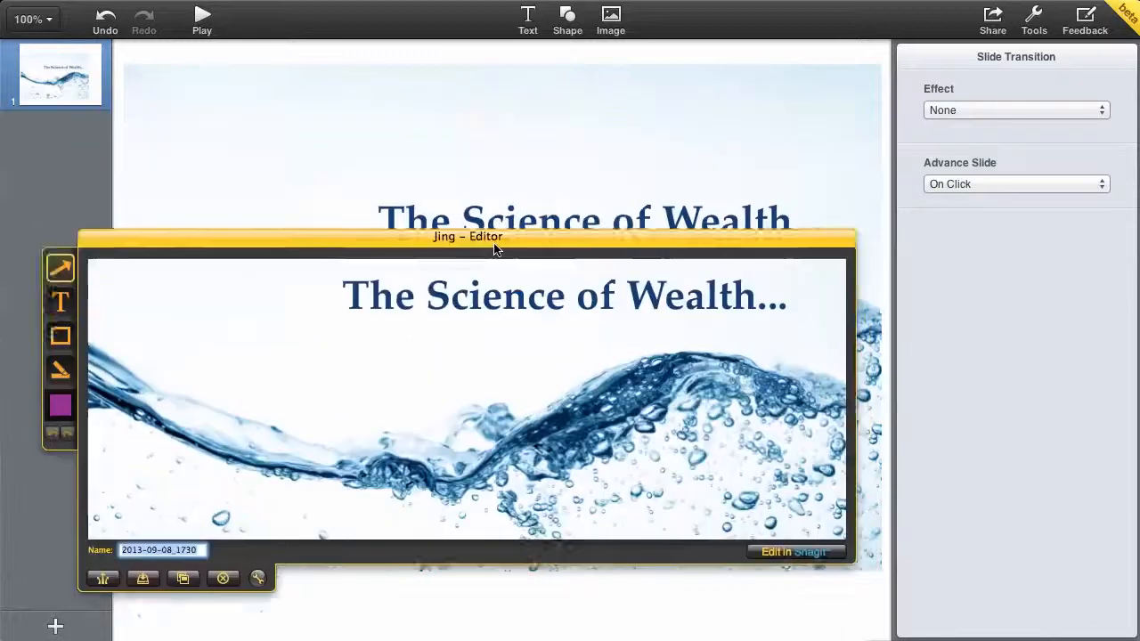
{"action": "left_click_drag", "start_coordinate": [467, 235], "coordinate": [437, 356]}
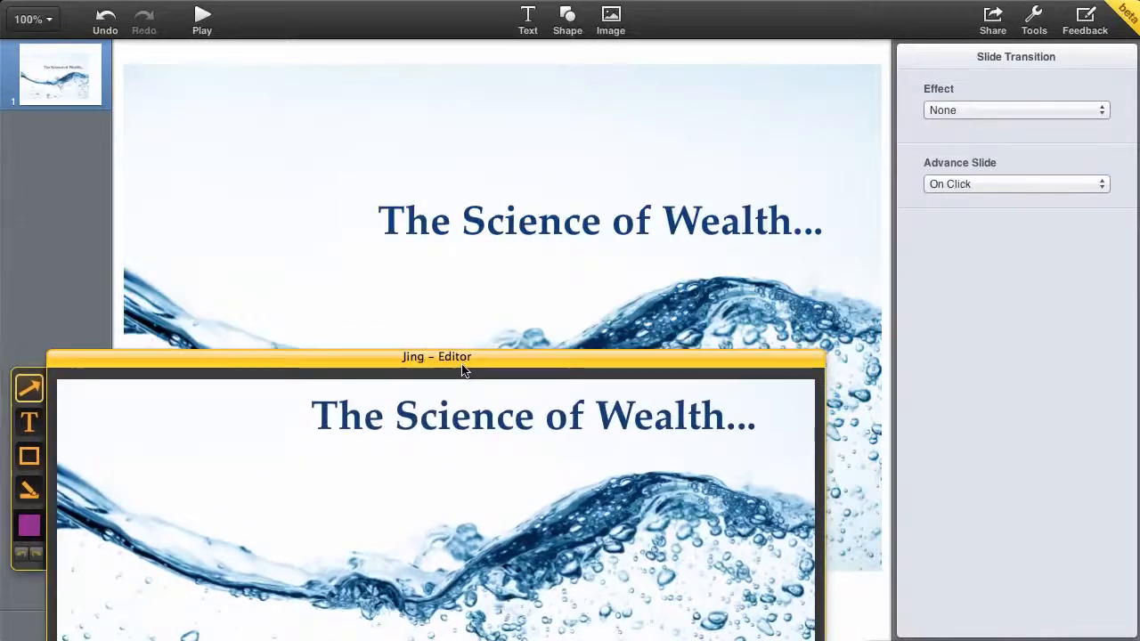
Step: Shift the capture preview up and down to compare it with the slide
{"action": "left_click_drag", "start_coordinate": [437, 356], "coordinate": [460, 143]}
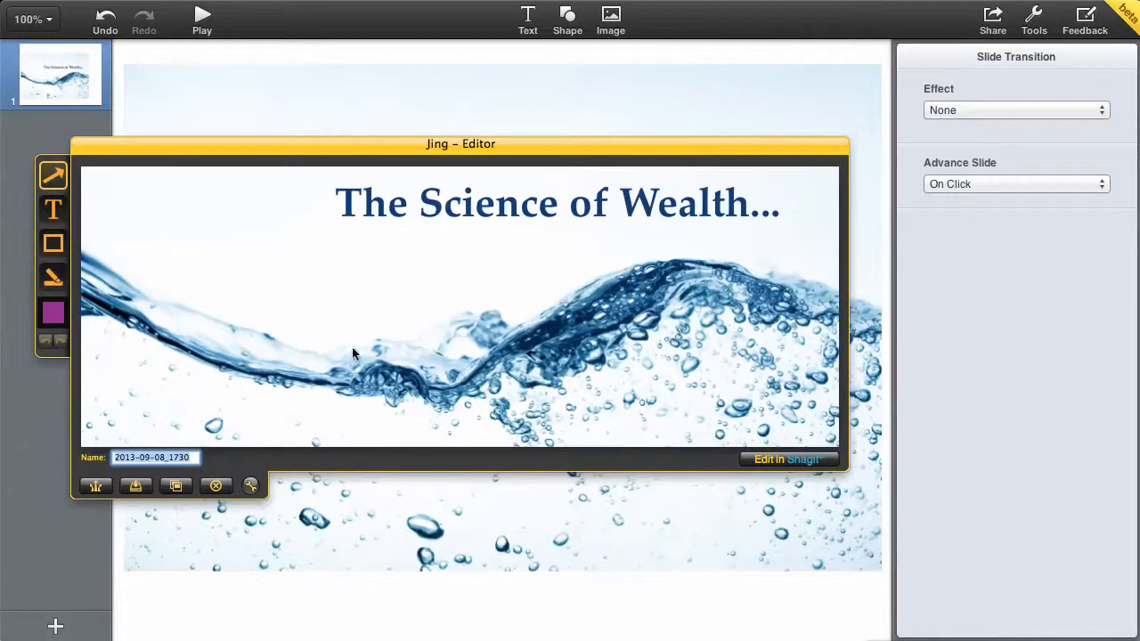
{"action": "mouse_move", "coordinate": [532, 217]}
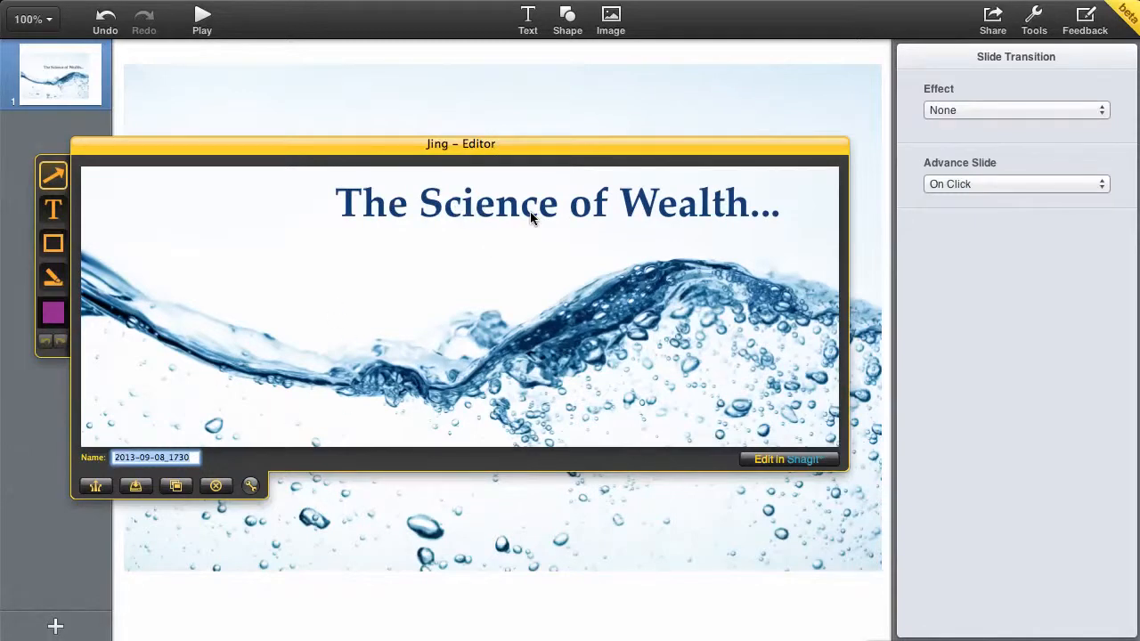
{"action": "left_click_drag", "start_coordinate": [460, 143], "coordinate": [579, 173]}
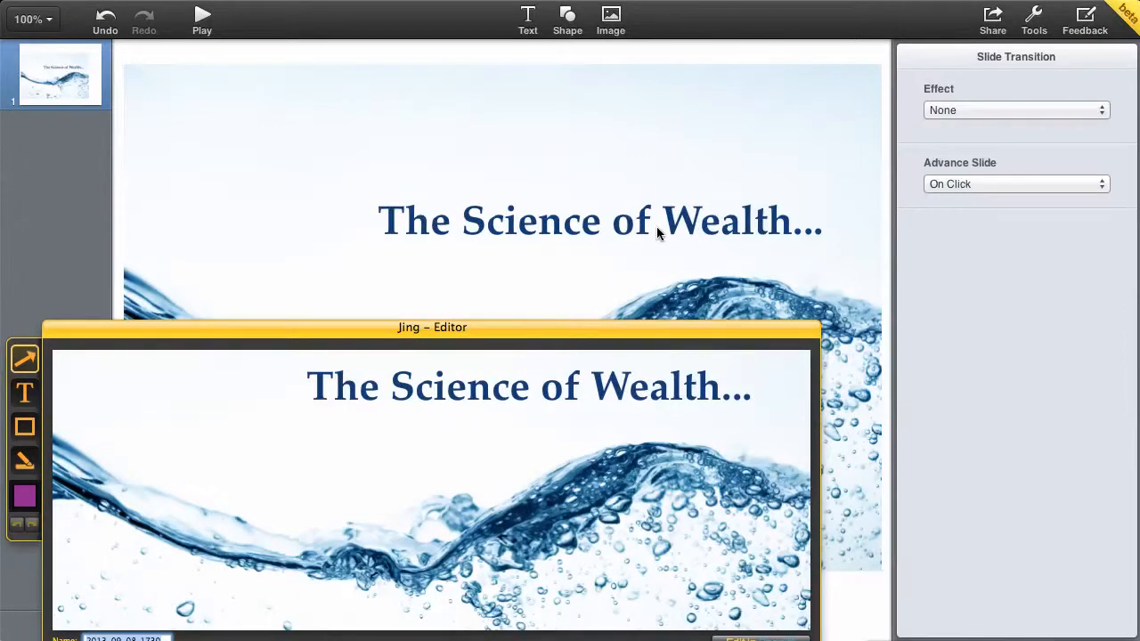
{"action": "mouse_move", "coordinate": [538, 338]}
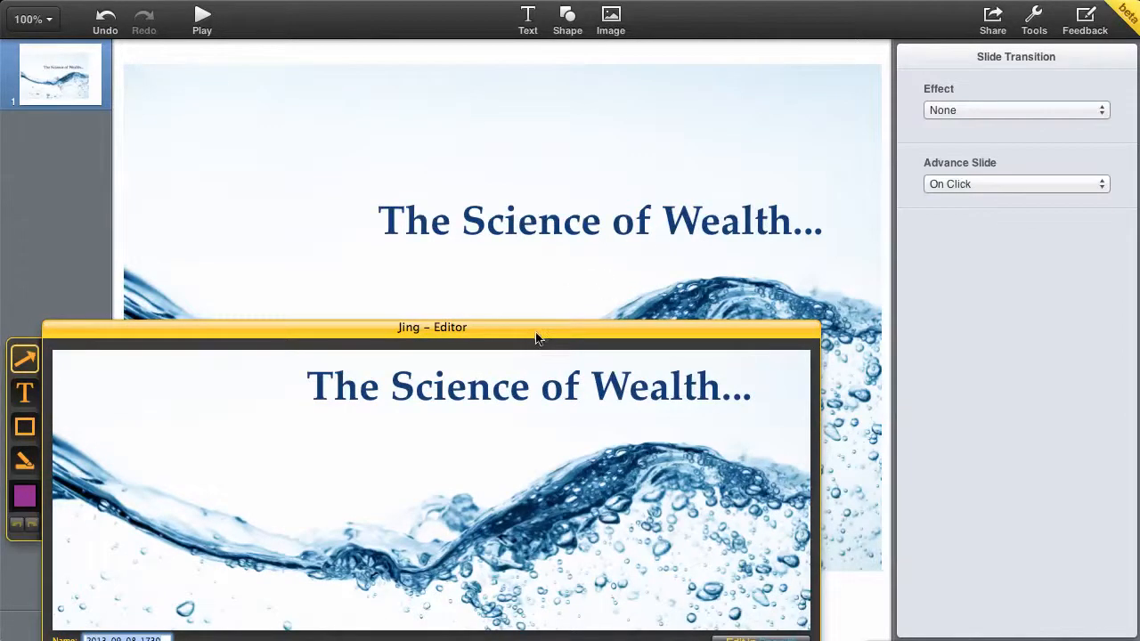
{"action": "left_click_drag", "start_coordinate": [537, 336], "coordinate": [549, 320]}
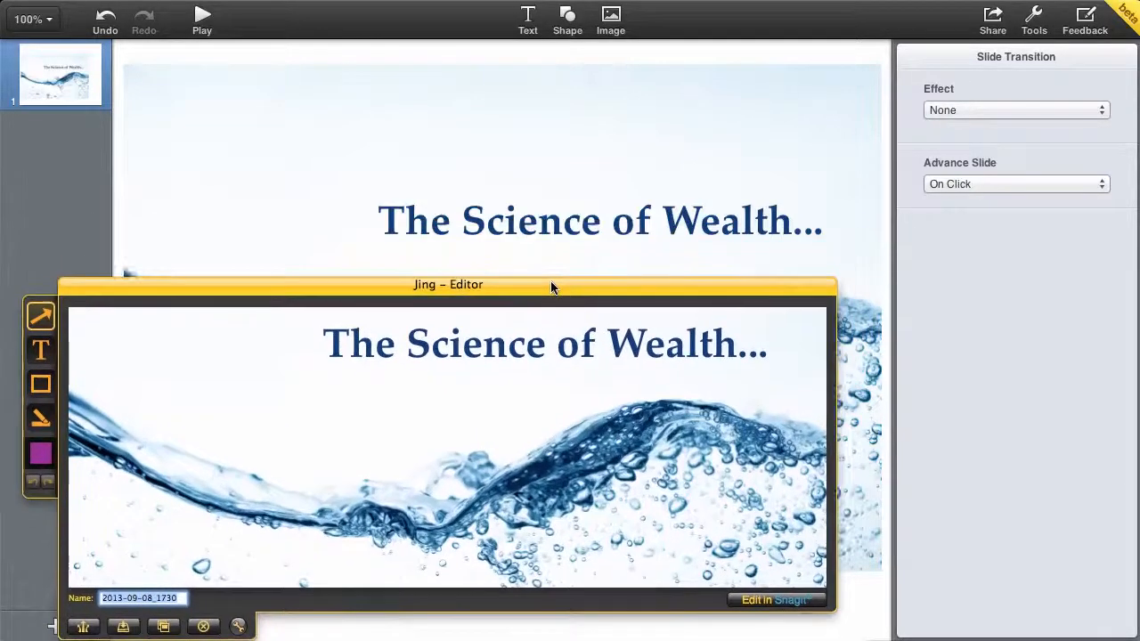
{"action": "left_click_drag", "start_coordinate": [449, 285], "coordinate": [461, 174]}
{"action": "type", "text": "Sherri.png"}
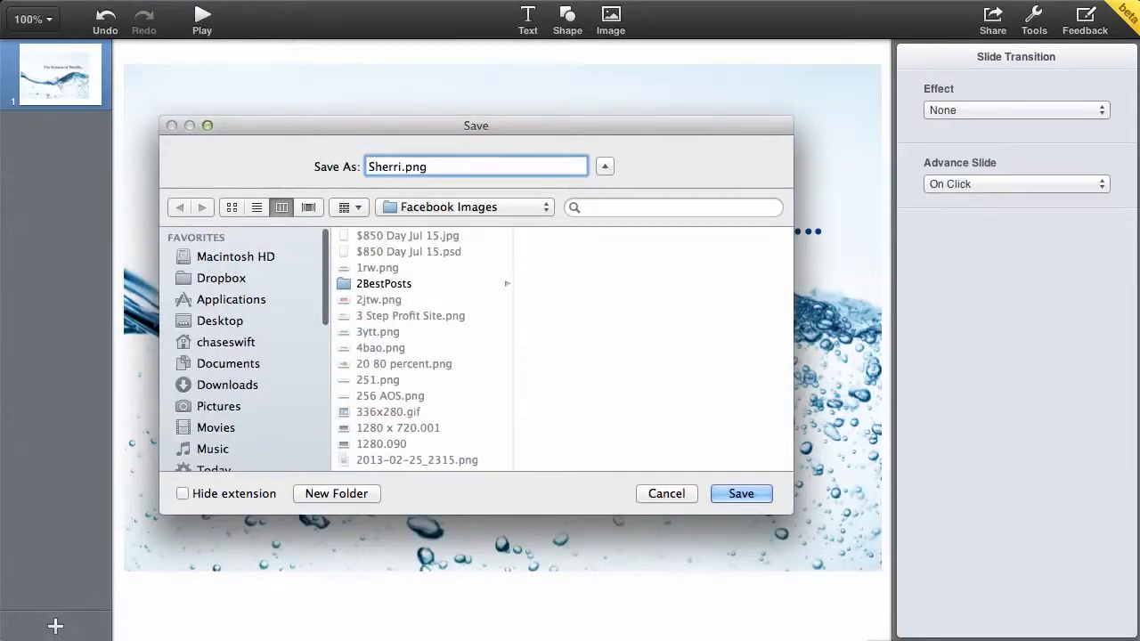
Step: Name the capture 'cover photo' and save it as a PNG in Facebook Images
{"action": "type", "text": "co"}
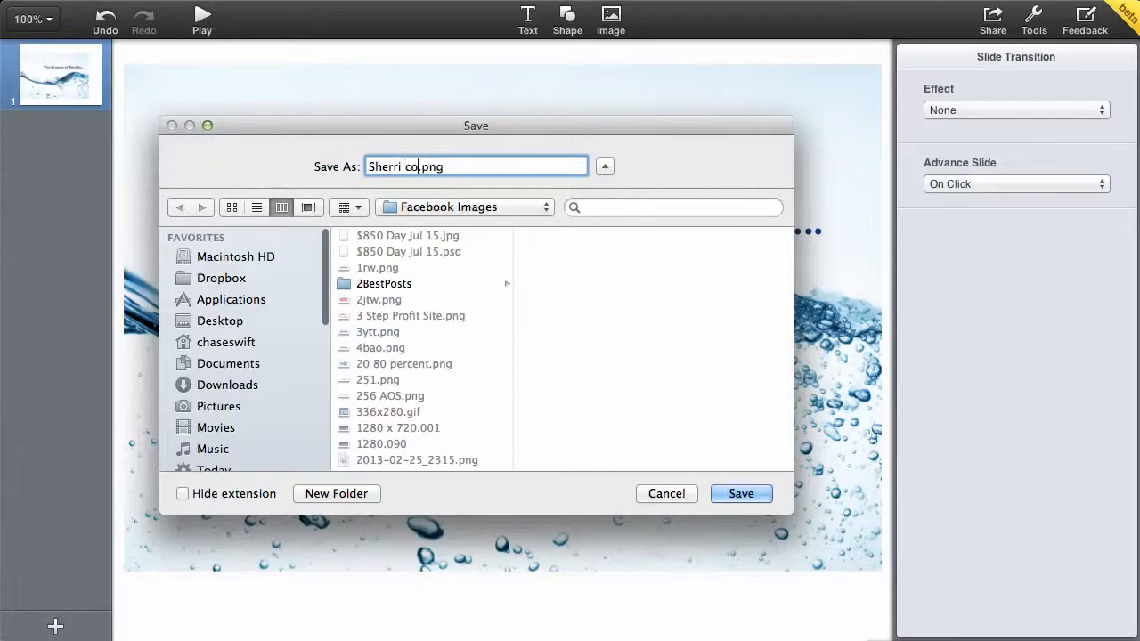
{"action": "type", "text": "ver p"}
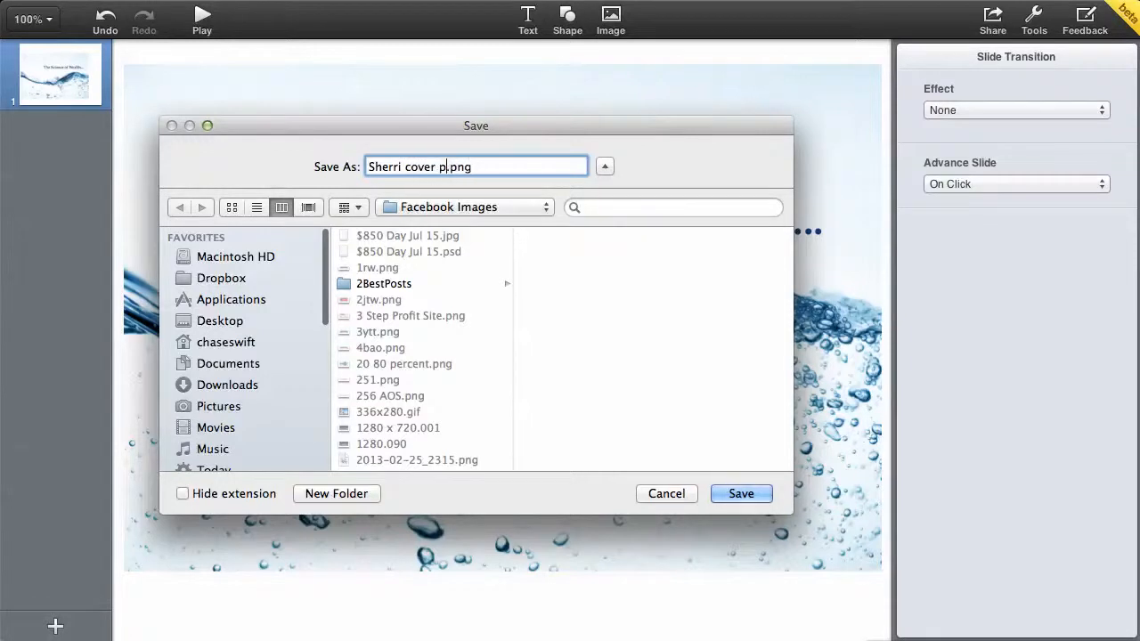
{"action": "type", "text": "hoto"}
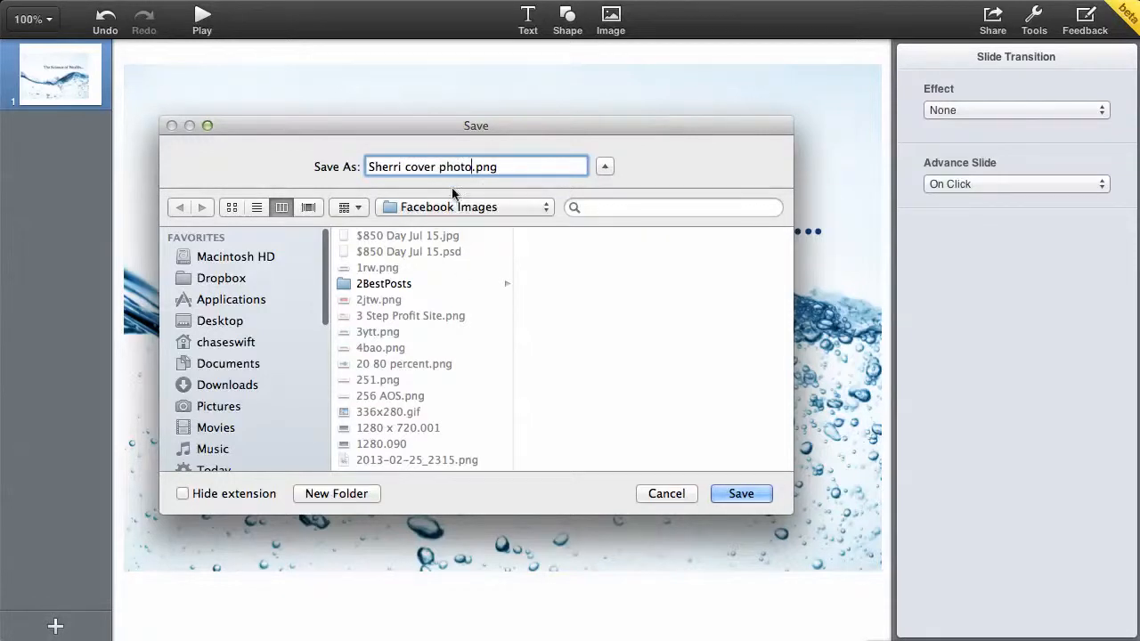
{"action": "mouse_move", "coordinate": [673, 479]}
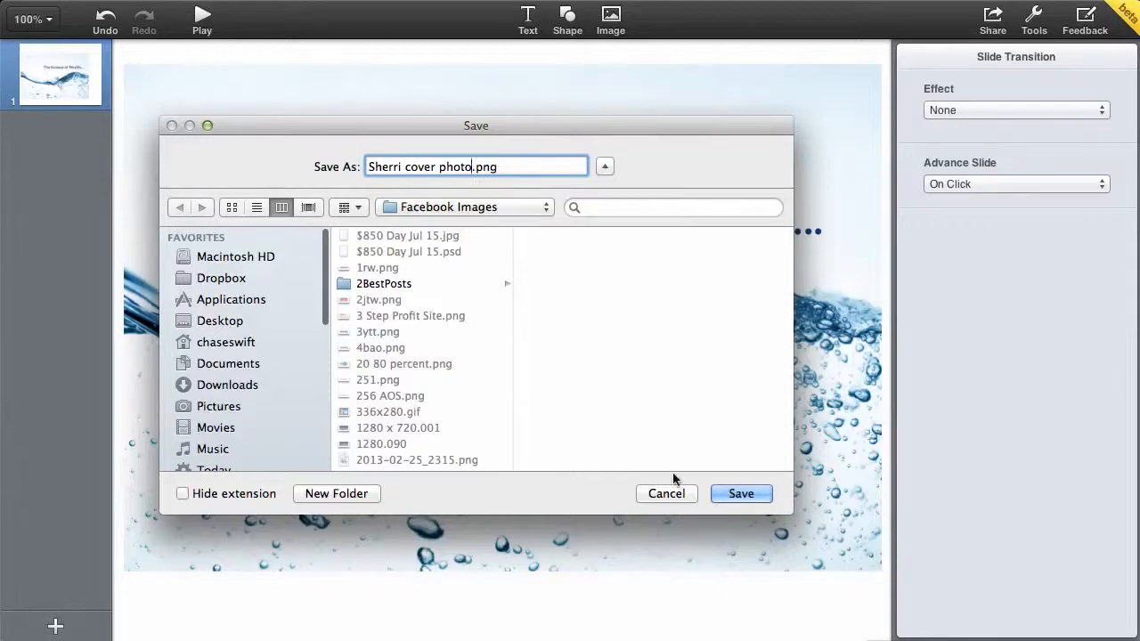
{"action": "left_click", "coordinate": [741, 494]}
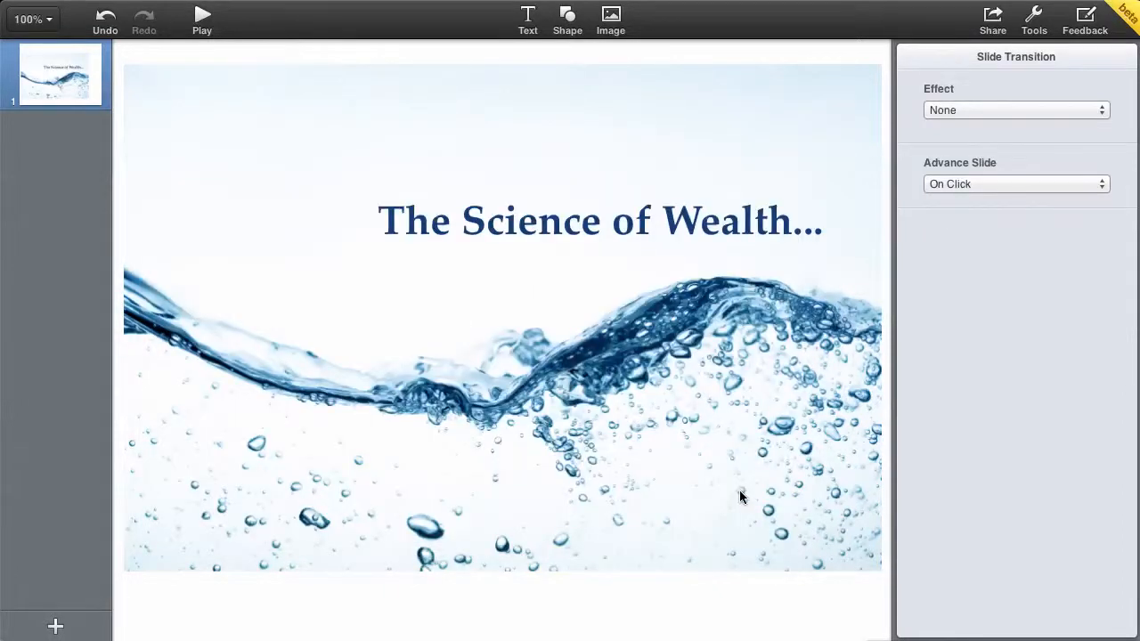
{"action": "mouse_move", "coordinate": [637, 317]}
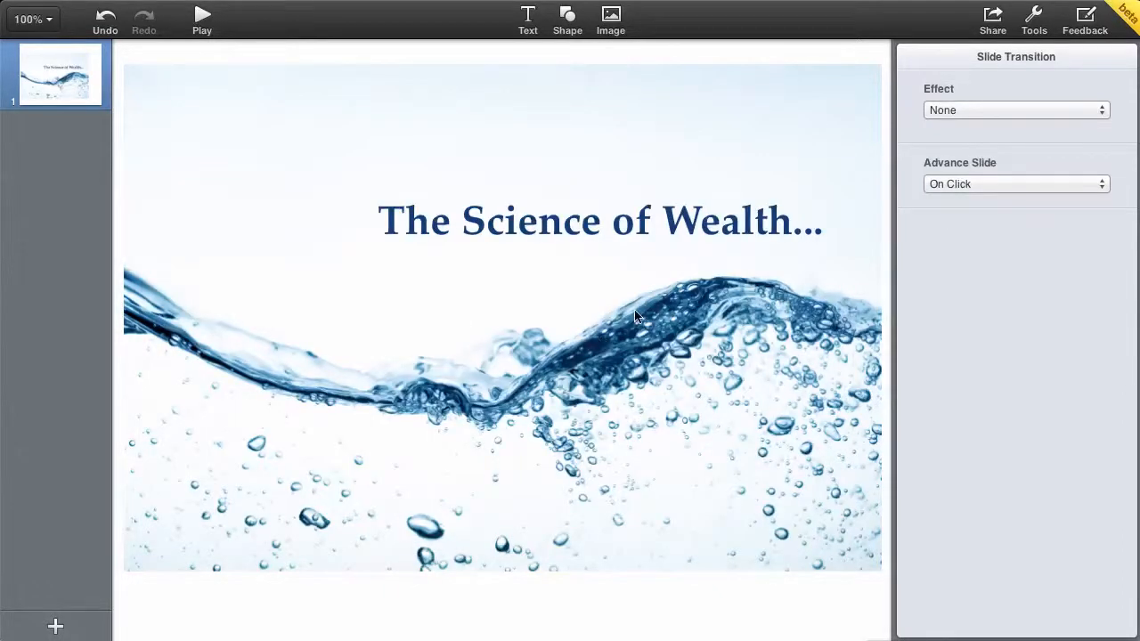
{"action": "mouse_move", "coordinate": [595, 335]}
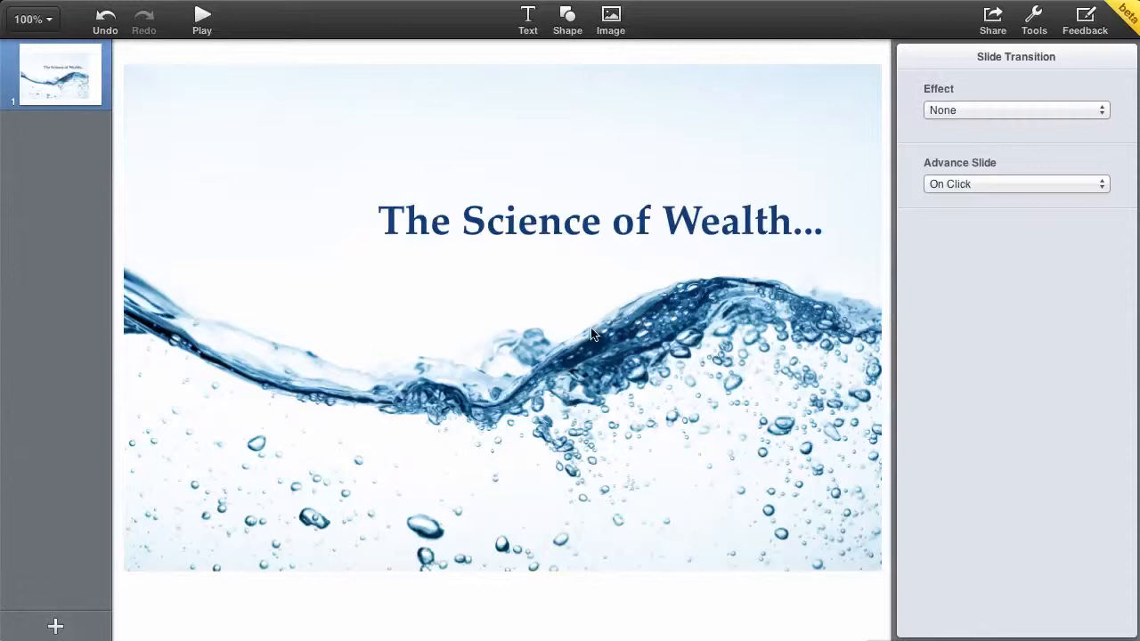
{"action": "mouse_move", "coordinate": [655, 284]}
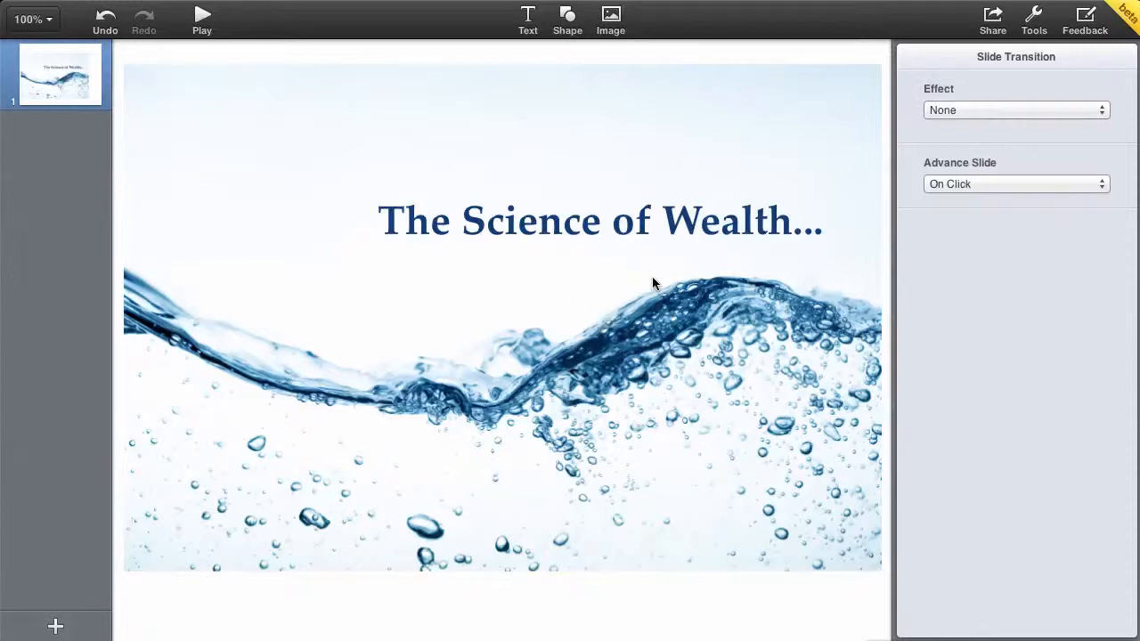
{"action": "mouse_move", "coordinate": [656, 288]}
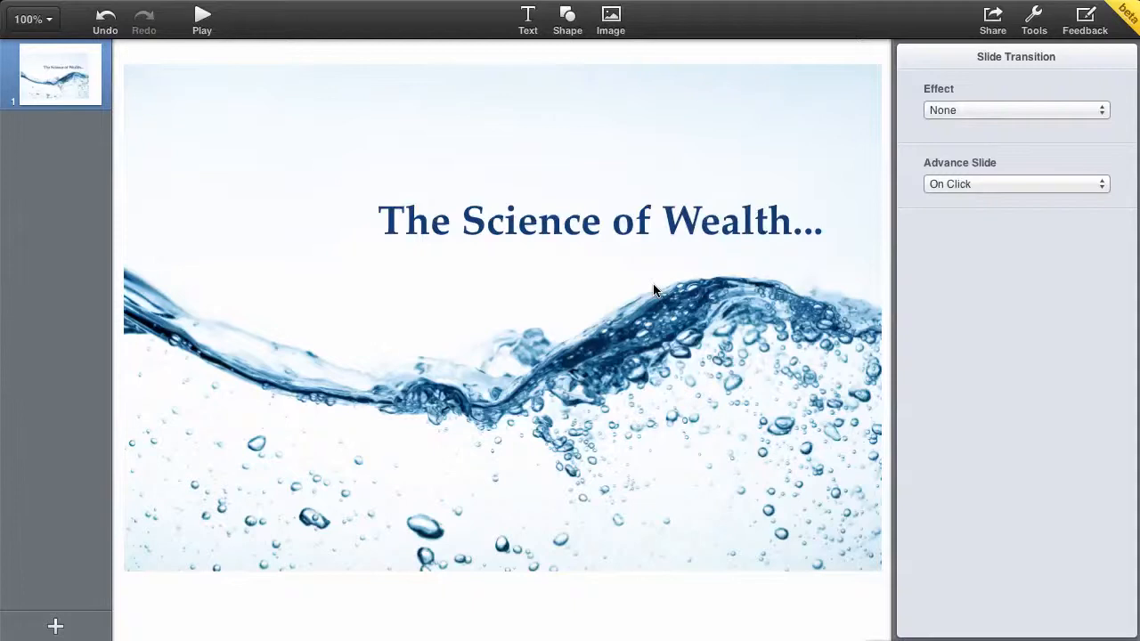
{"action": "mouse_move", "coordinate": [669, 347]}
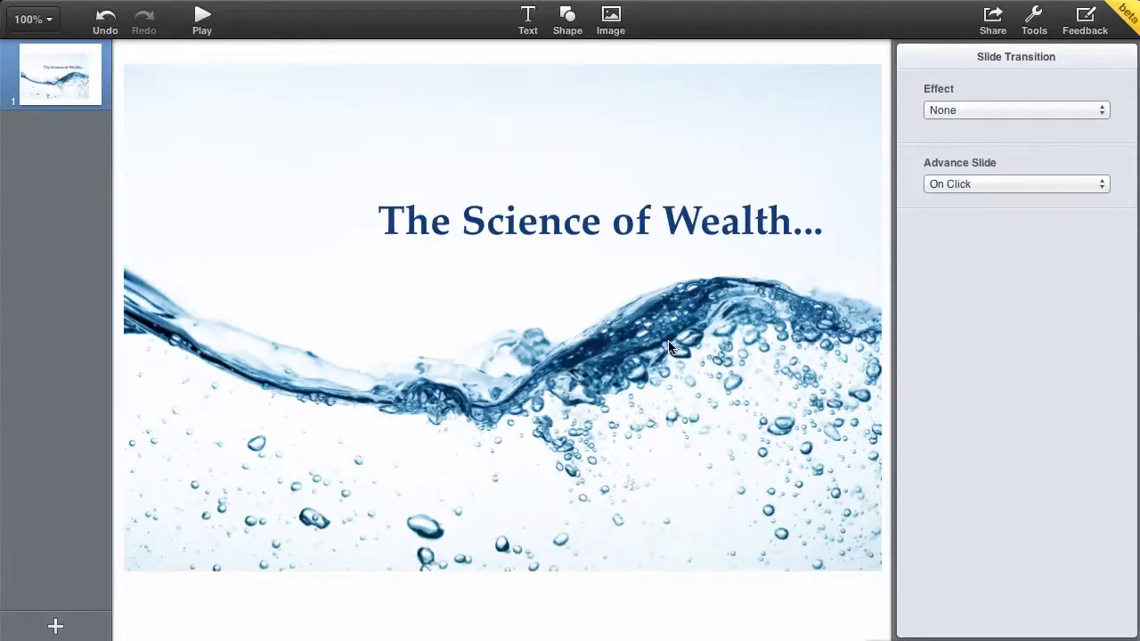
{"action": "mouse_move", "coordinate": [502, 276]}
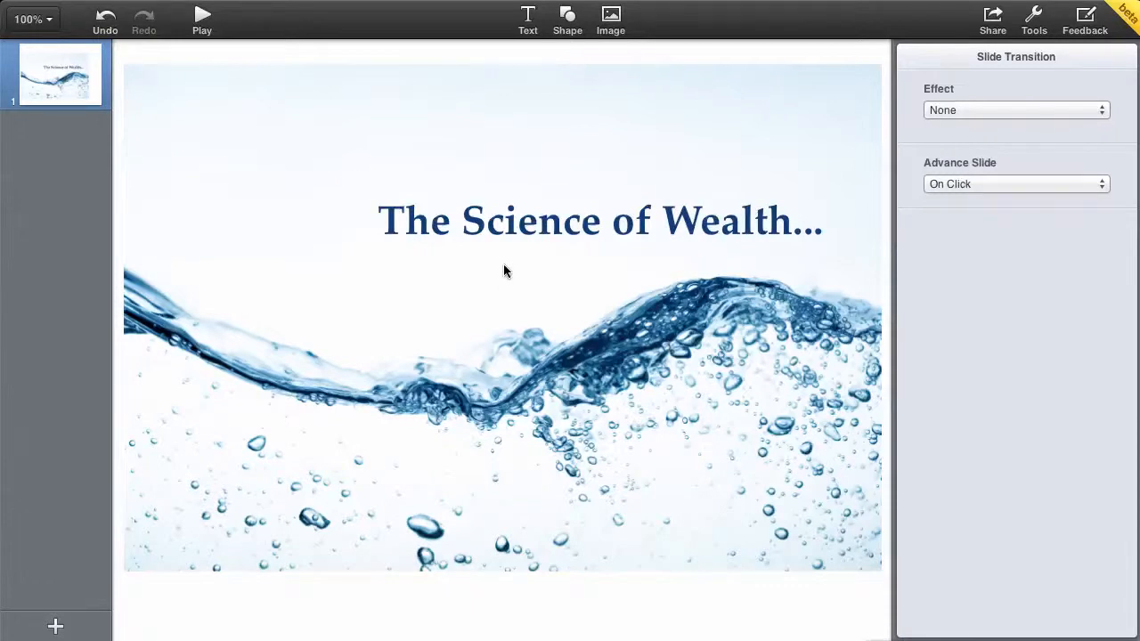
{"action": "mouse_move", "coordinate": [827, 55]}
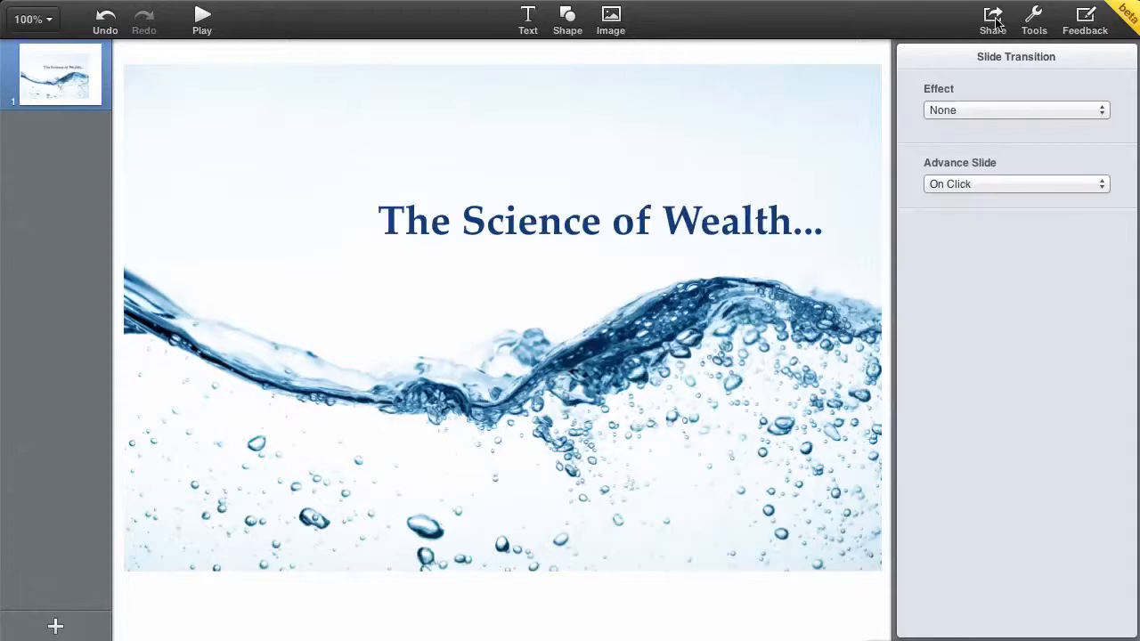
{"action": "left_click", "coordinate": [991, 16]}
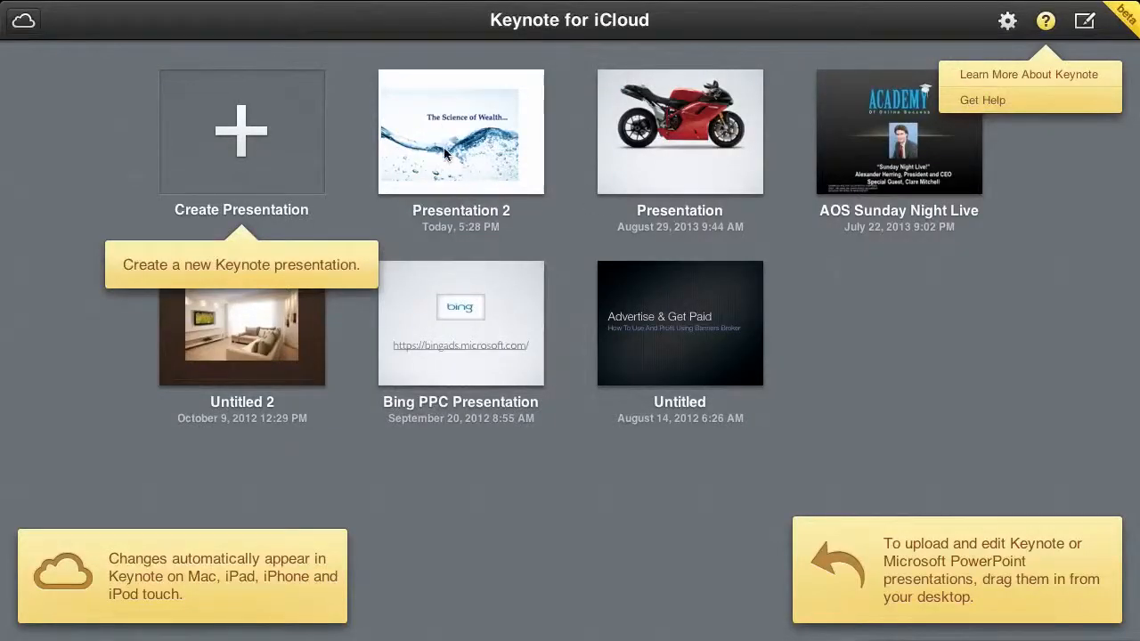
{"action": "mouse_move", "coordinate": [488, 158]}
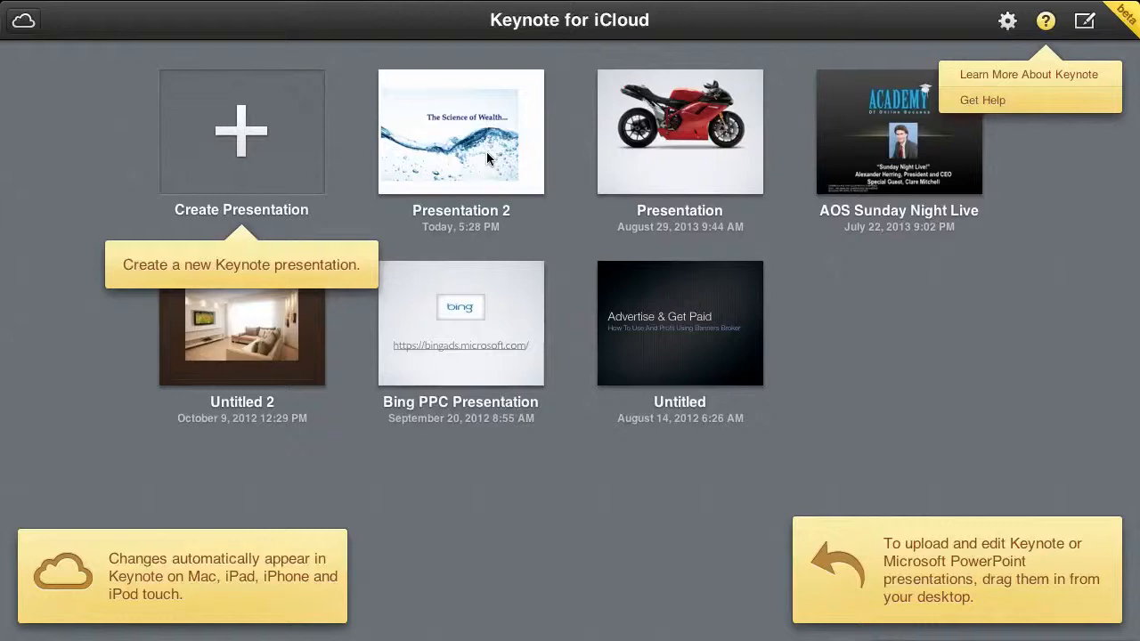
{"action": "mouse_move", "coordinate": [506, 171]}
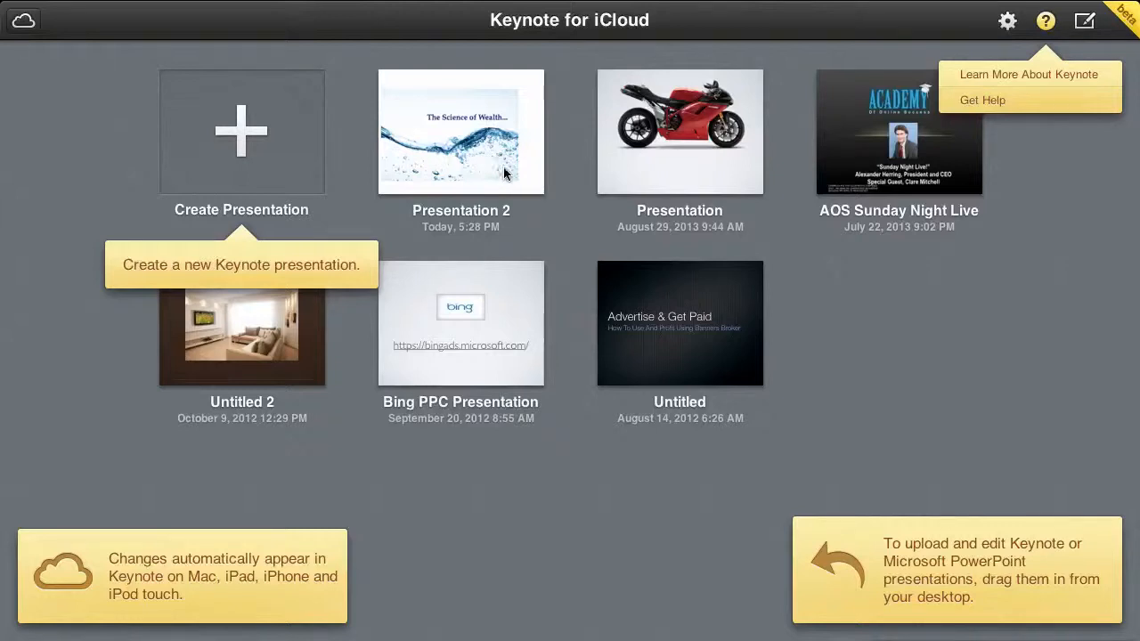